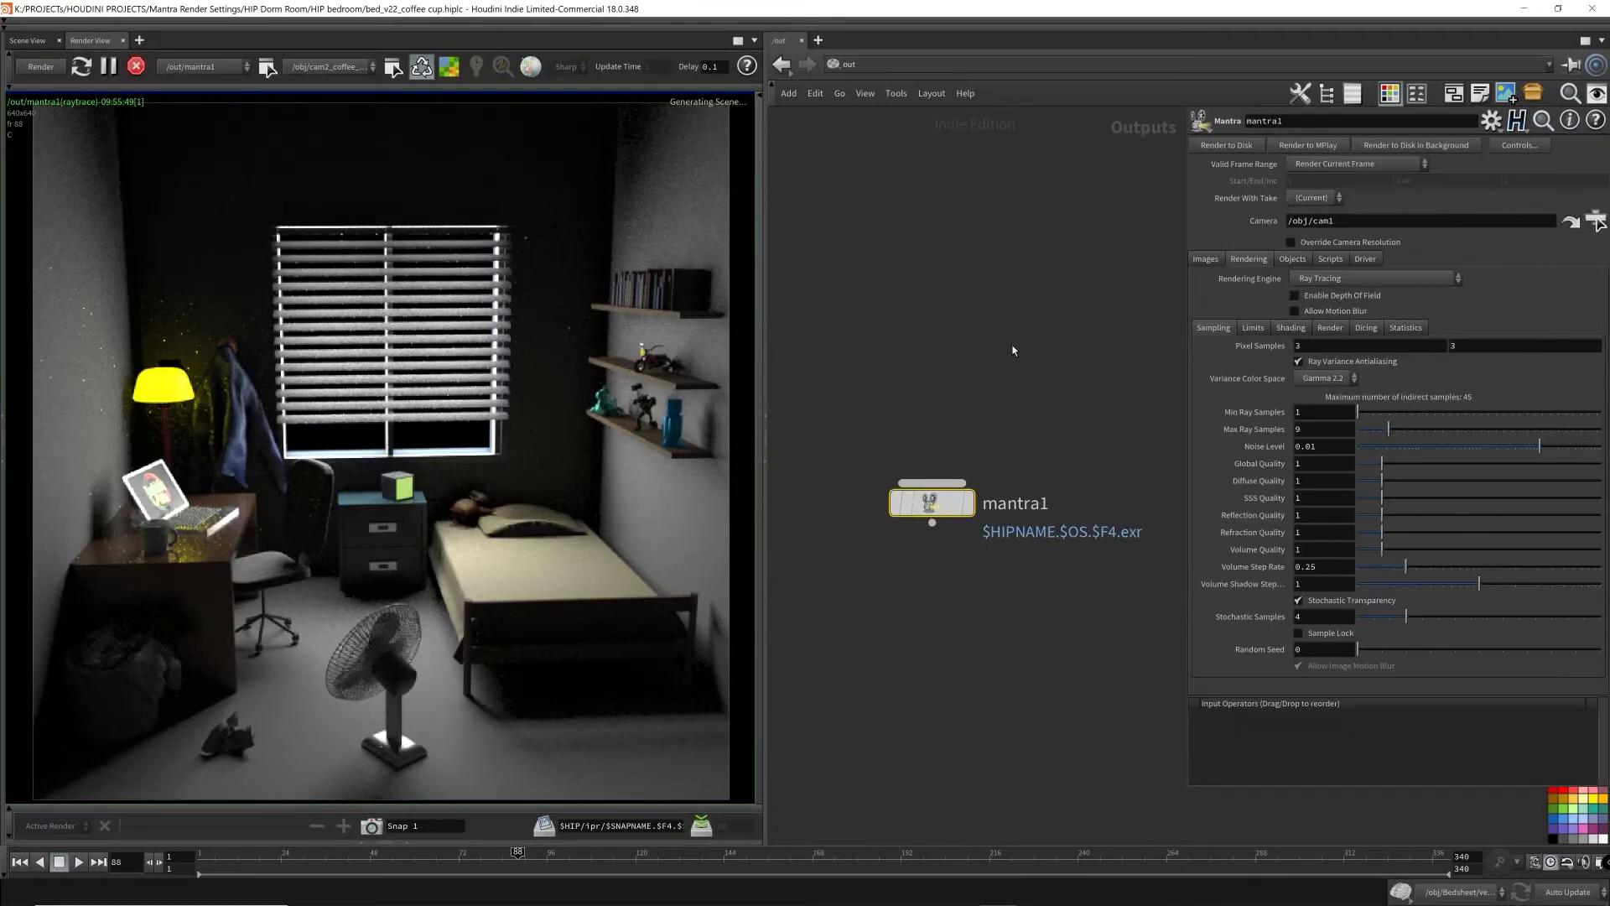
# - Render the coffee cup from mantra1 and keep a snapshot of the result
pyautogui.click(40, 66)
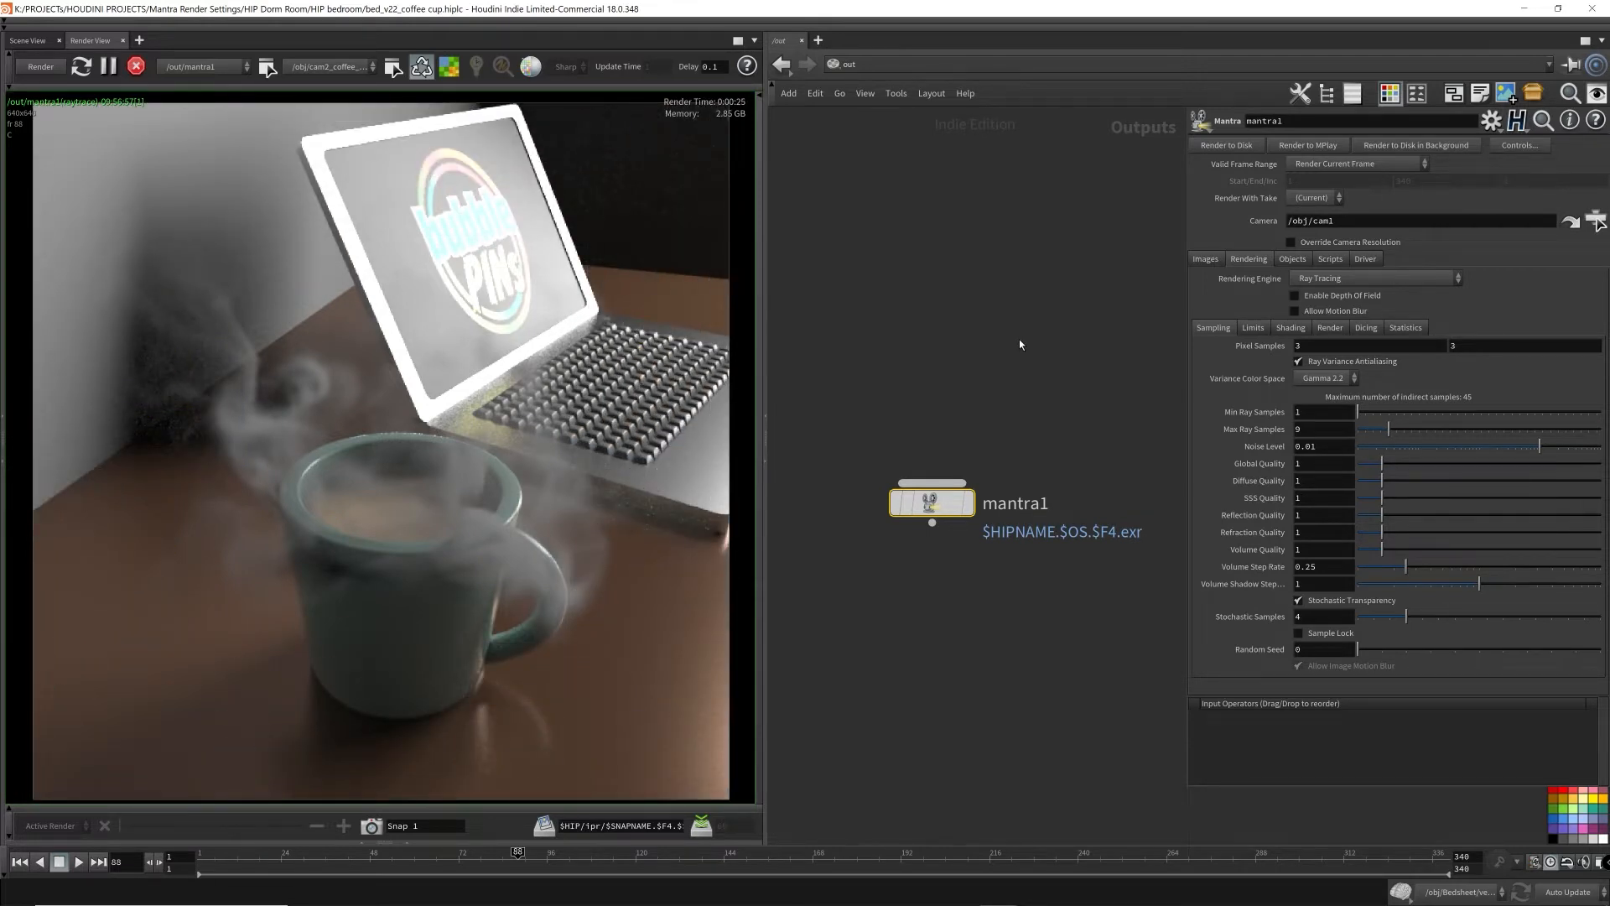
pyautogui.click(109, 66)
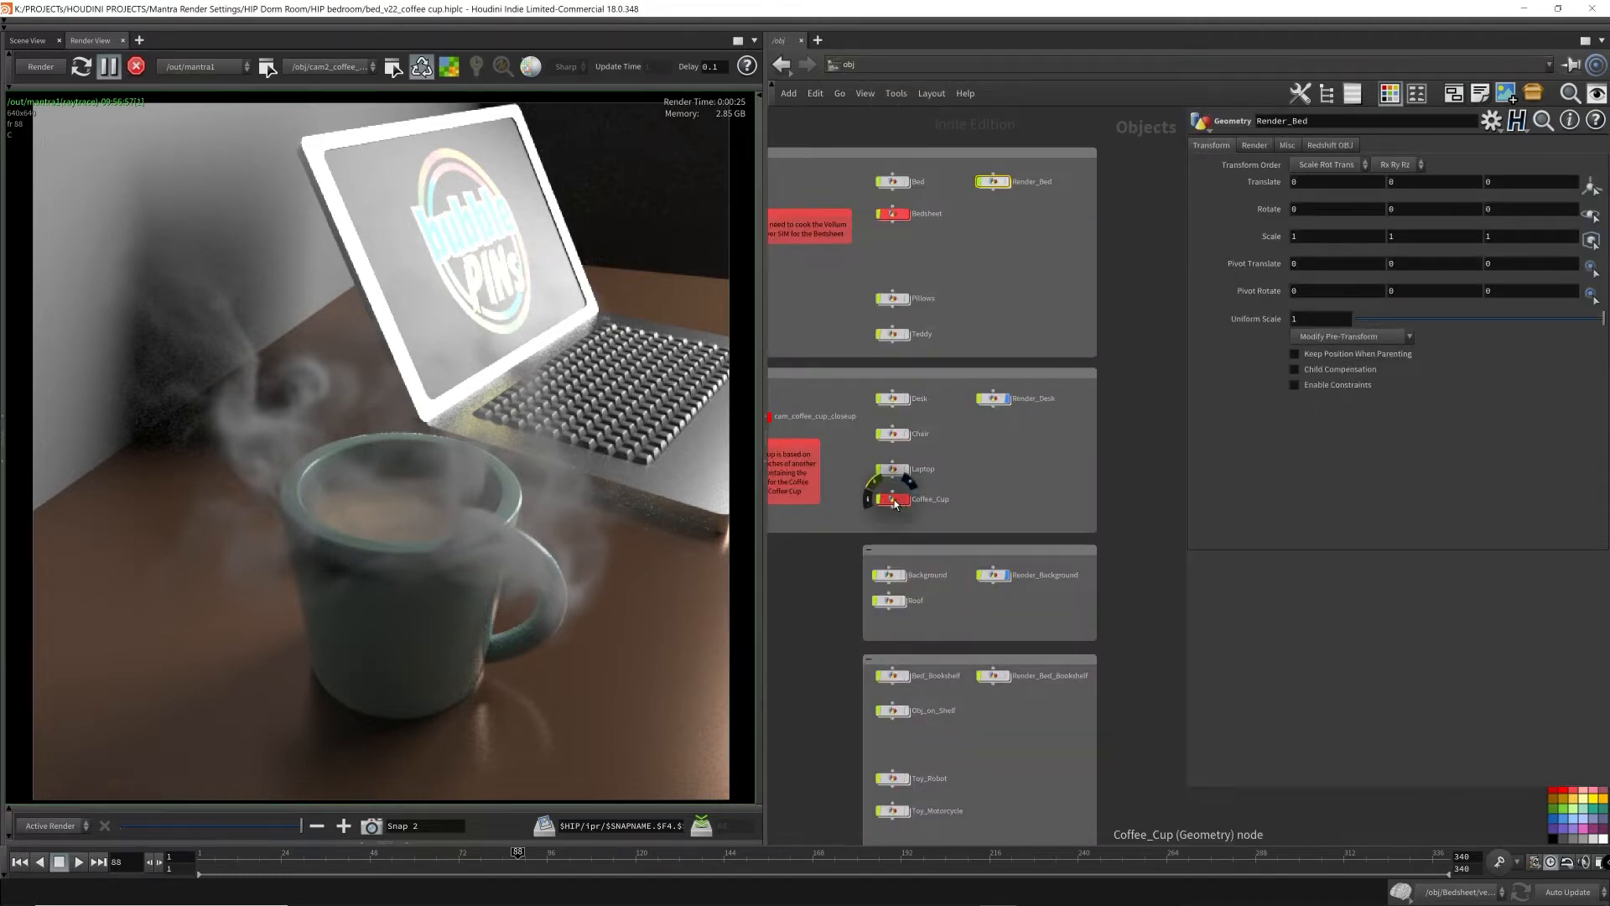
# - Set the steam pyro shader's Smoke Brightness to 1.25 inside Coffee_Cup > matnet1
pyautogui.doubleClick(894, 500)
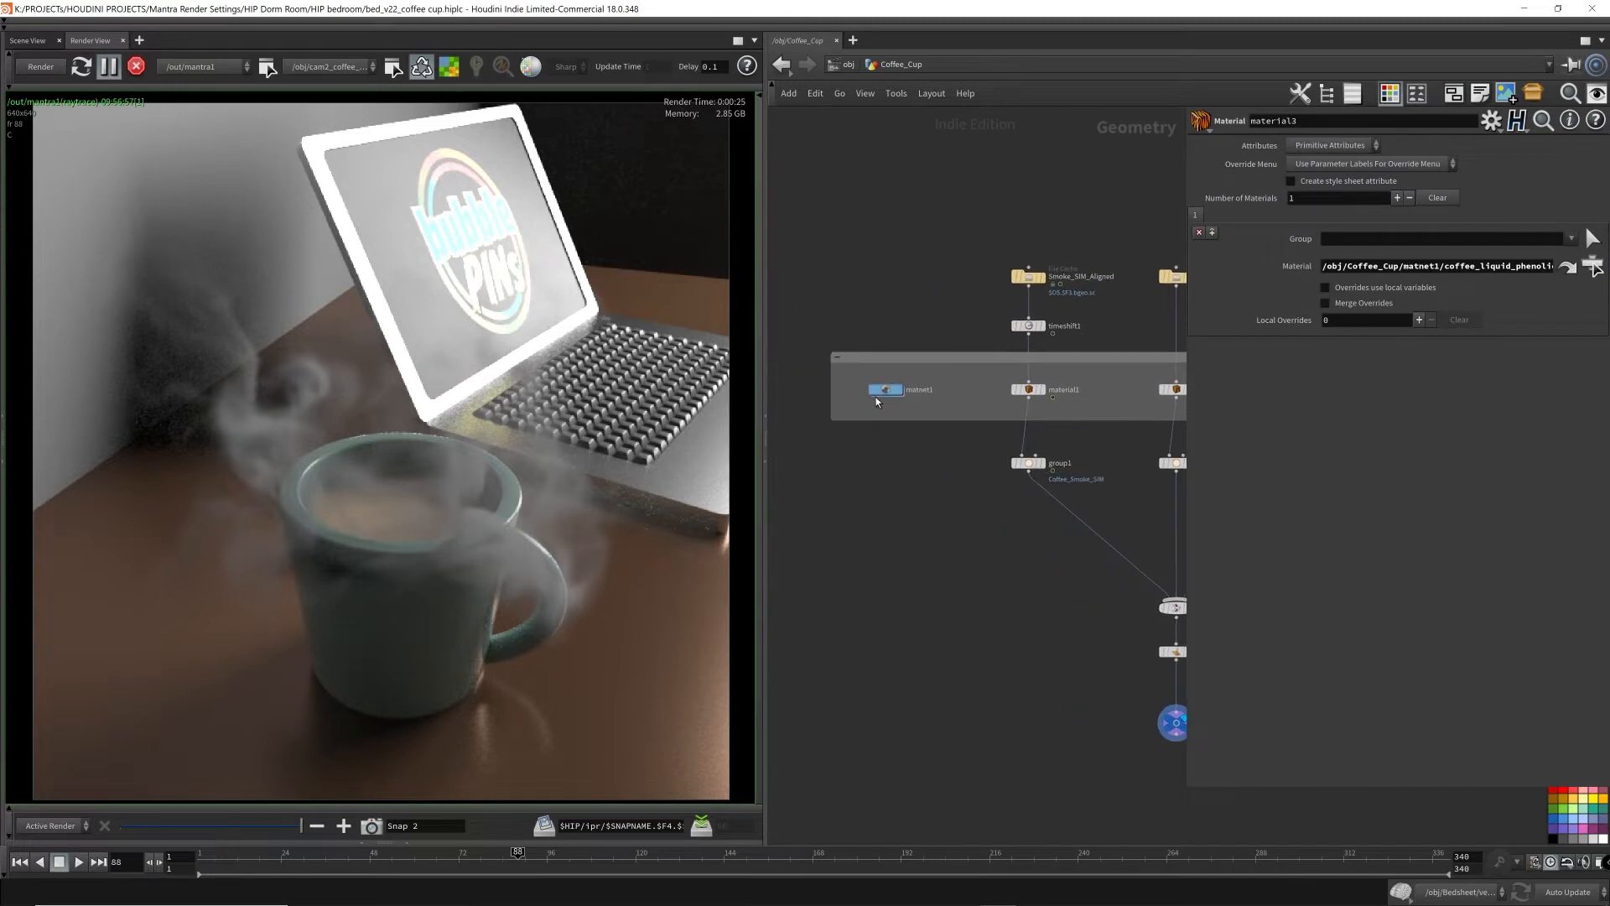
pyautogui.doubleClick(886, 387)
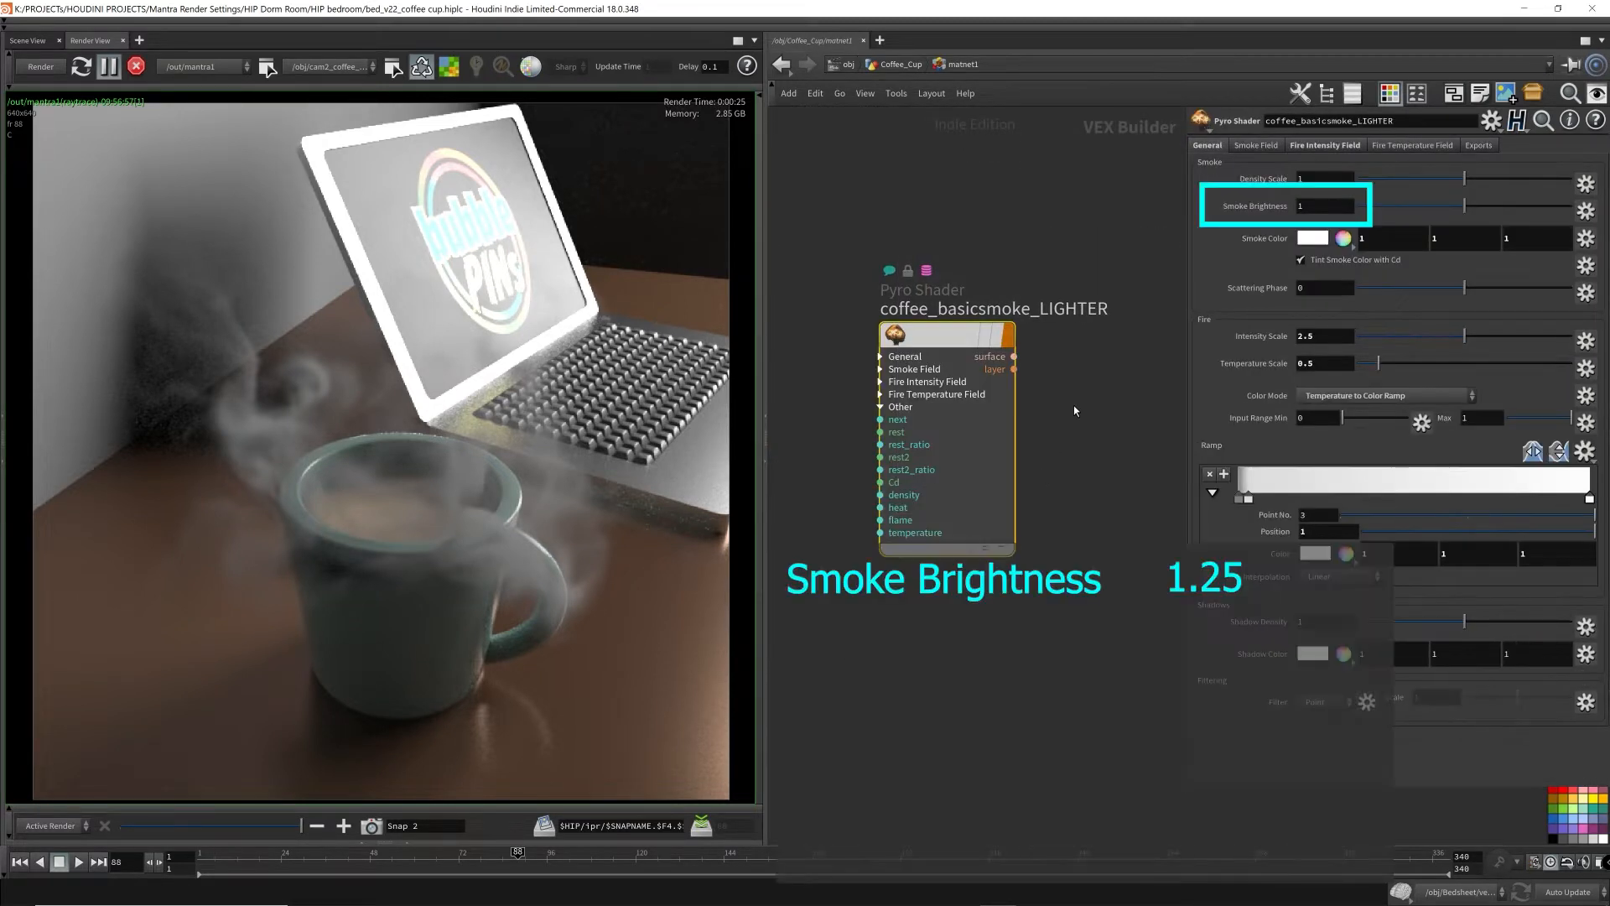
pyautogui.click(1327, 205)
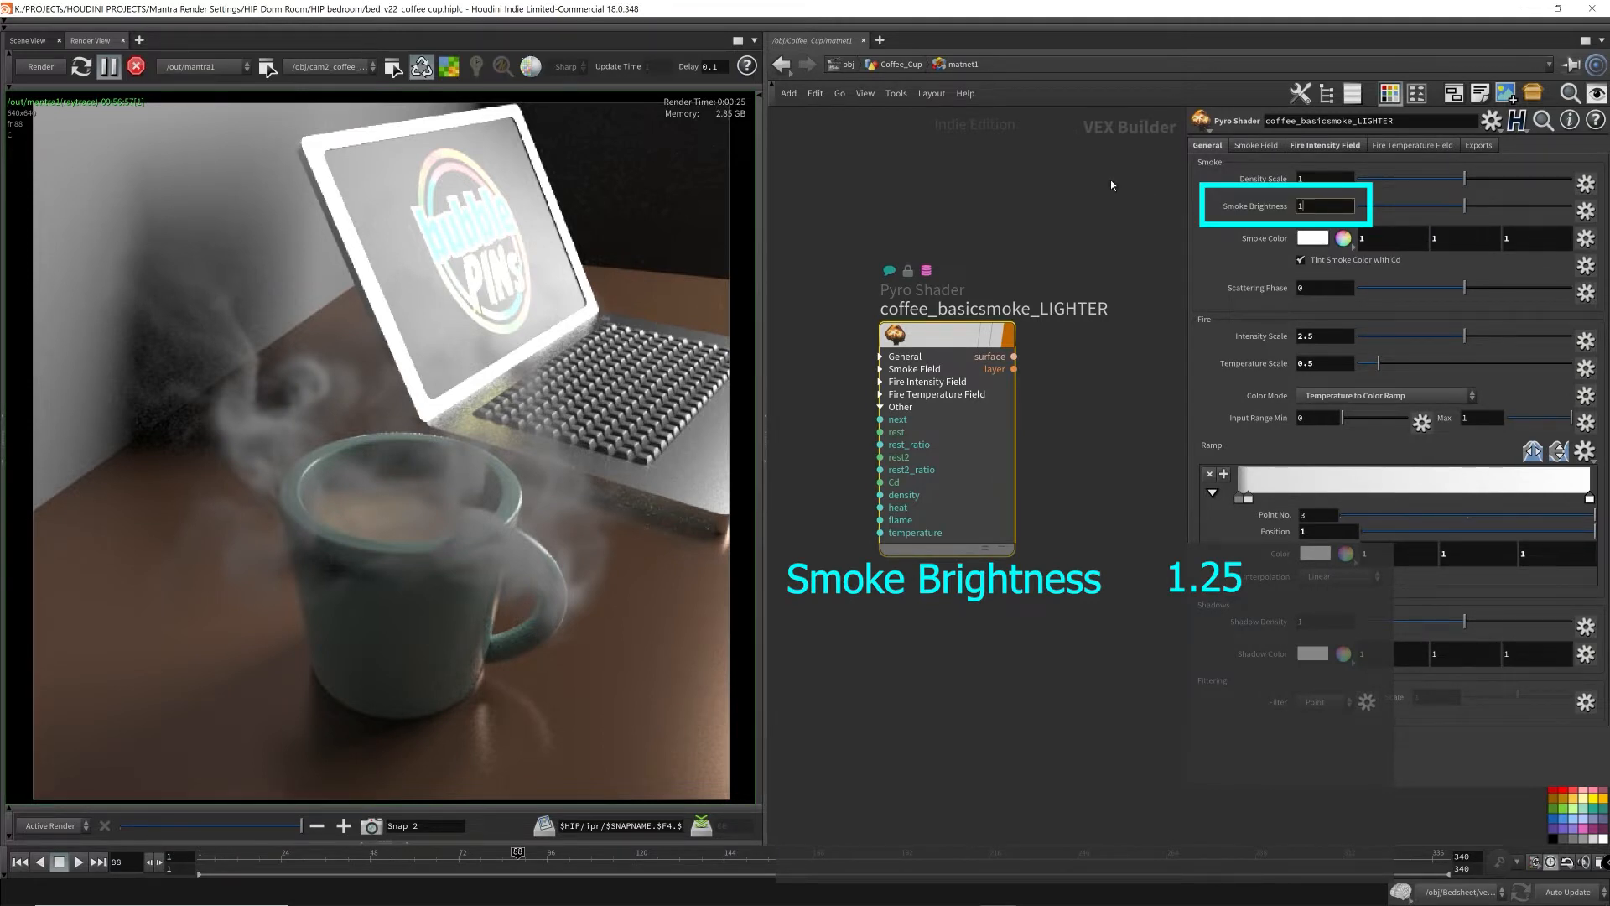
pyautogui.write('1.25')
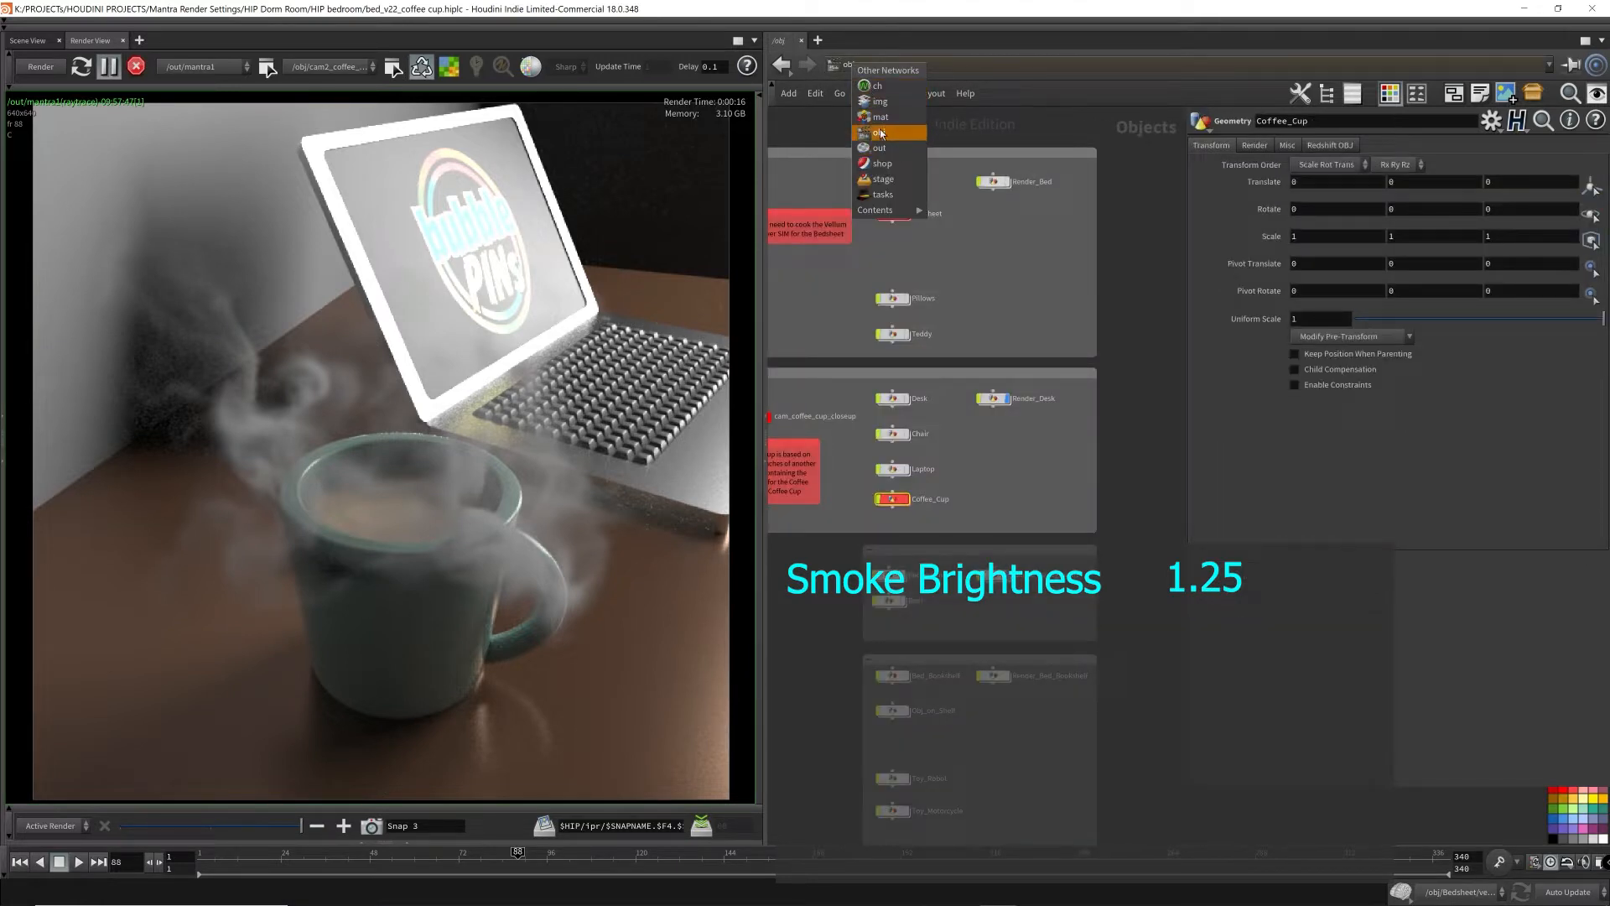
# - Give mantra1 Volume Limit 3 and Reflection Quality 3 and re-render the steam
pyautogui.click(879, 148)
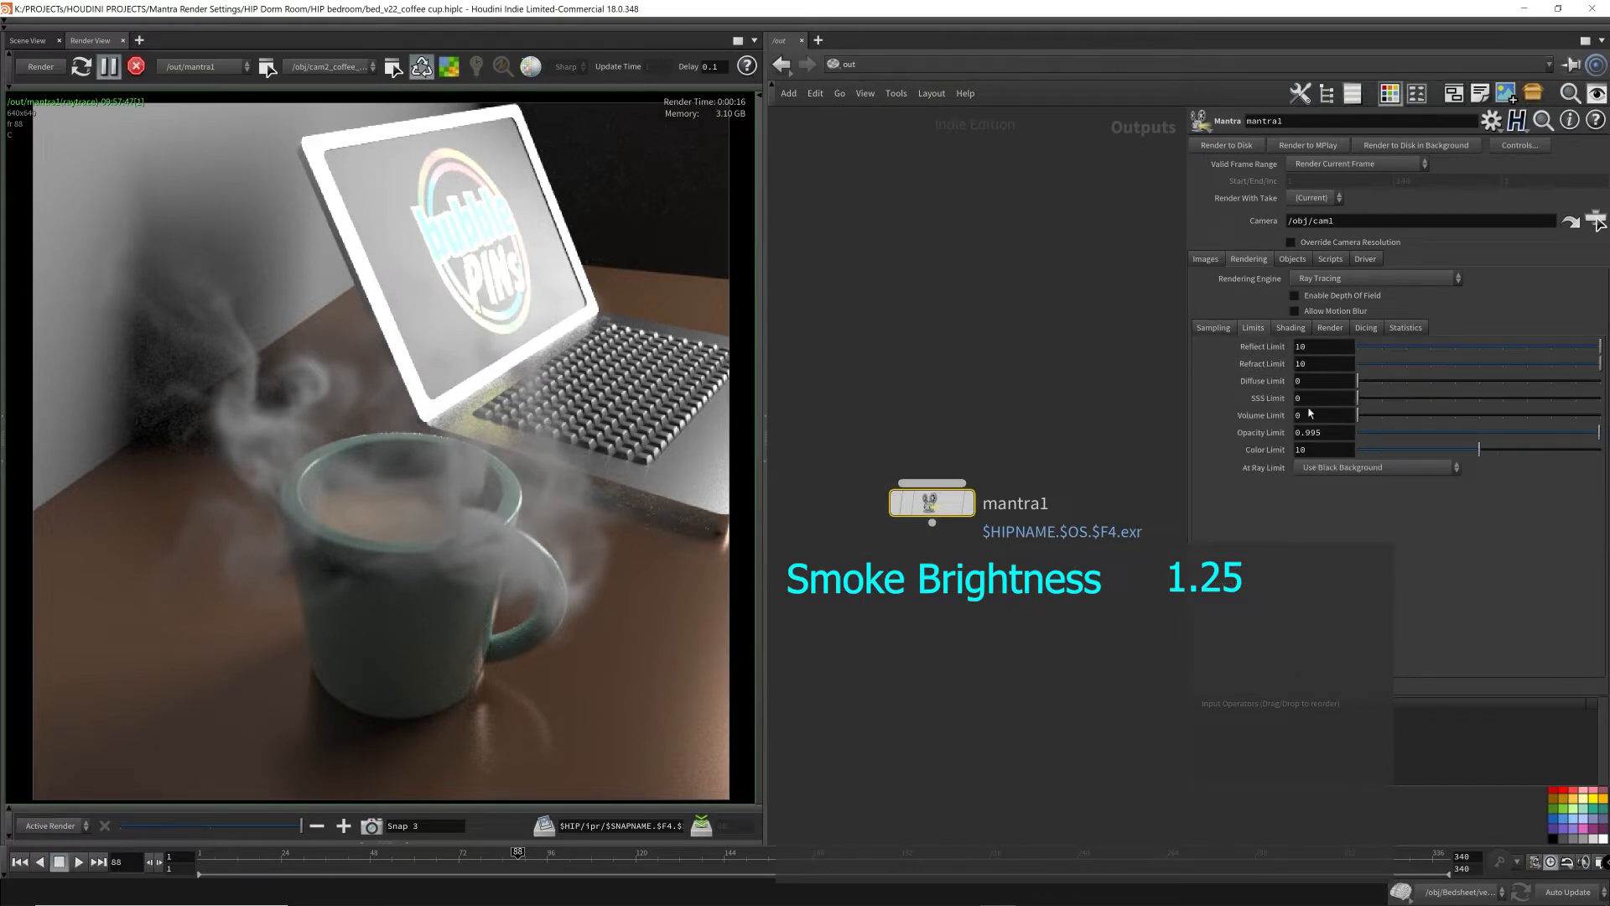
pyautogui.write('3')
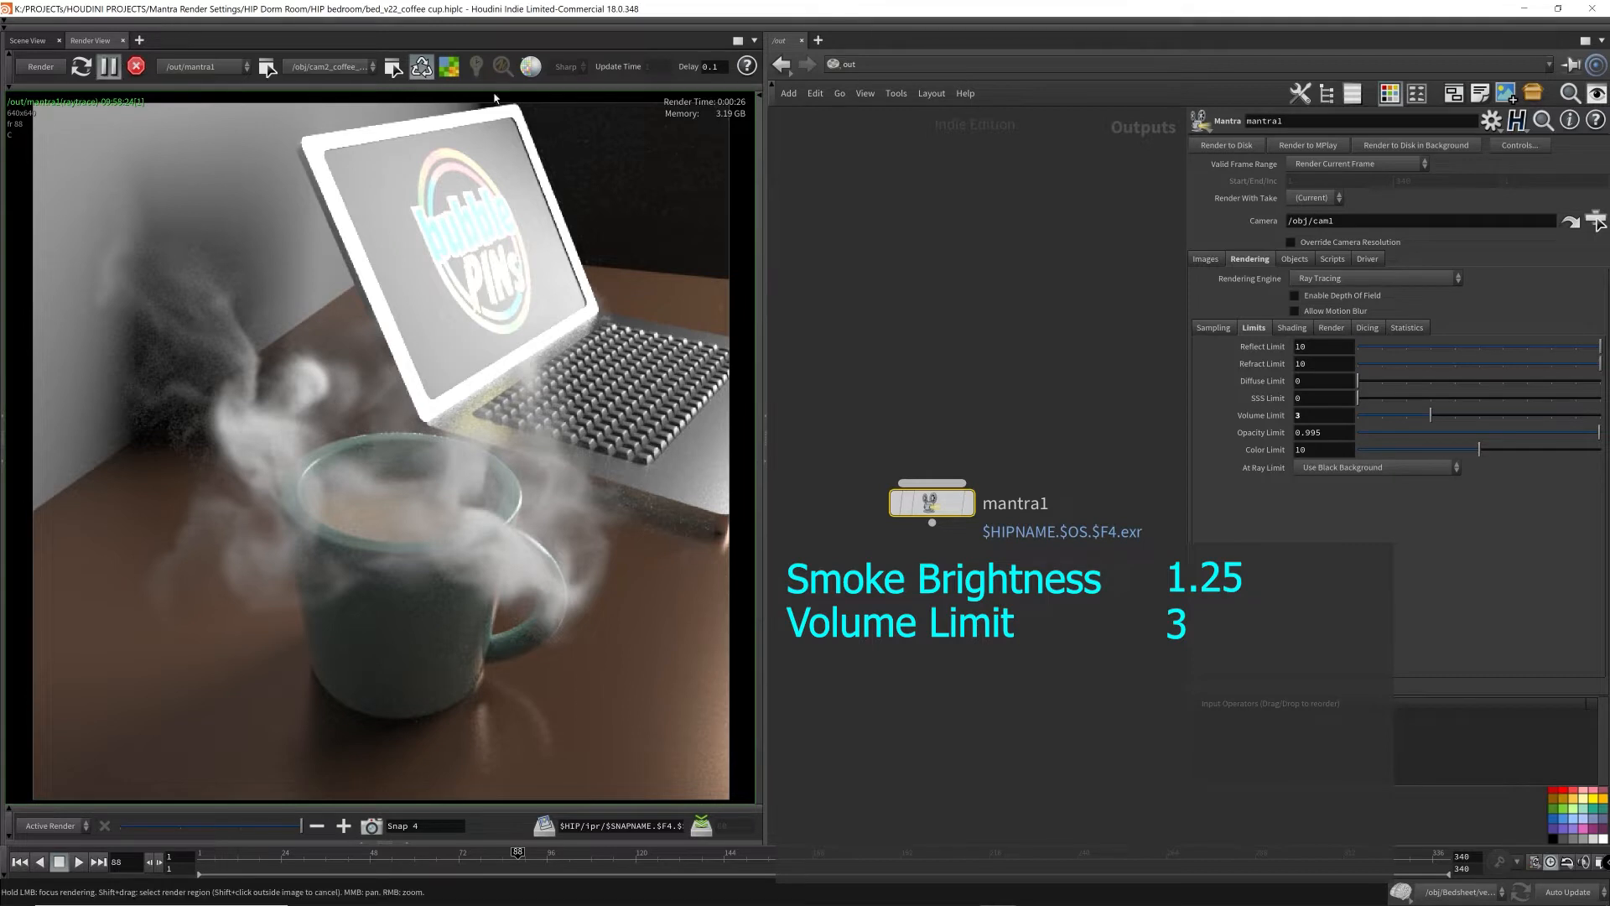
pyautogui.click(1213, 327)
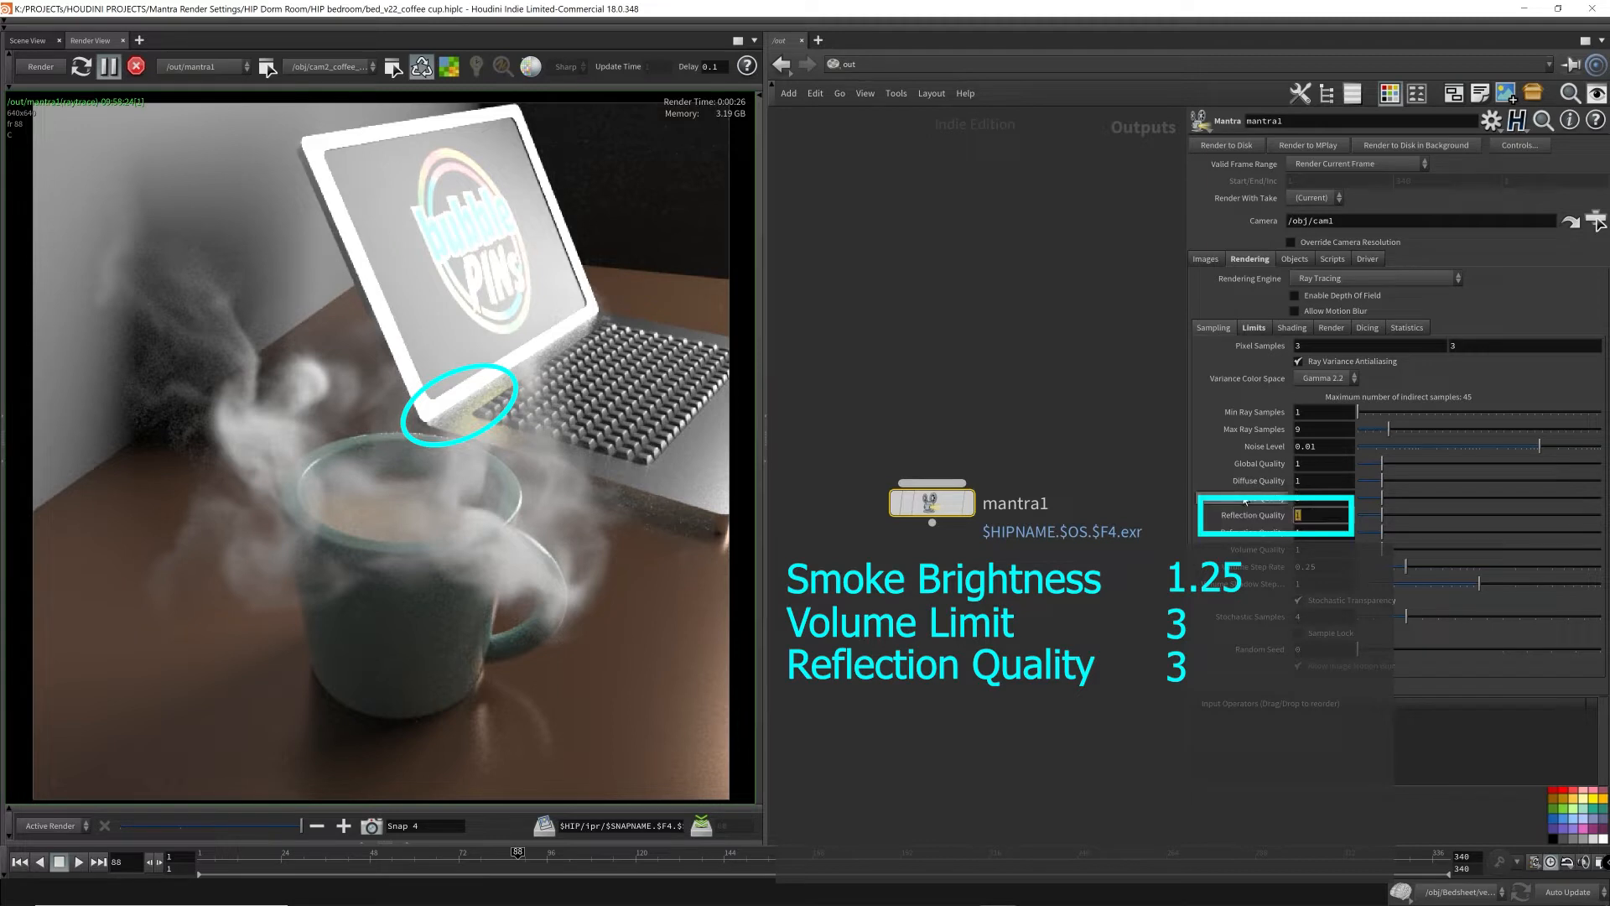
pyautogui.write('3')
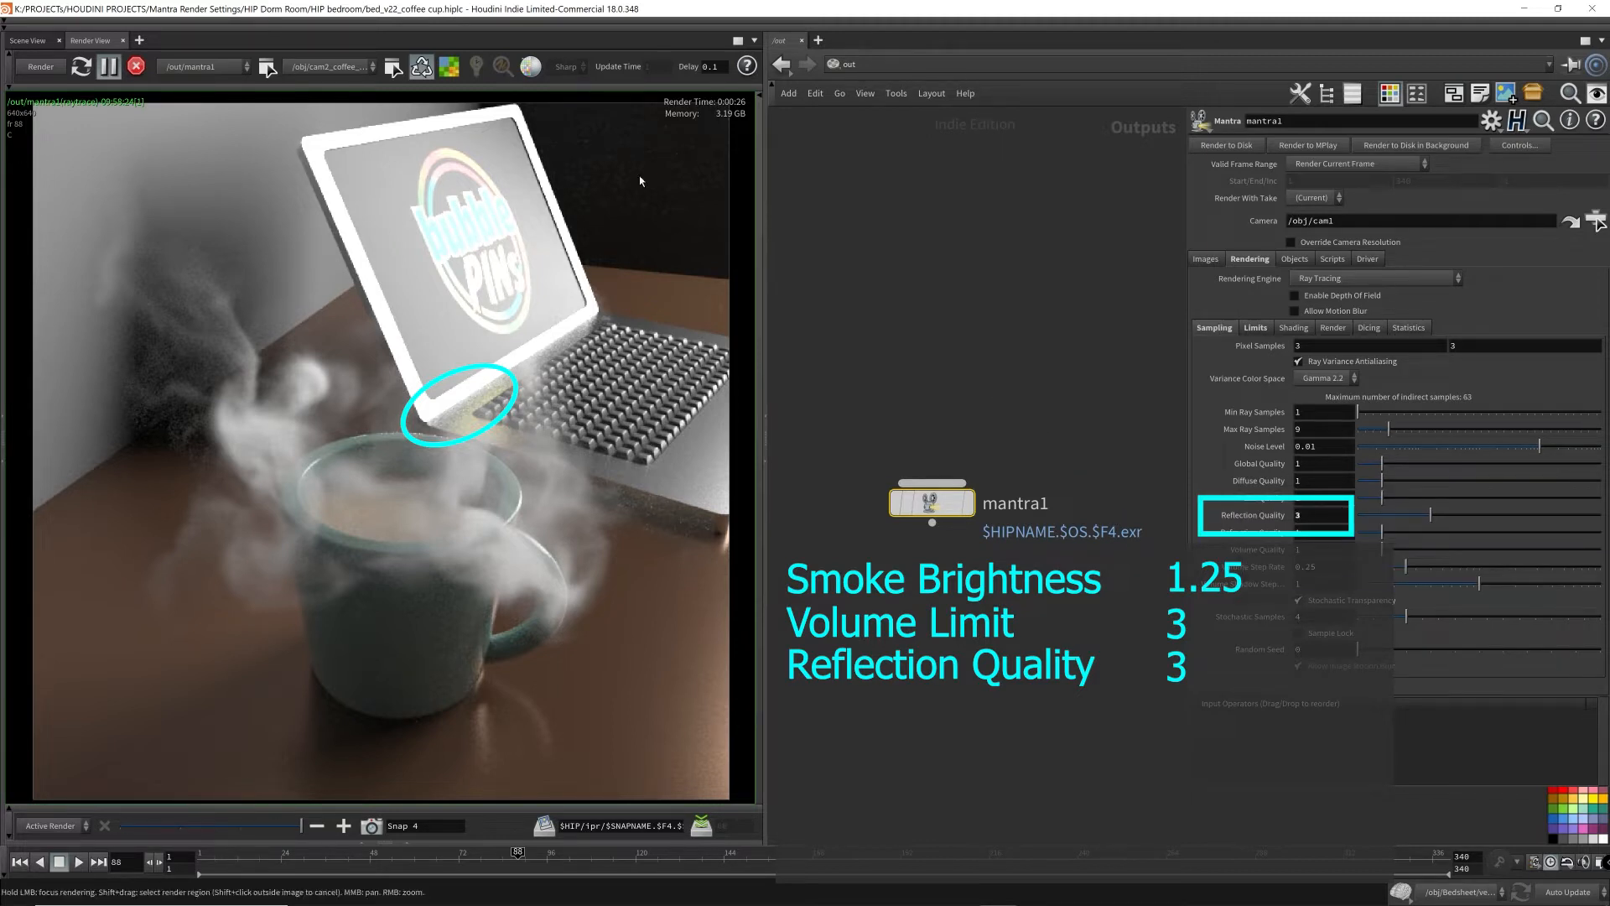
pyautogui.click(40, 66)
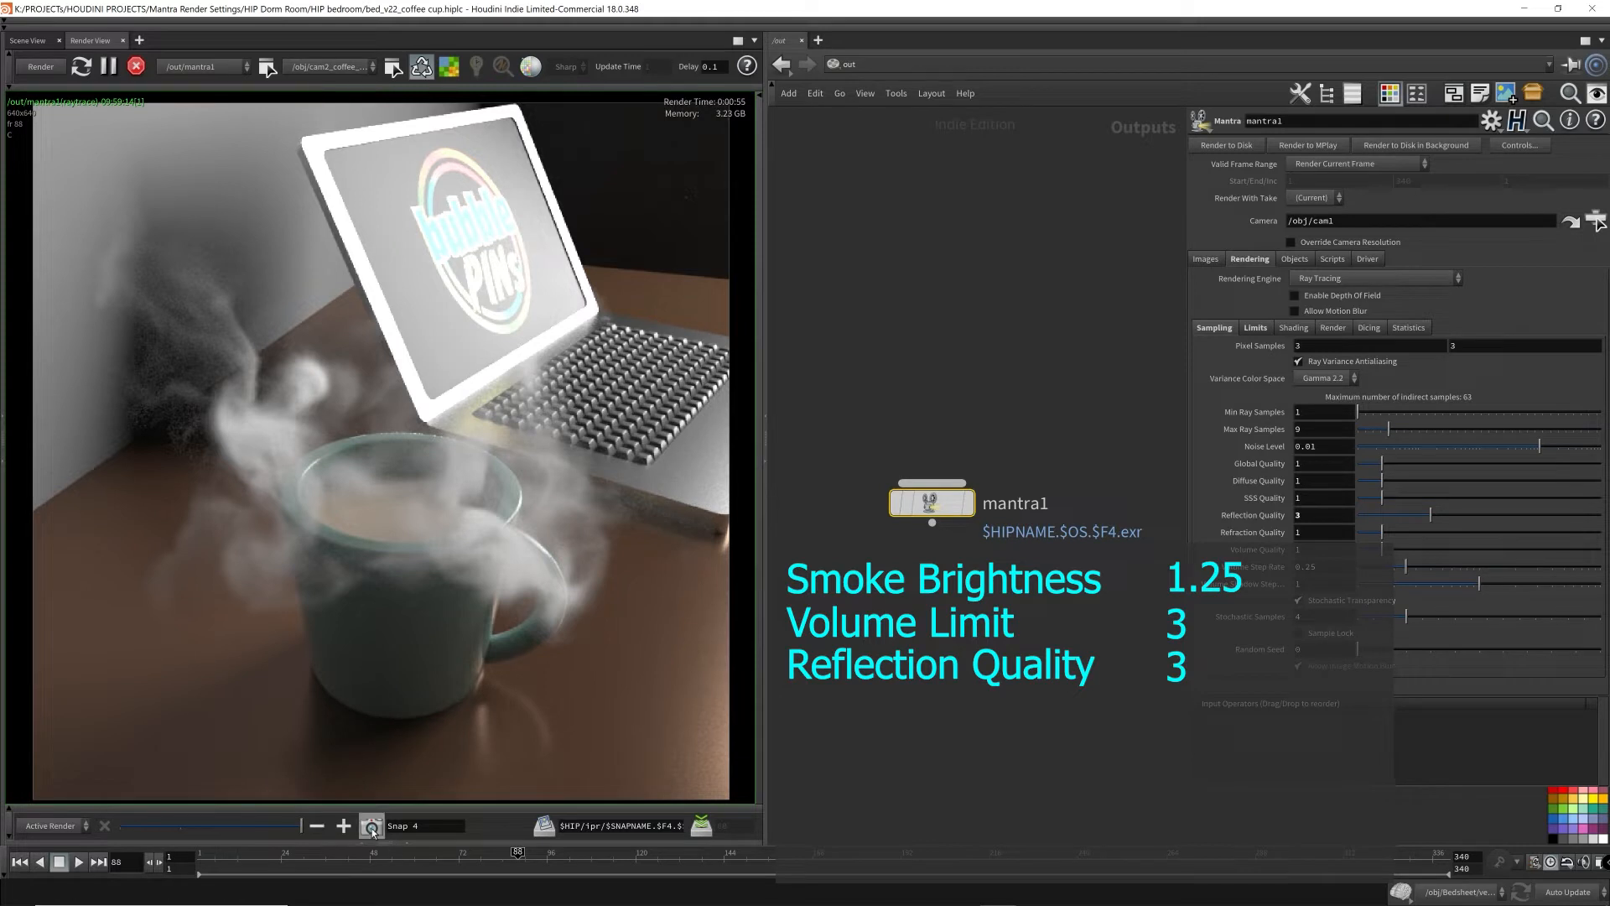
# - Snapshot the render, set Pixel Samples 5 5 and the camera resolution to 1080 x 1080
pyautogui.click(369, 825)
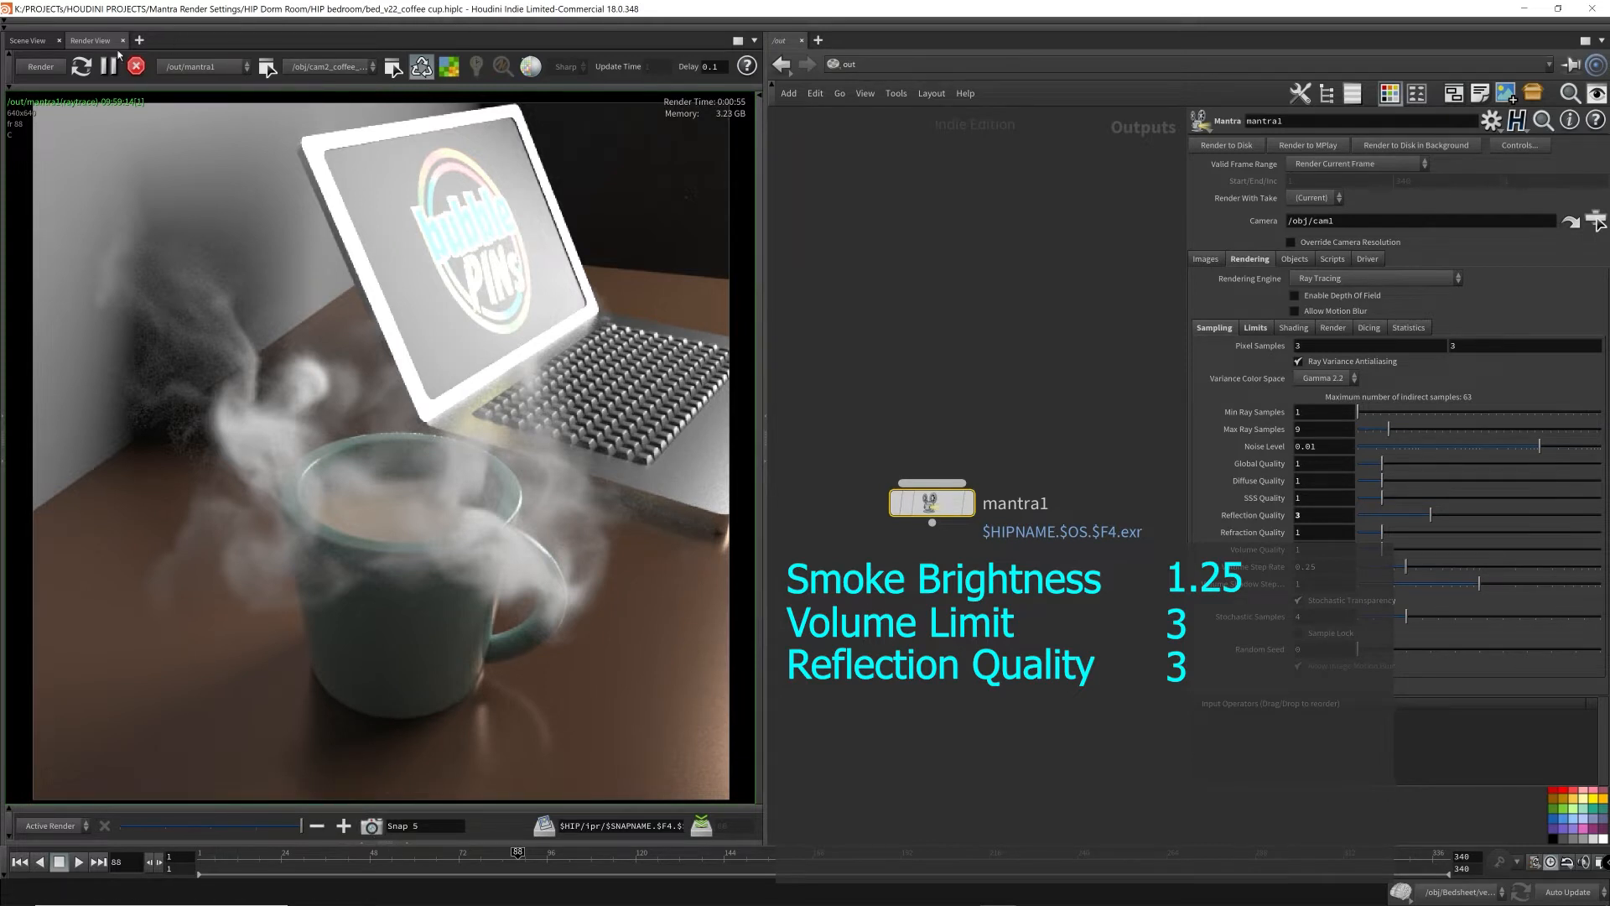
pyautogui.click(1323, 345)
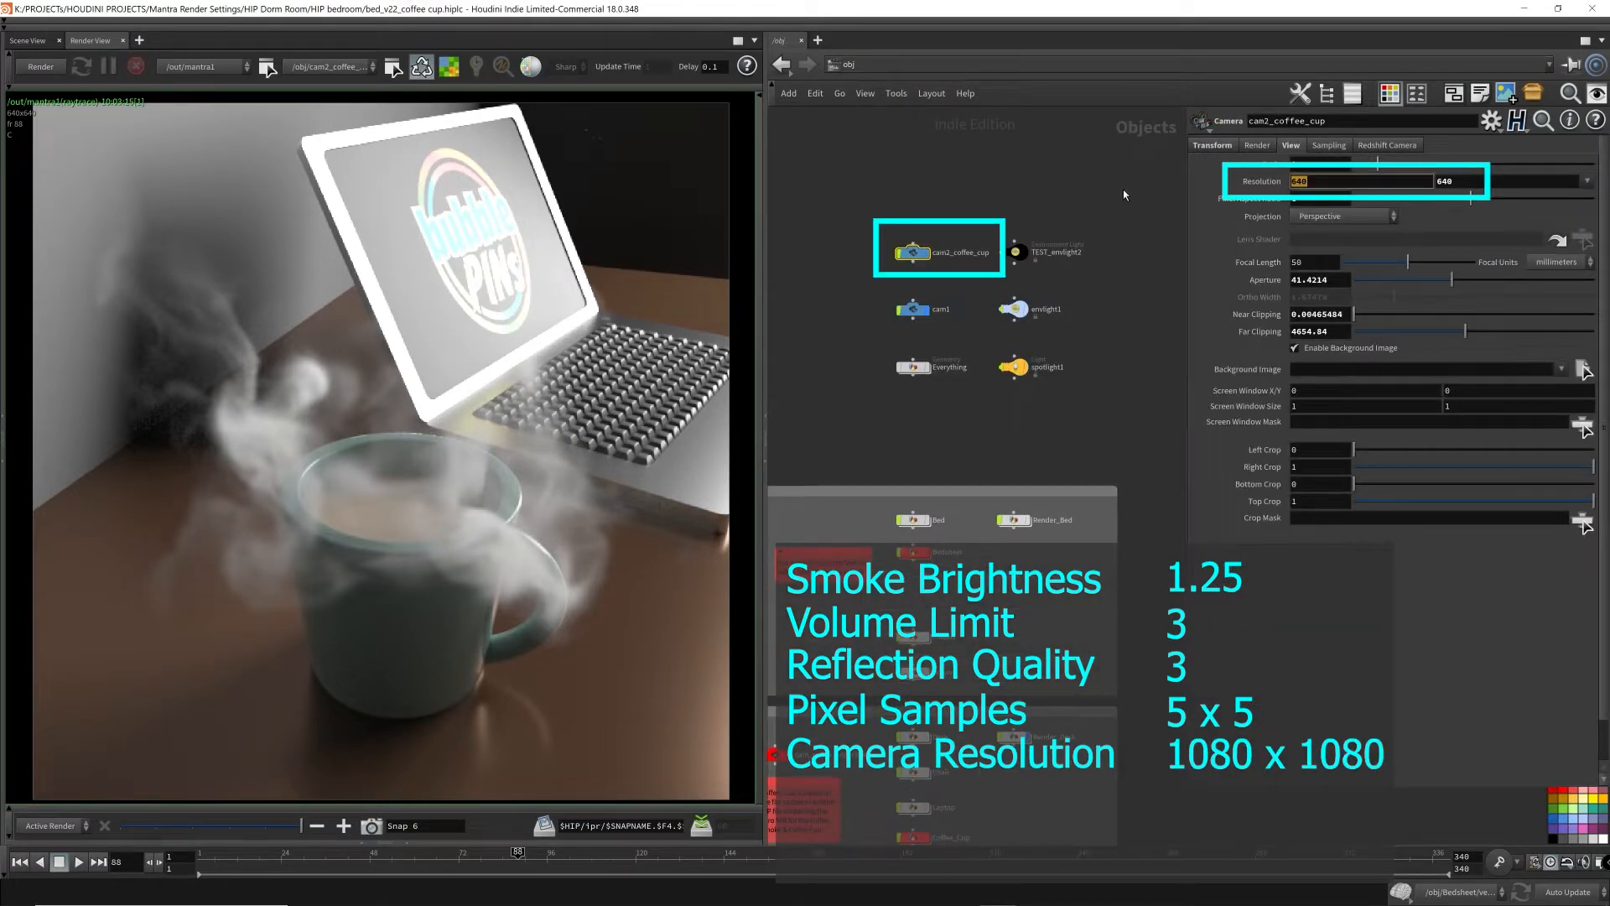
pyautogui.write('1080')
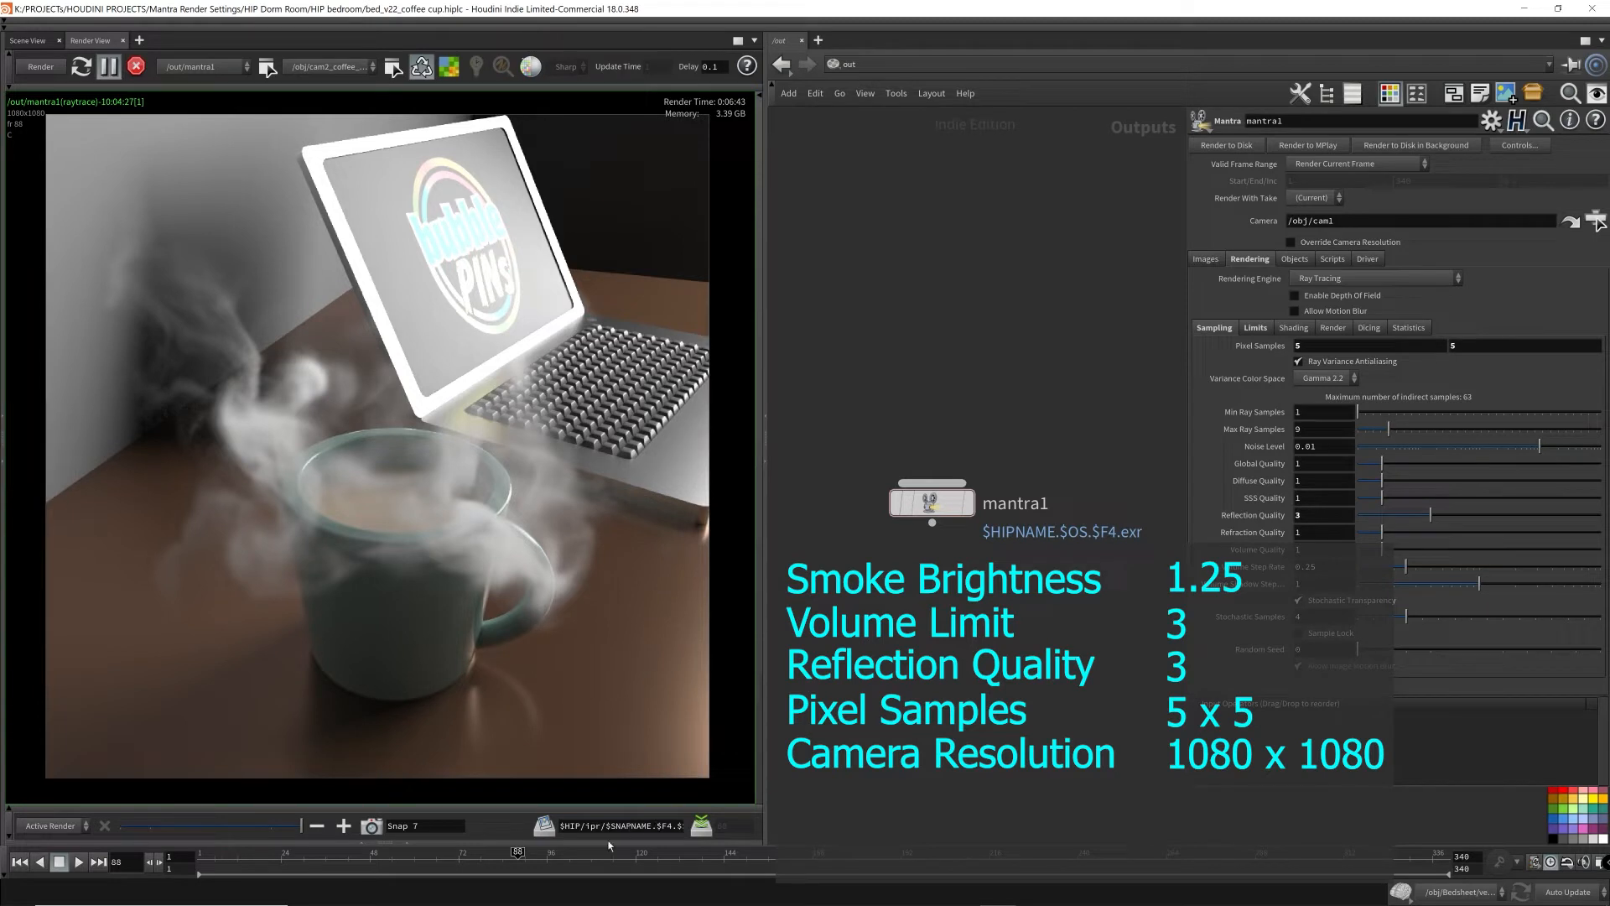
pyautogui.moveTo(513, 842)
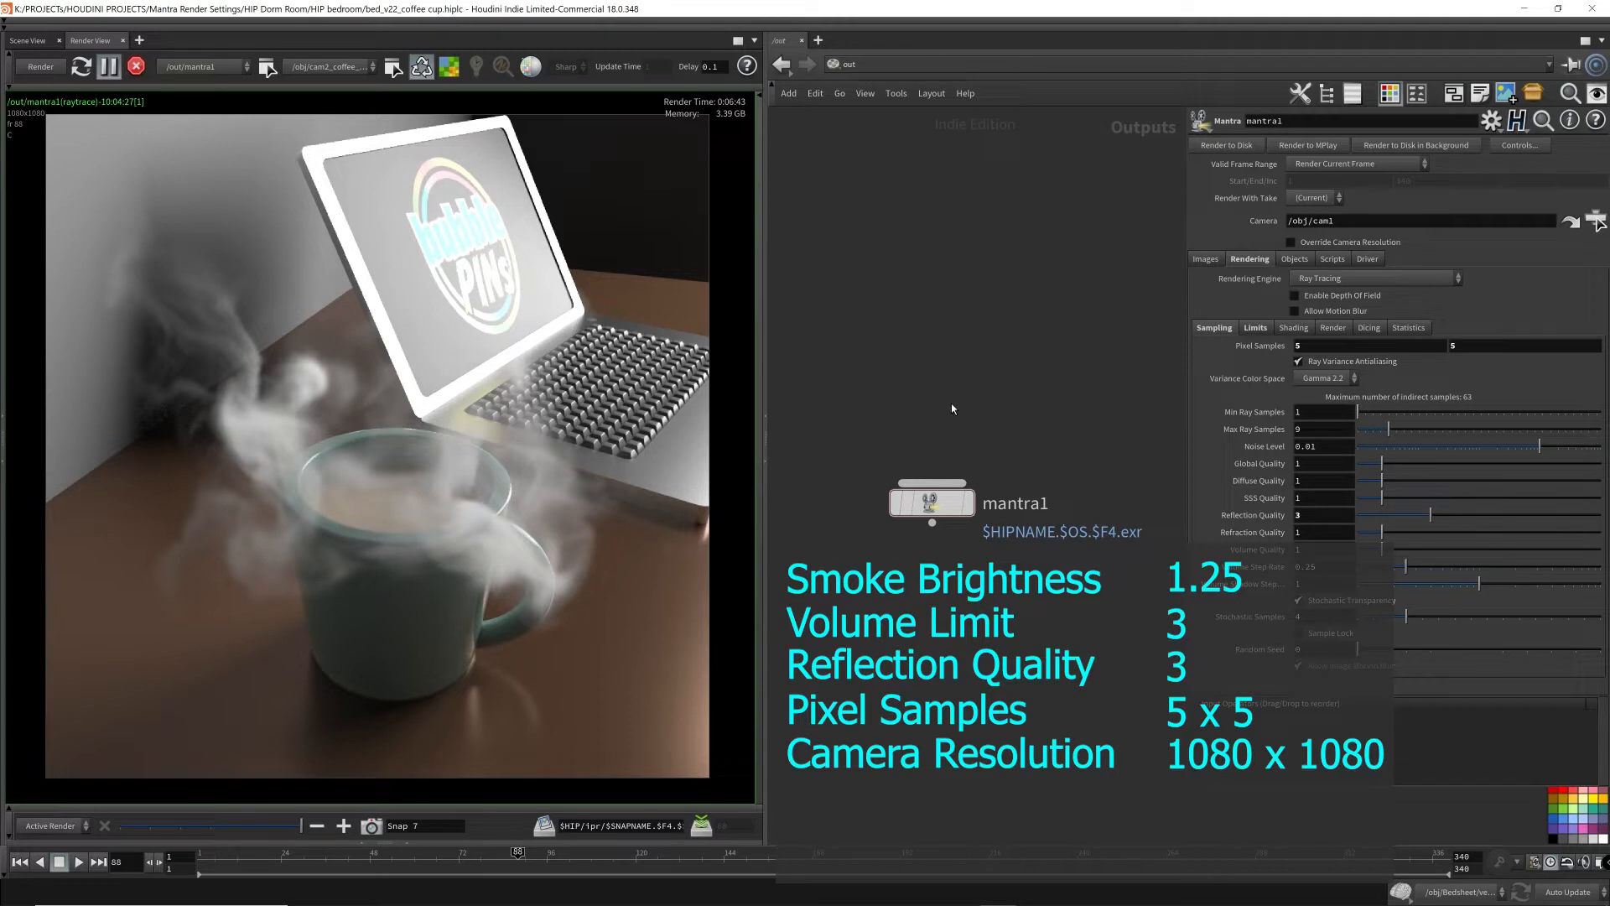
pyautogui.moveTo(978, 355)
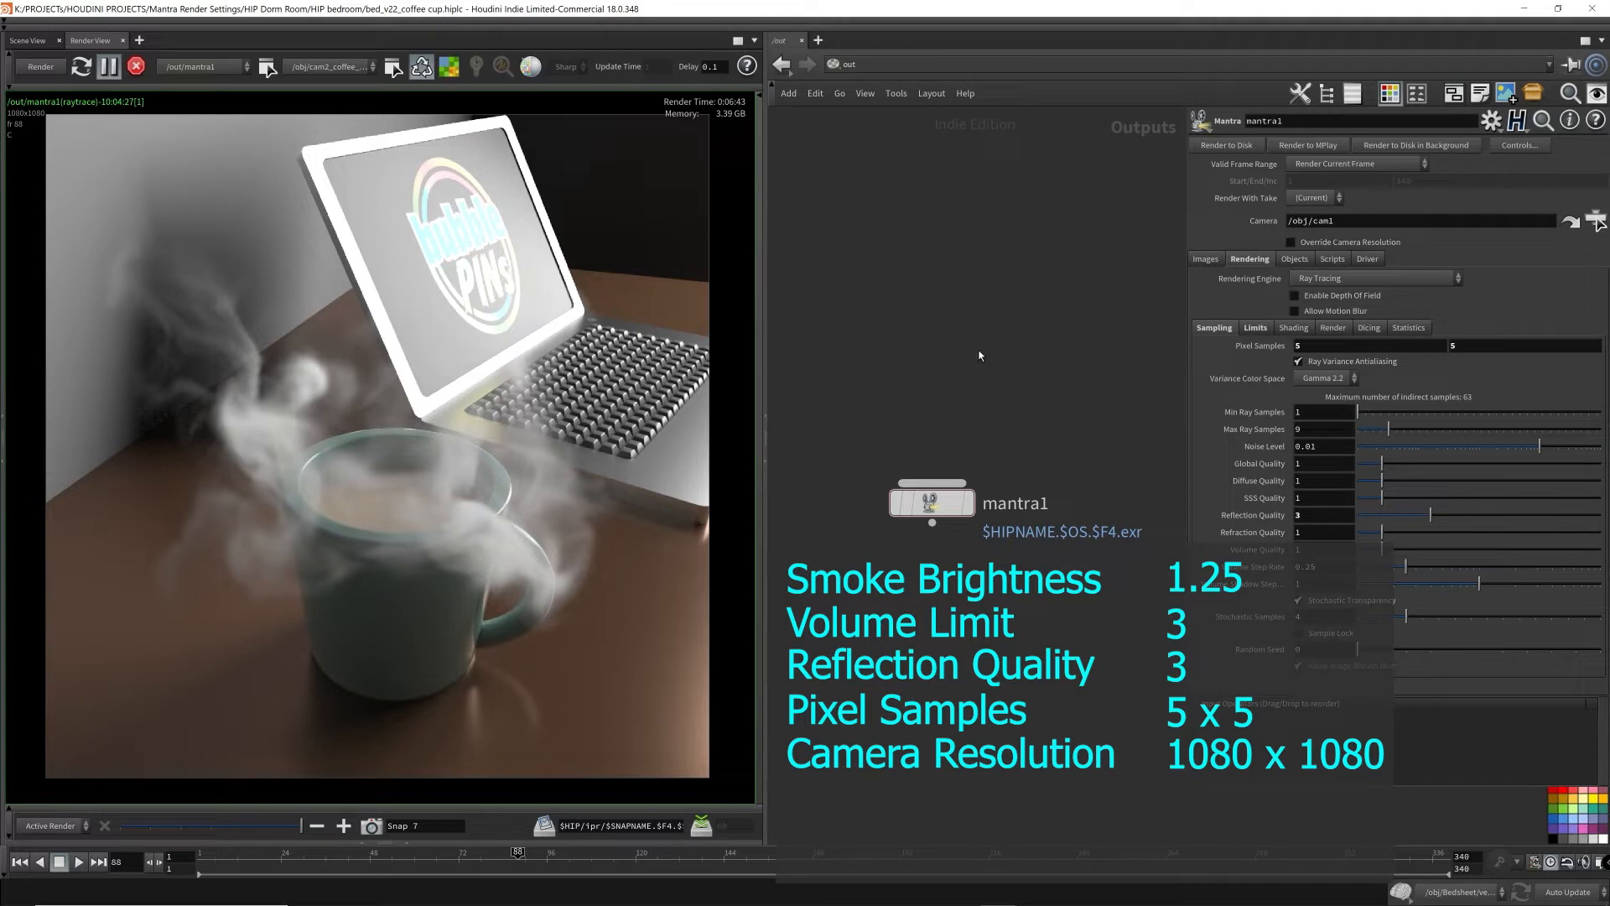
# - Add a mantra2 ROP, reset the camera to 640 x 640 and start rendering frame 56
pyautogui.press('Tab')
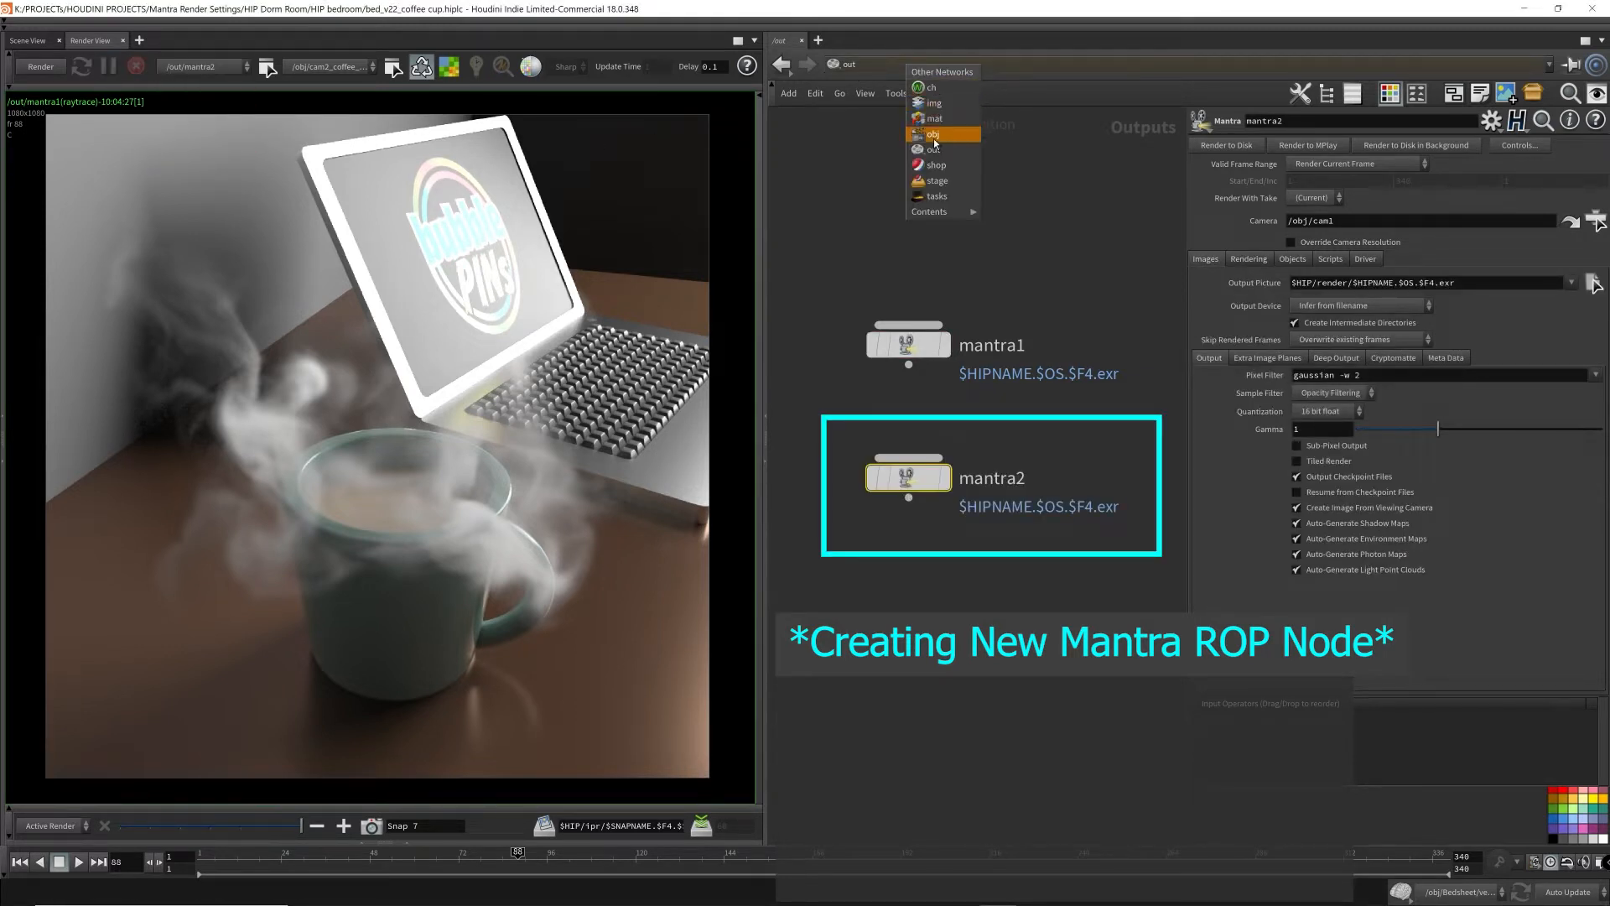
pyautogui.click(930, 134)
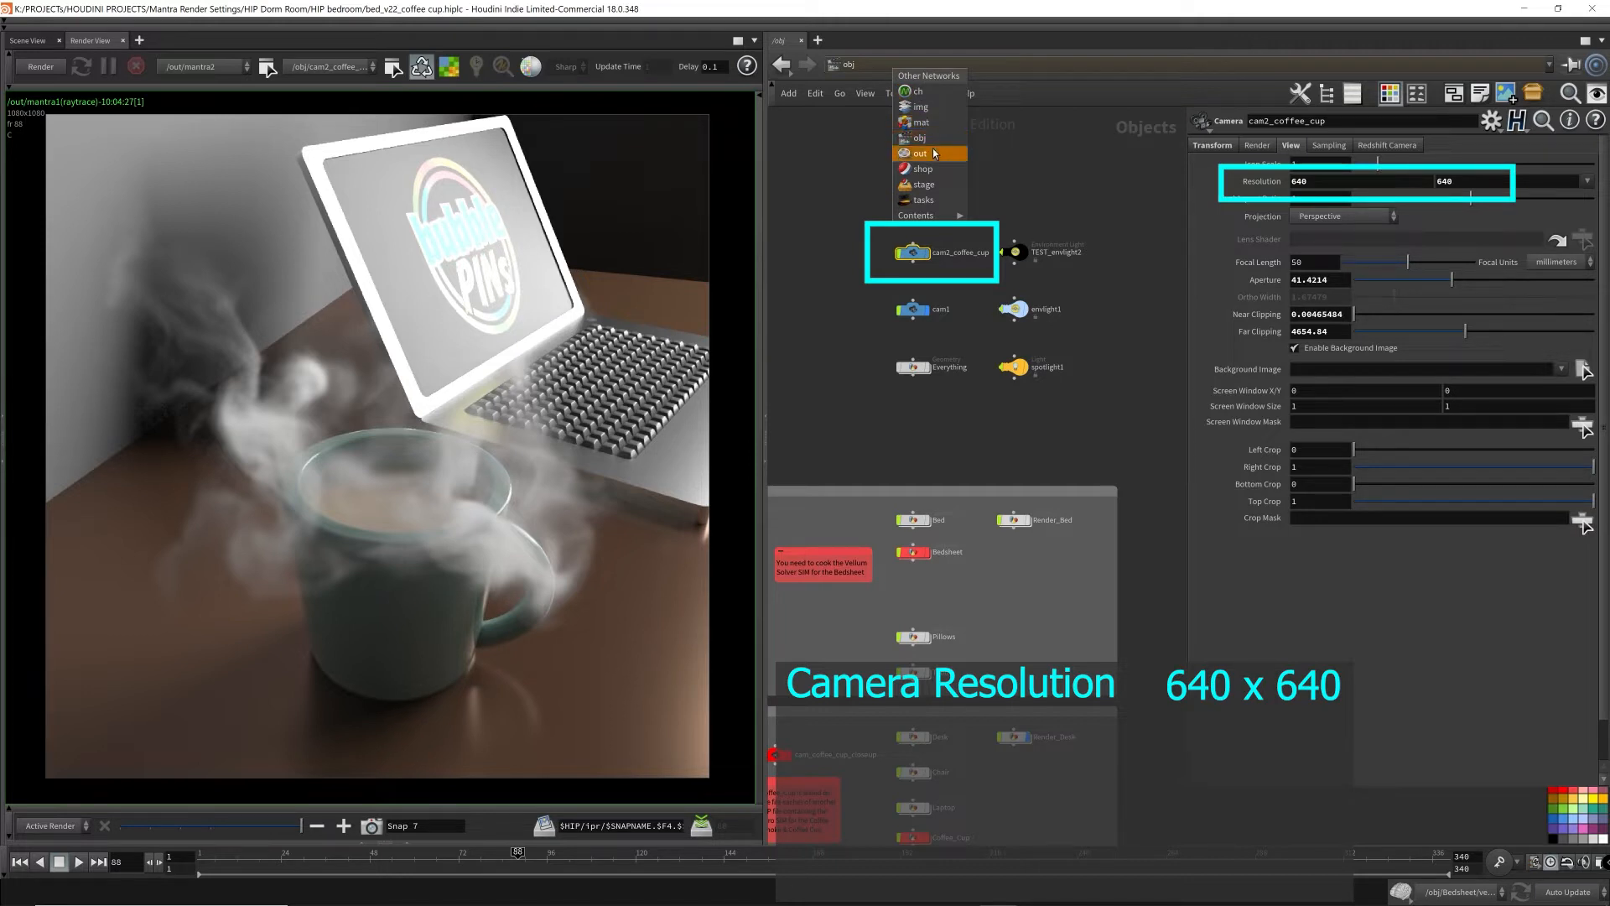
pyautogui.click(918, 153)
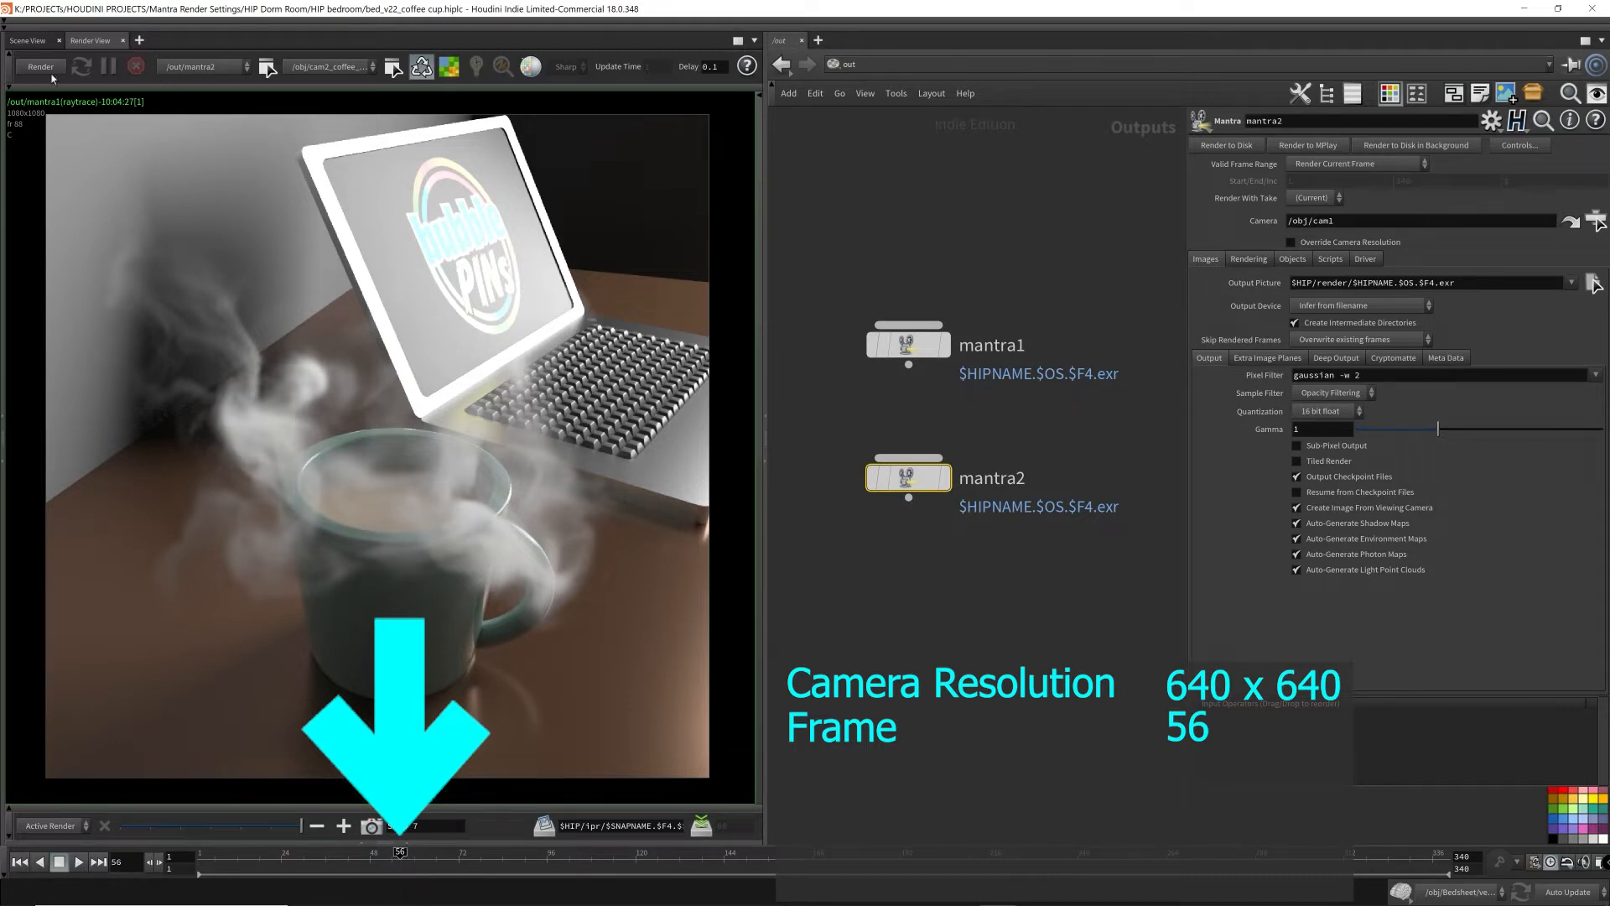
pyautogui.click(40, 65)
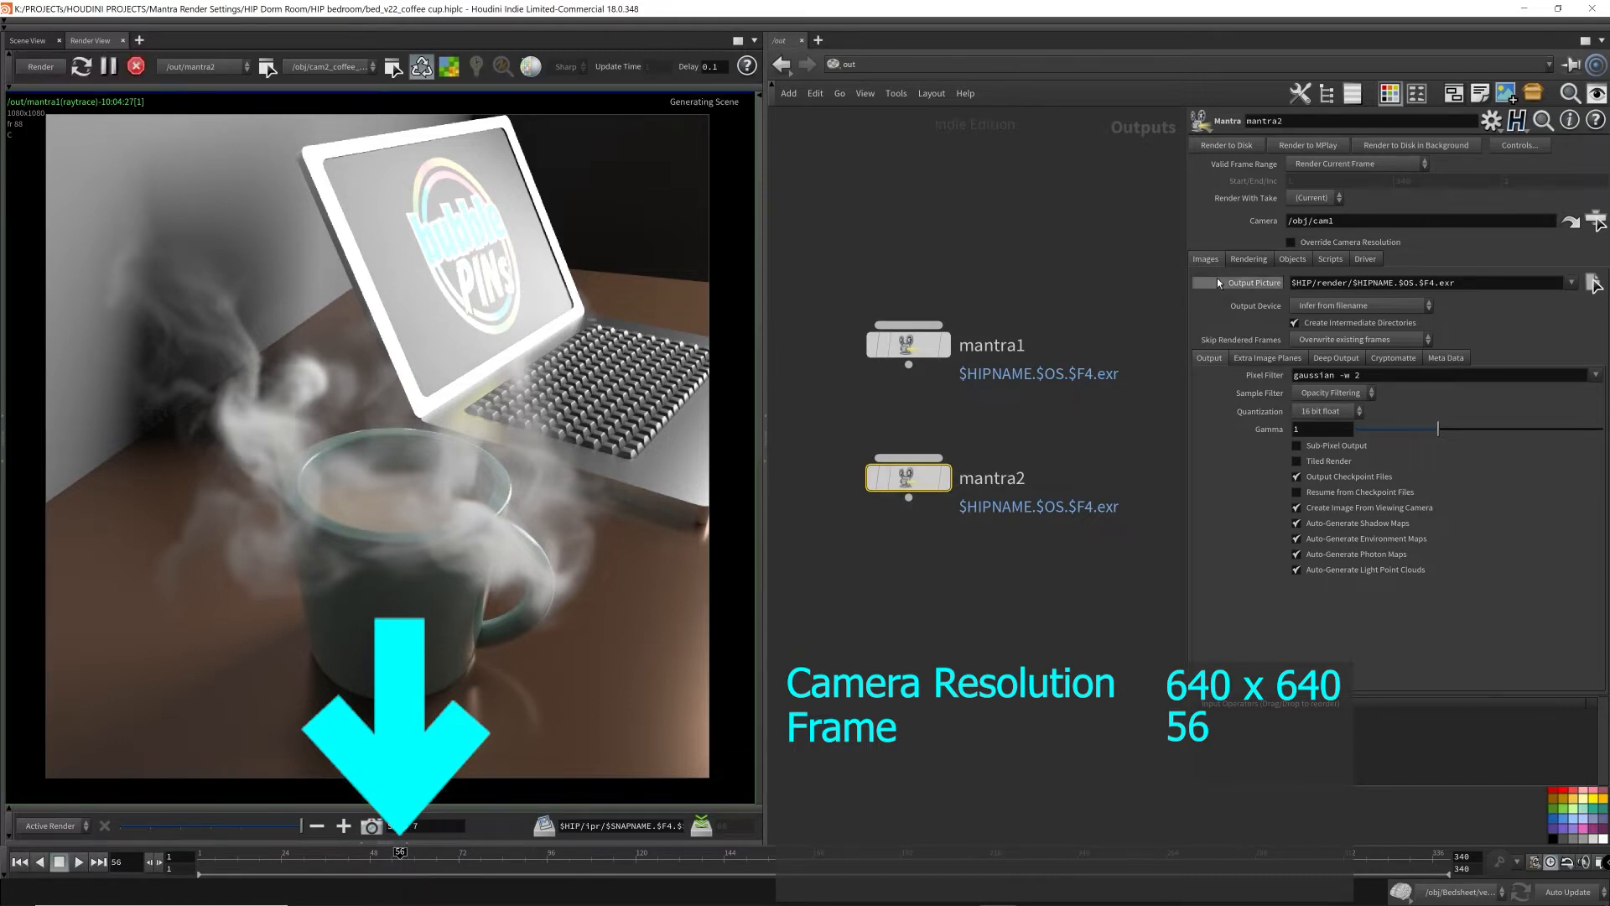
# - Set mantra2 Stochastic Samples to 64 and Reflection Quality to 3
pyautogui.click(1248, 259)
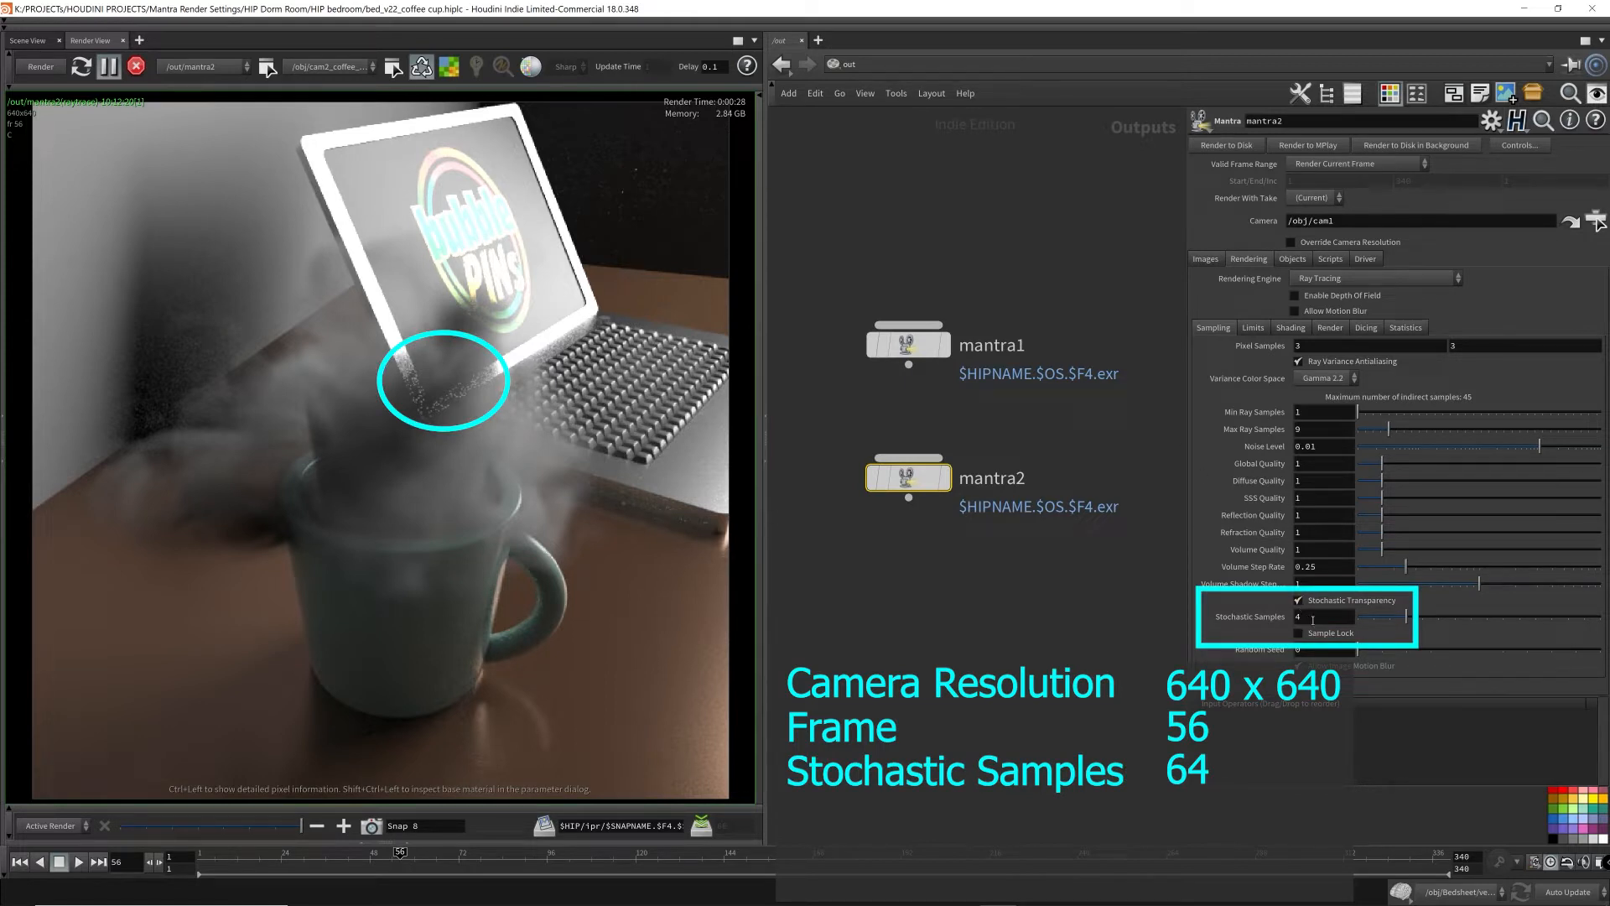
pyautogui.write('64')
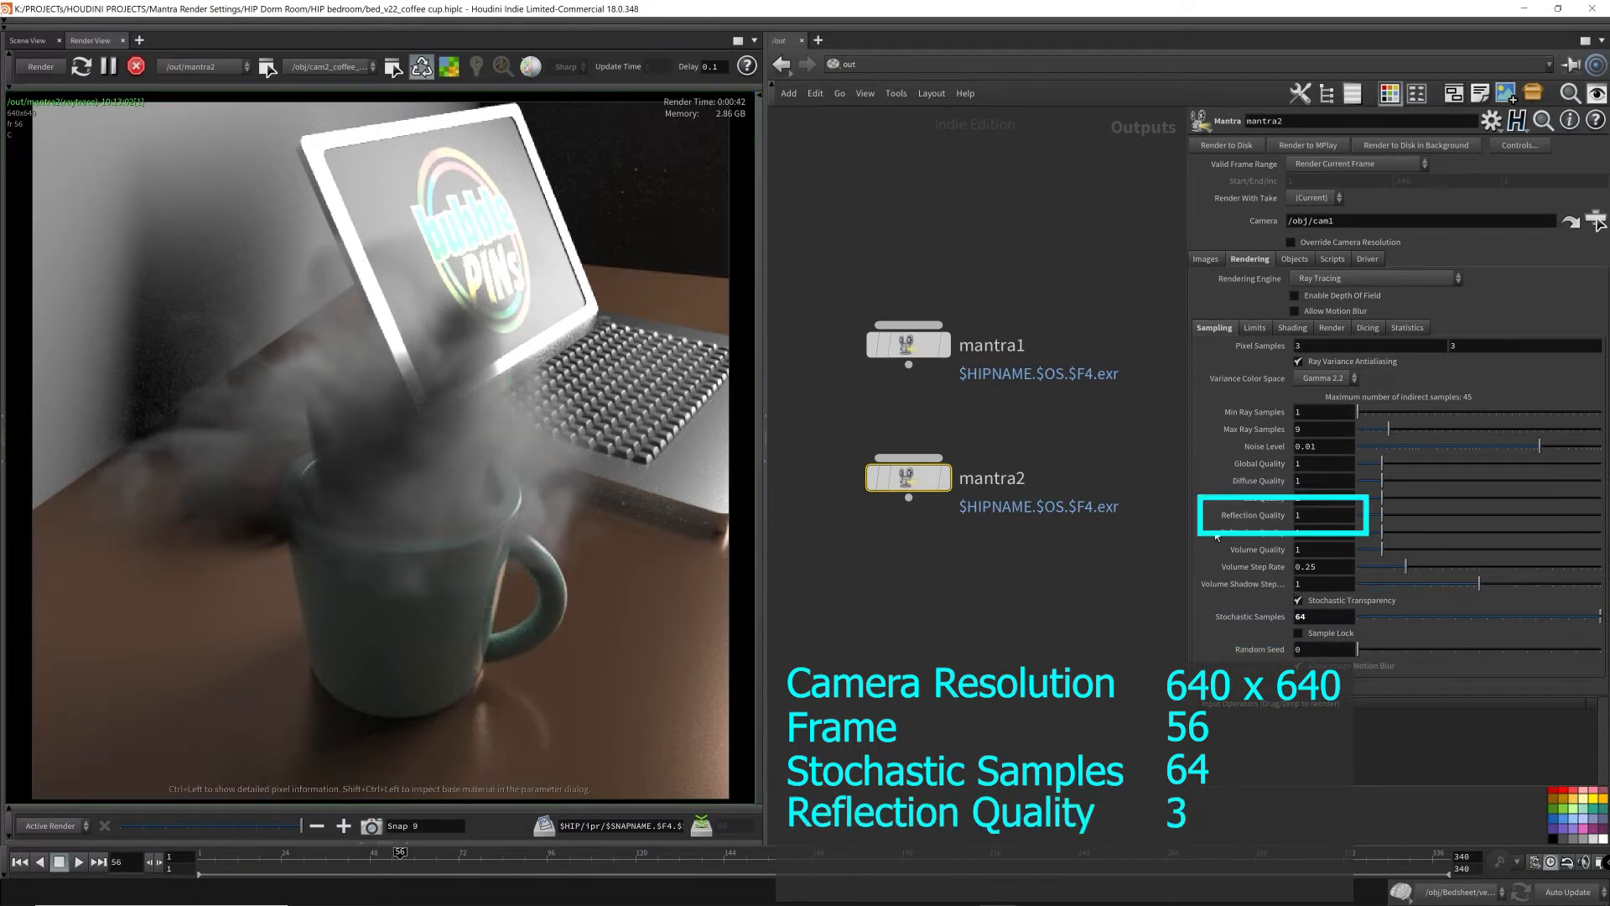
pyautogui.click(1325, 515)
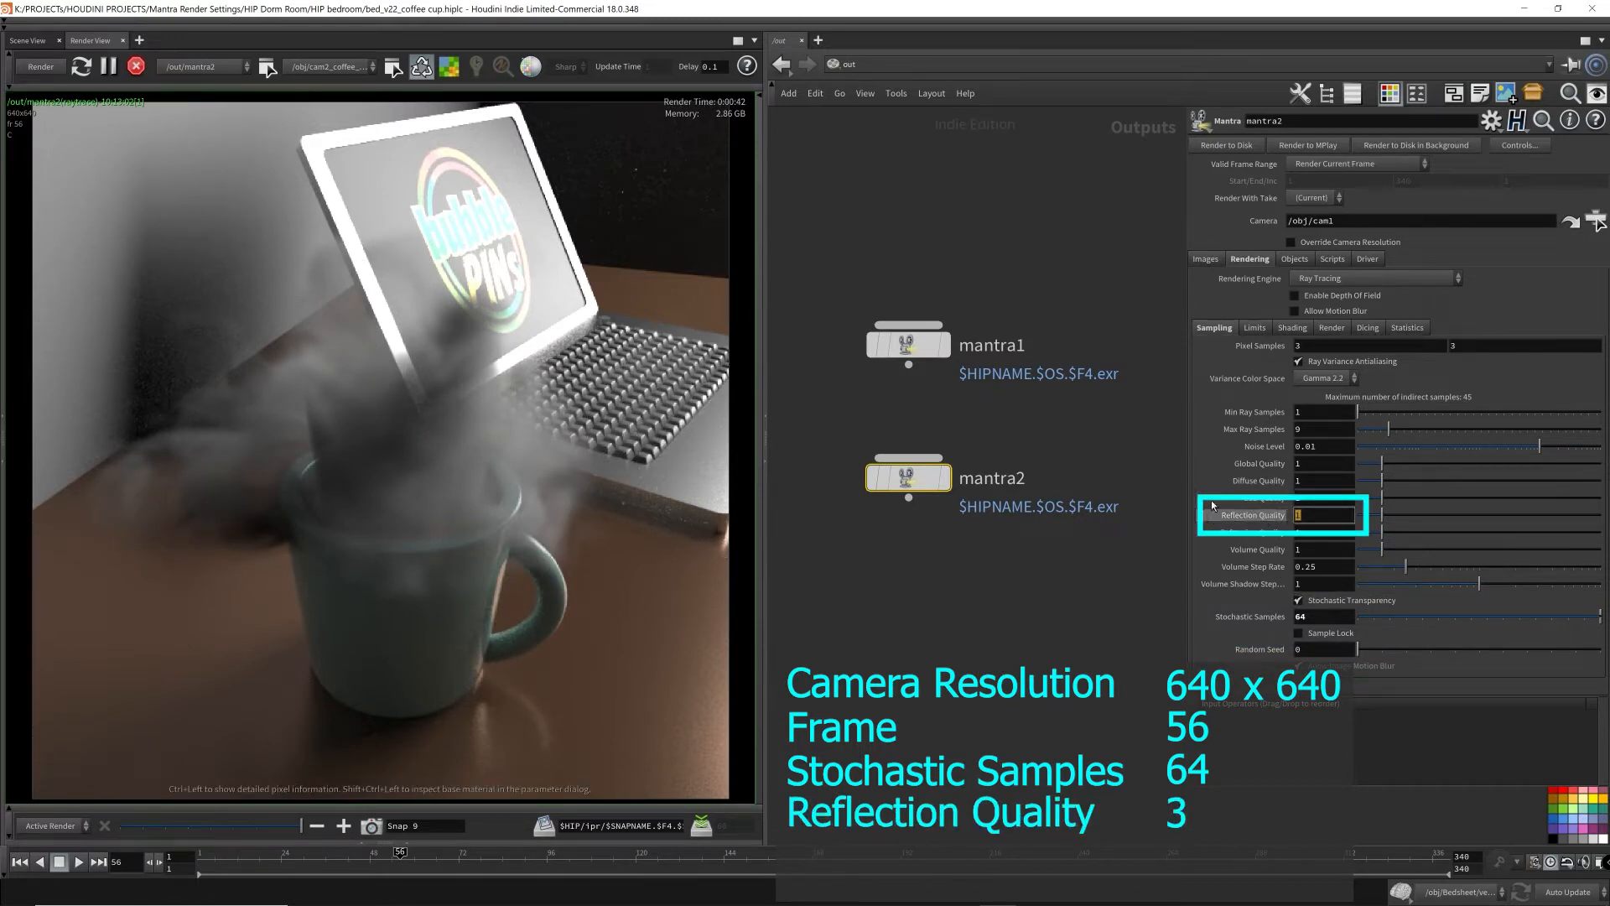
pyautogui.write('3')
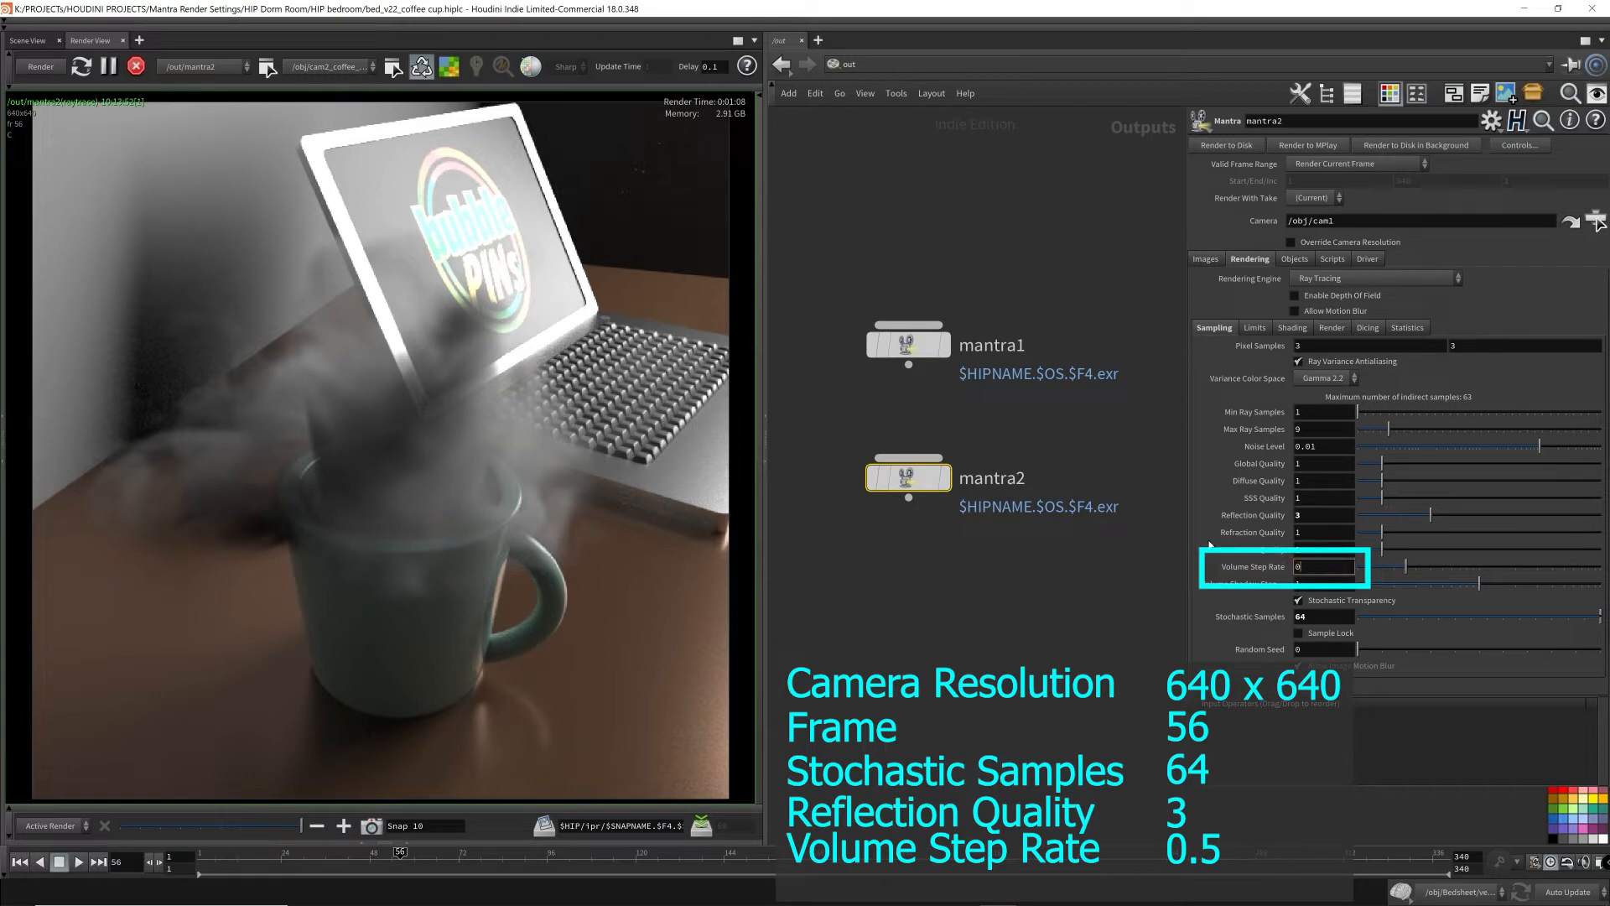
# - Set Volume Step Rate 0.5 with Volume Limit 0 on mantra2 and snapshot the render
pyautogui.write('0.5')
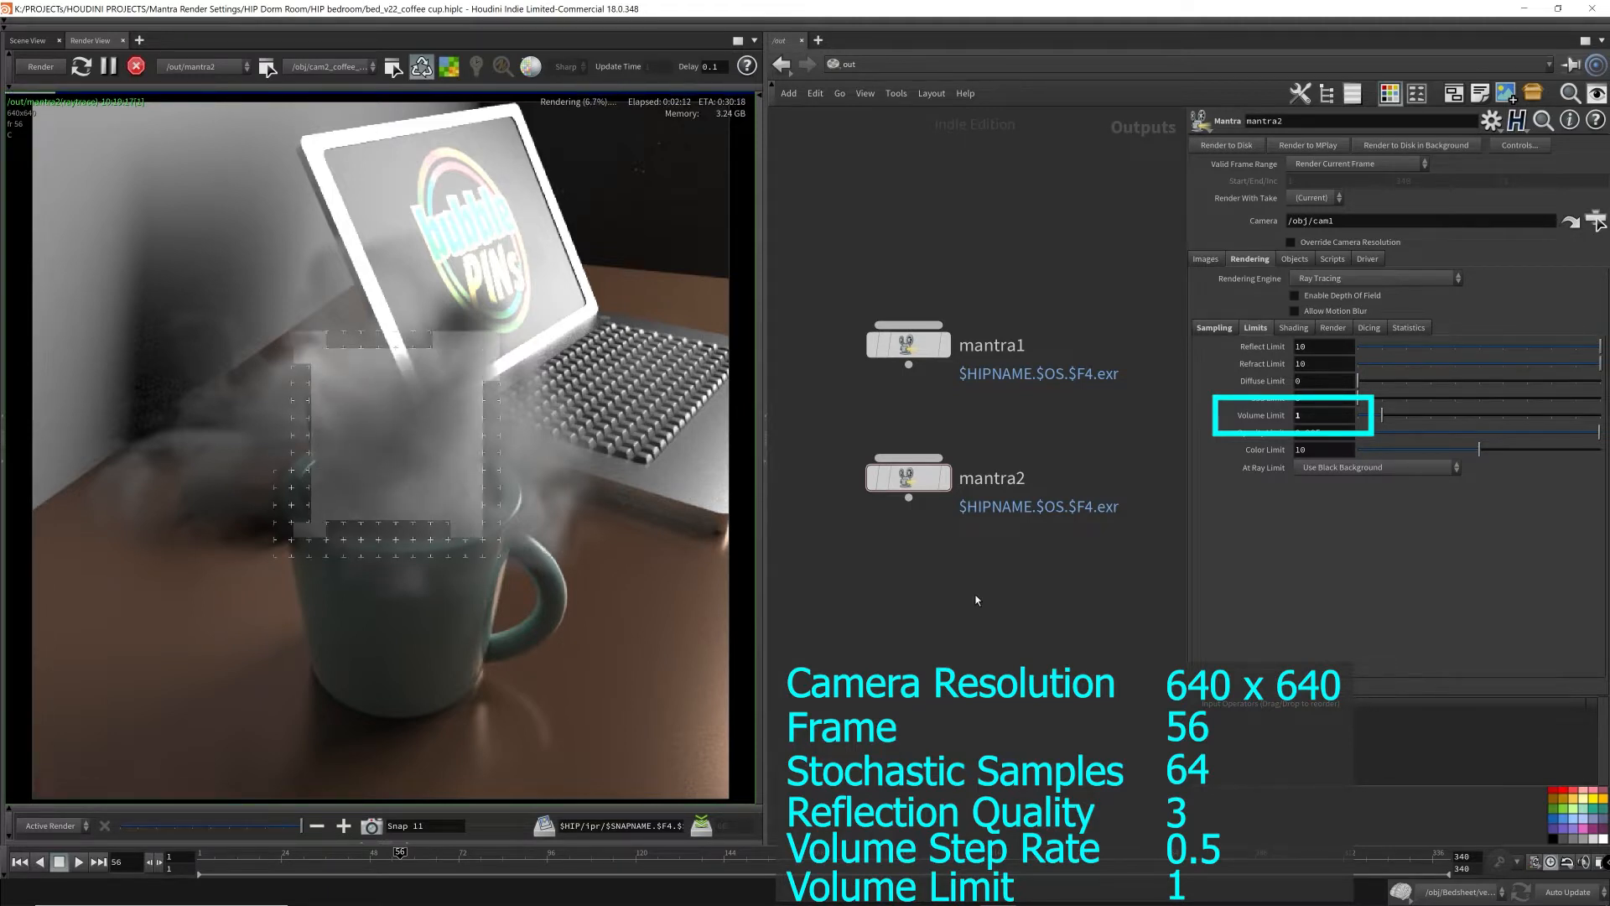
pyautogui.click(108, 65)
pyautogui.write('0')
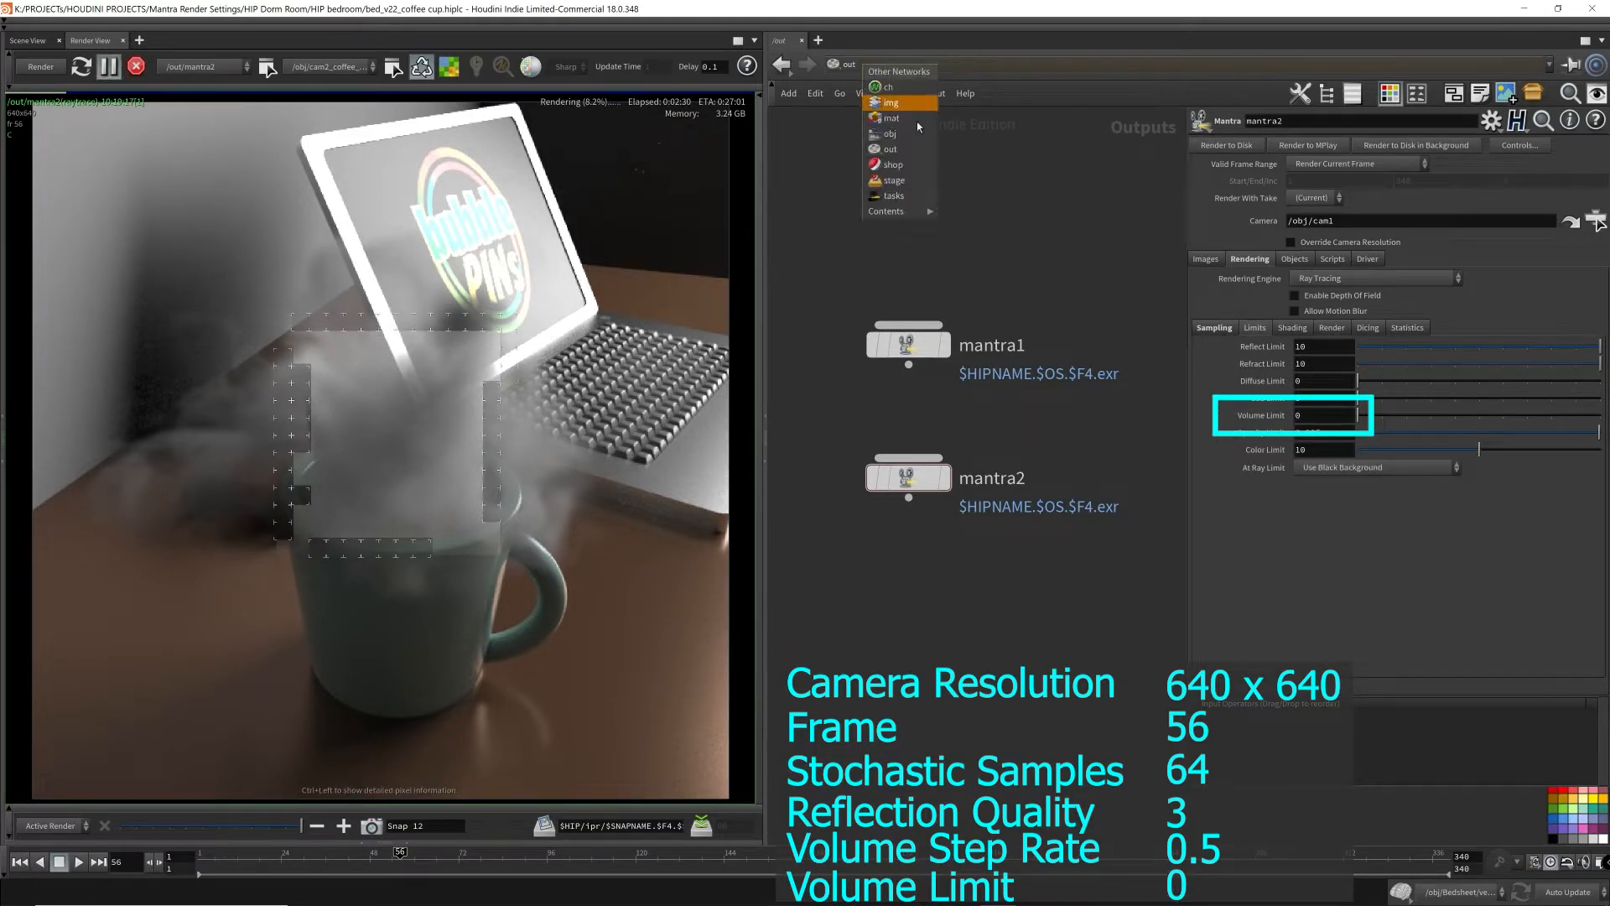
# - Raise the coffee smoke pyro shader's Smoke Brightness from 2 to 4 in Coffee_Cup > matnet1
pyautogui.click(891, 117)
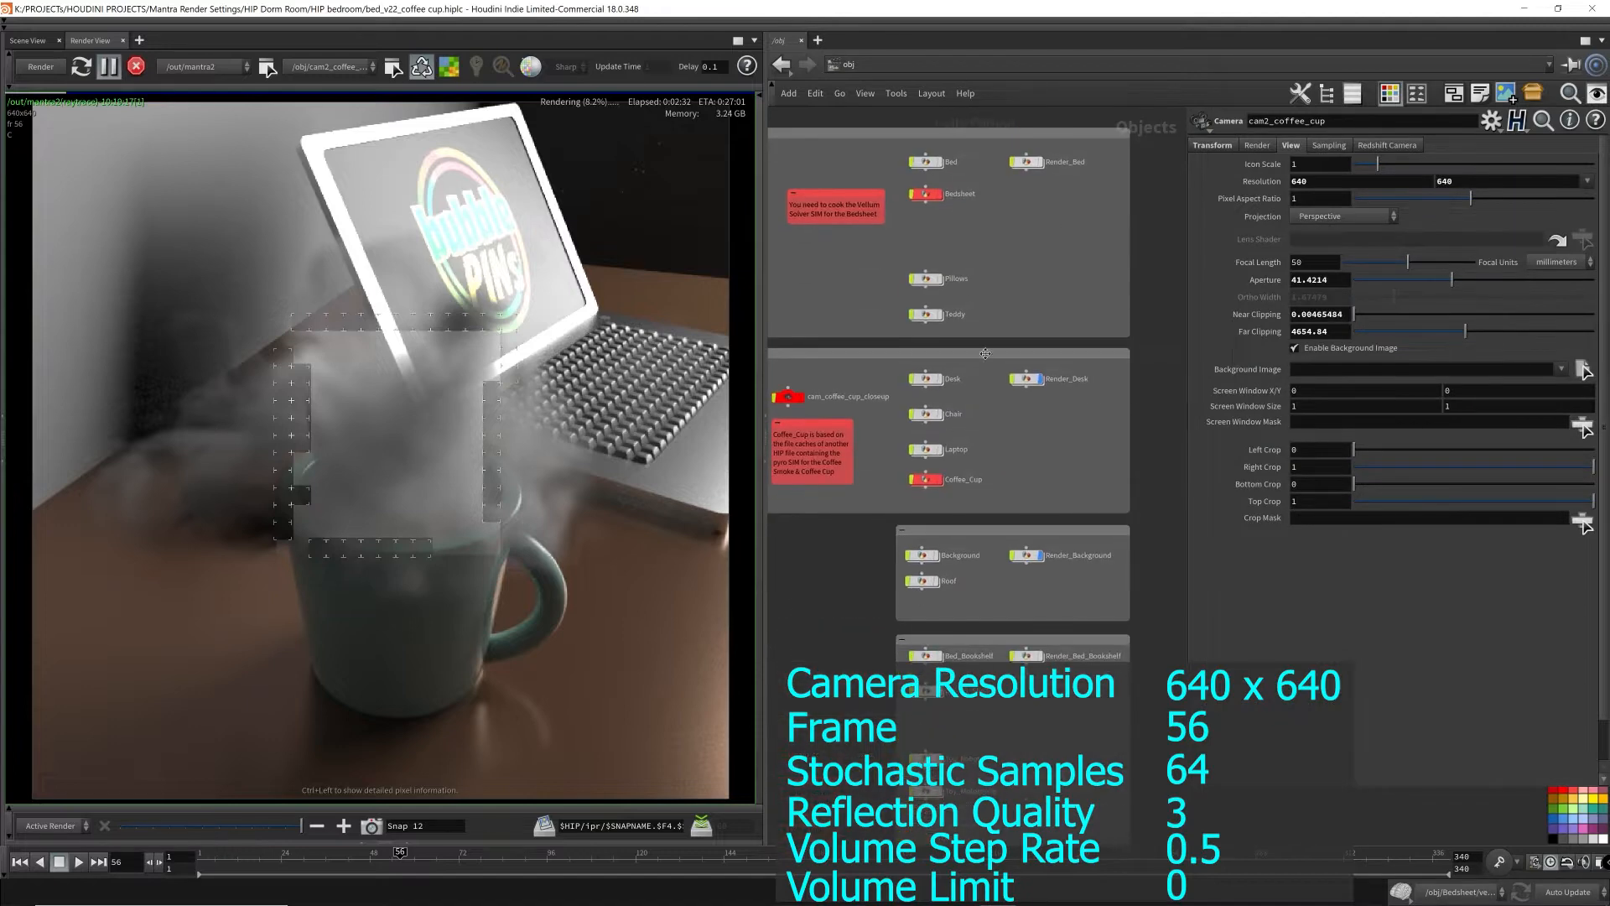
pyautogui.doubleClick(962, 478)
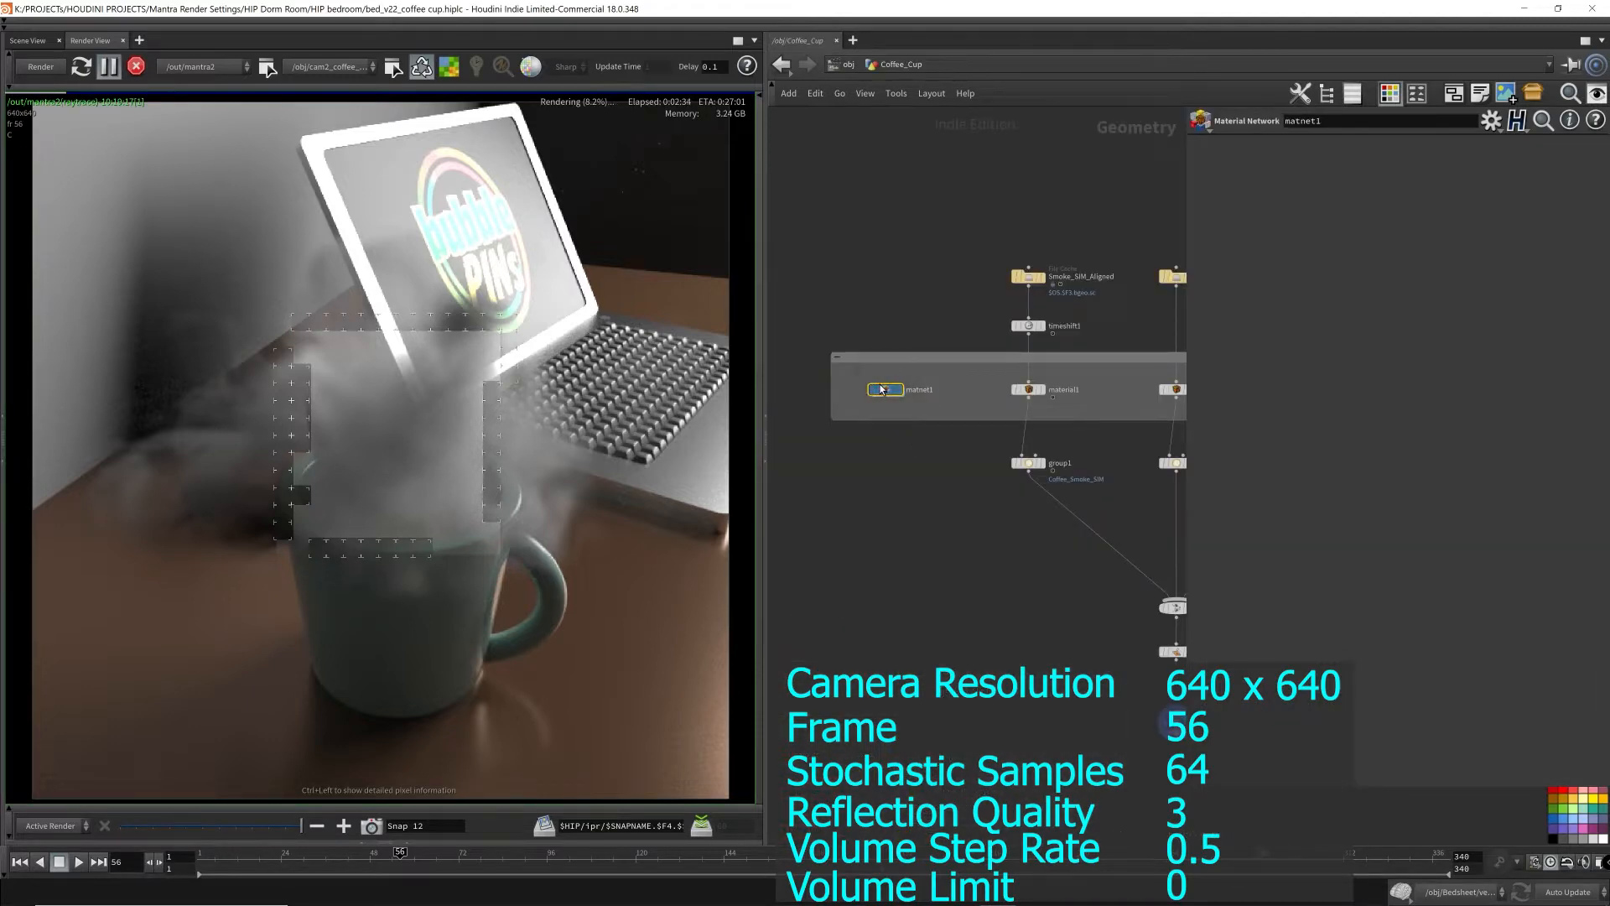
pyautogui.doubleClick(884, 389)
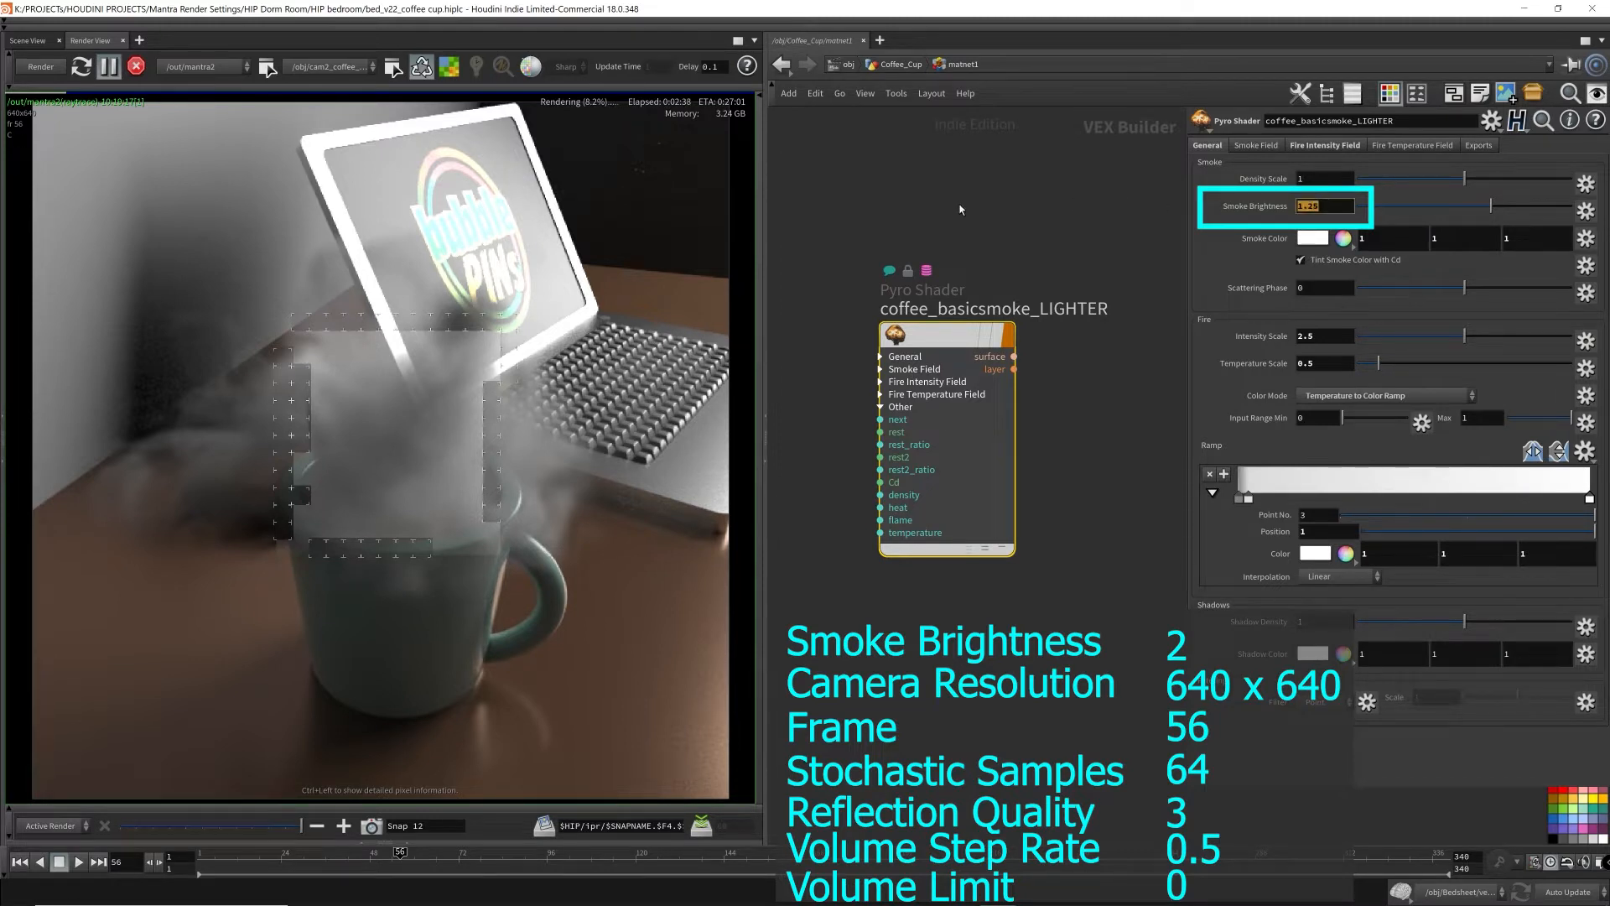
pyautogui.write('2')
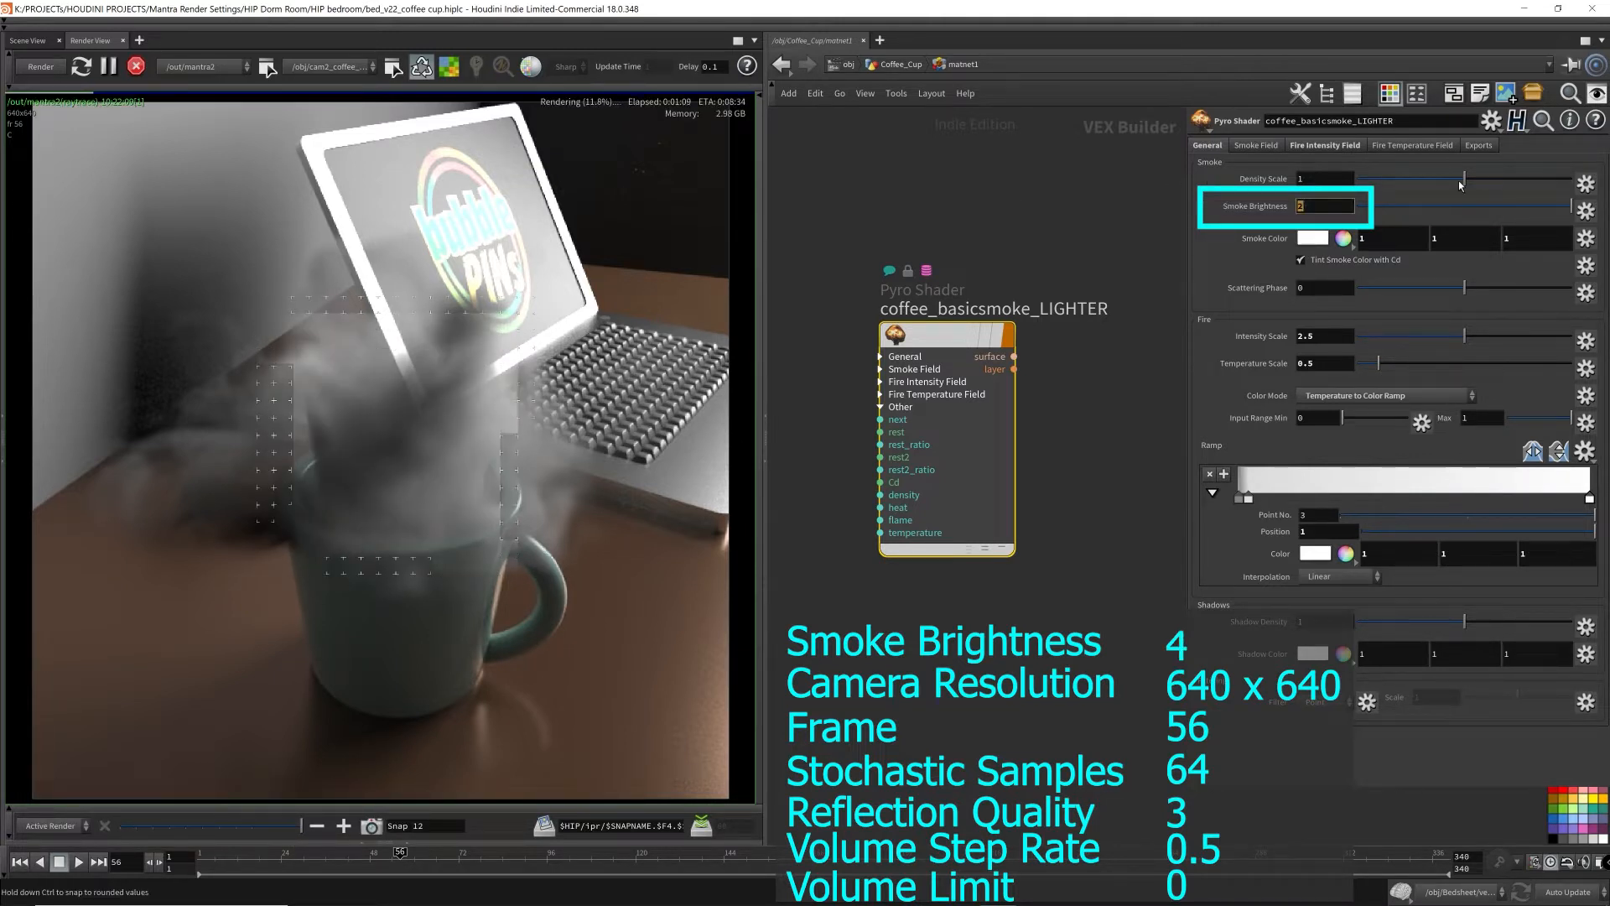
pyautogui.write('4')
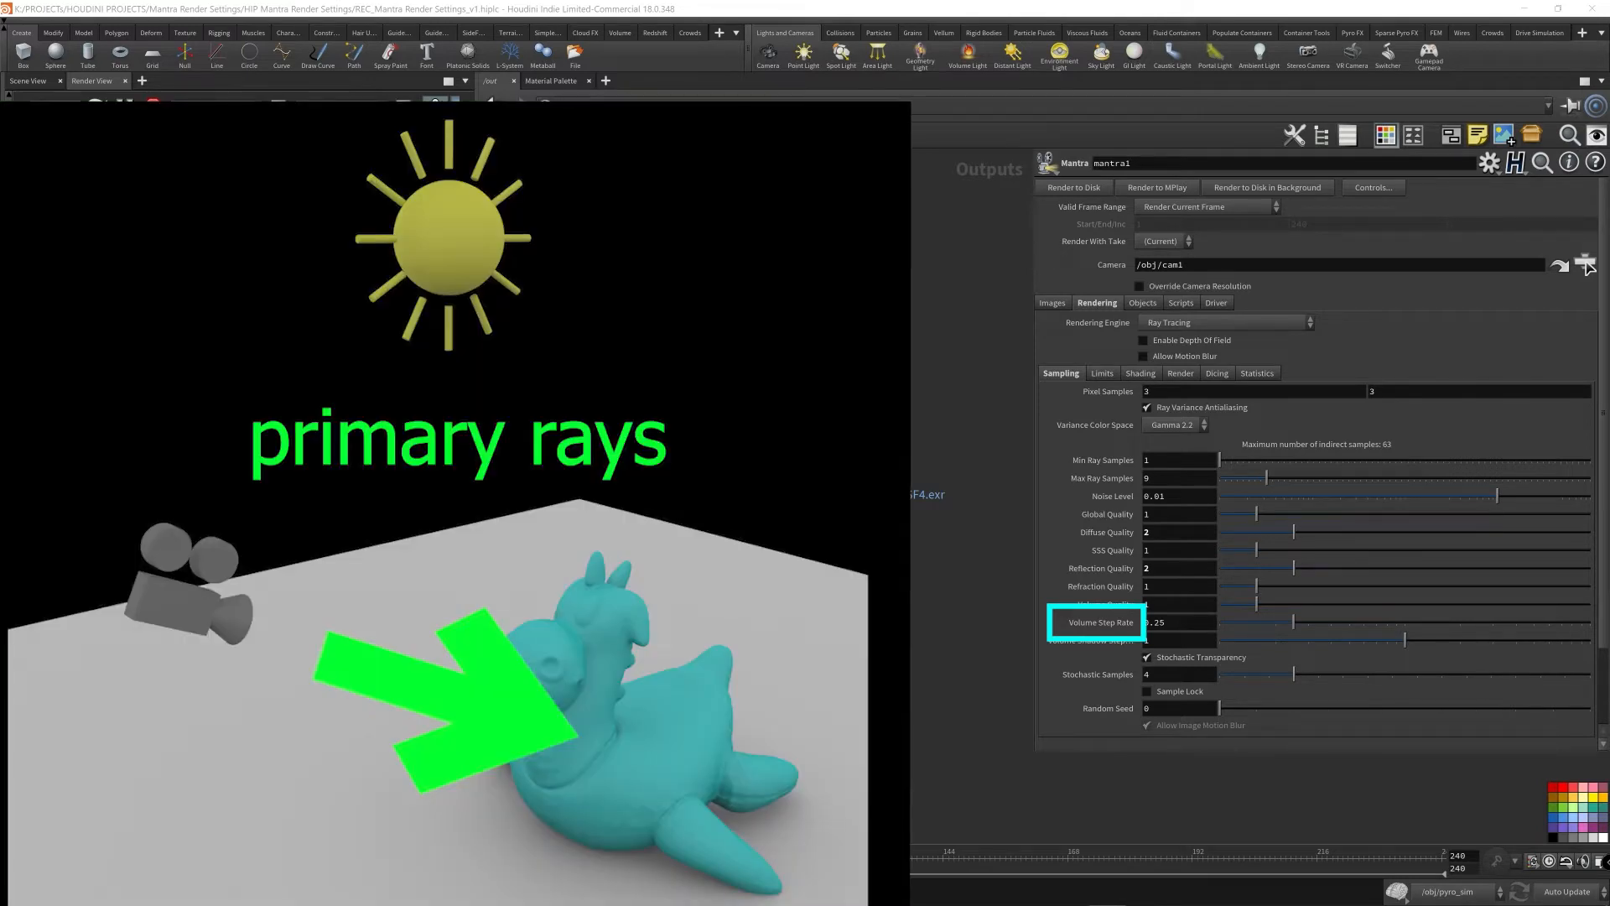
# - Try Volume Step Rate 1 on mantra1, then settle it at 0.5
pyautogui.click(1073, 186)
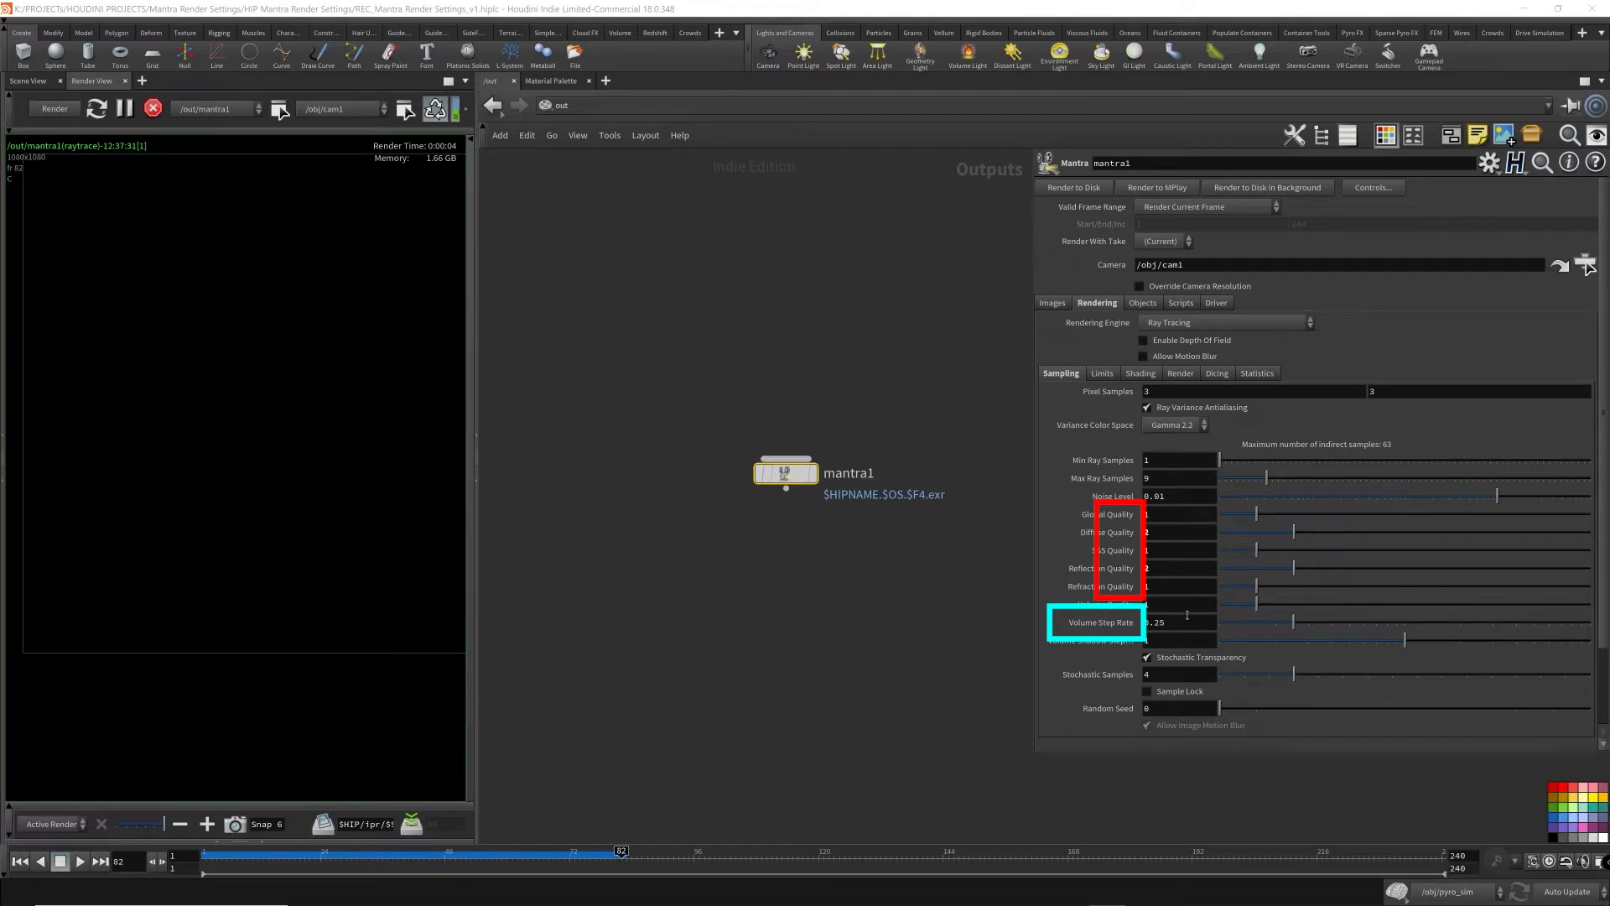
pyautogui.click(1179, 620)
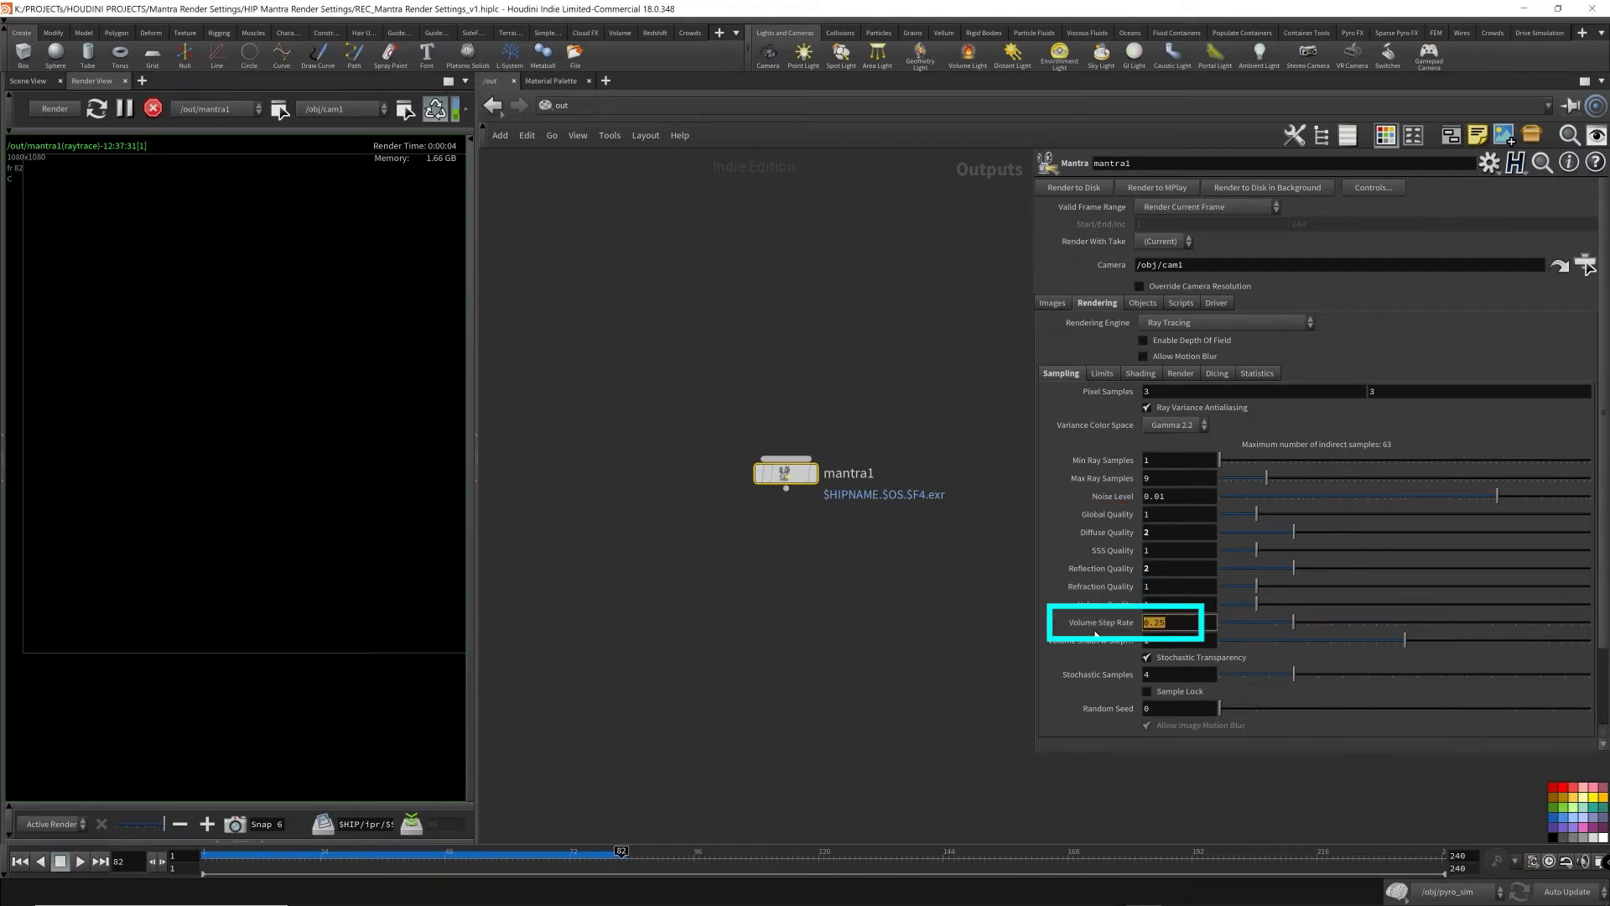
pyautogui.write('1')
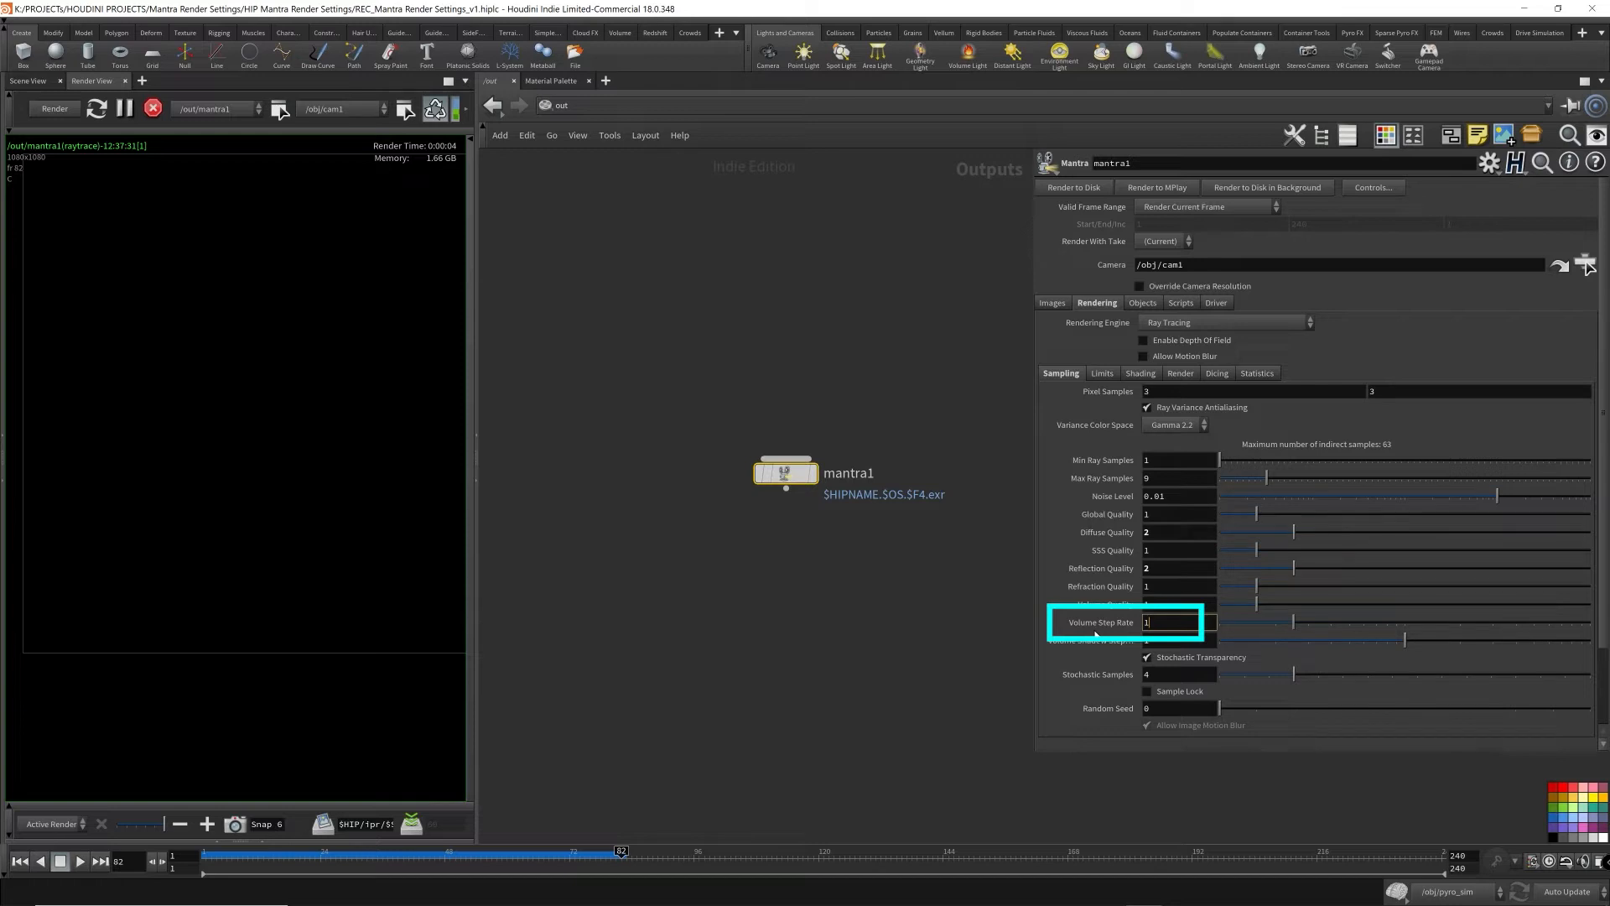
pyautogui.write('0.5')
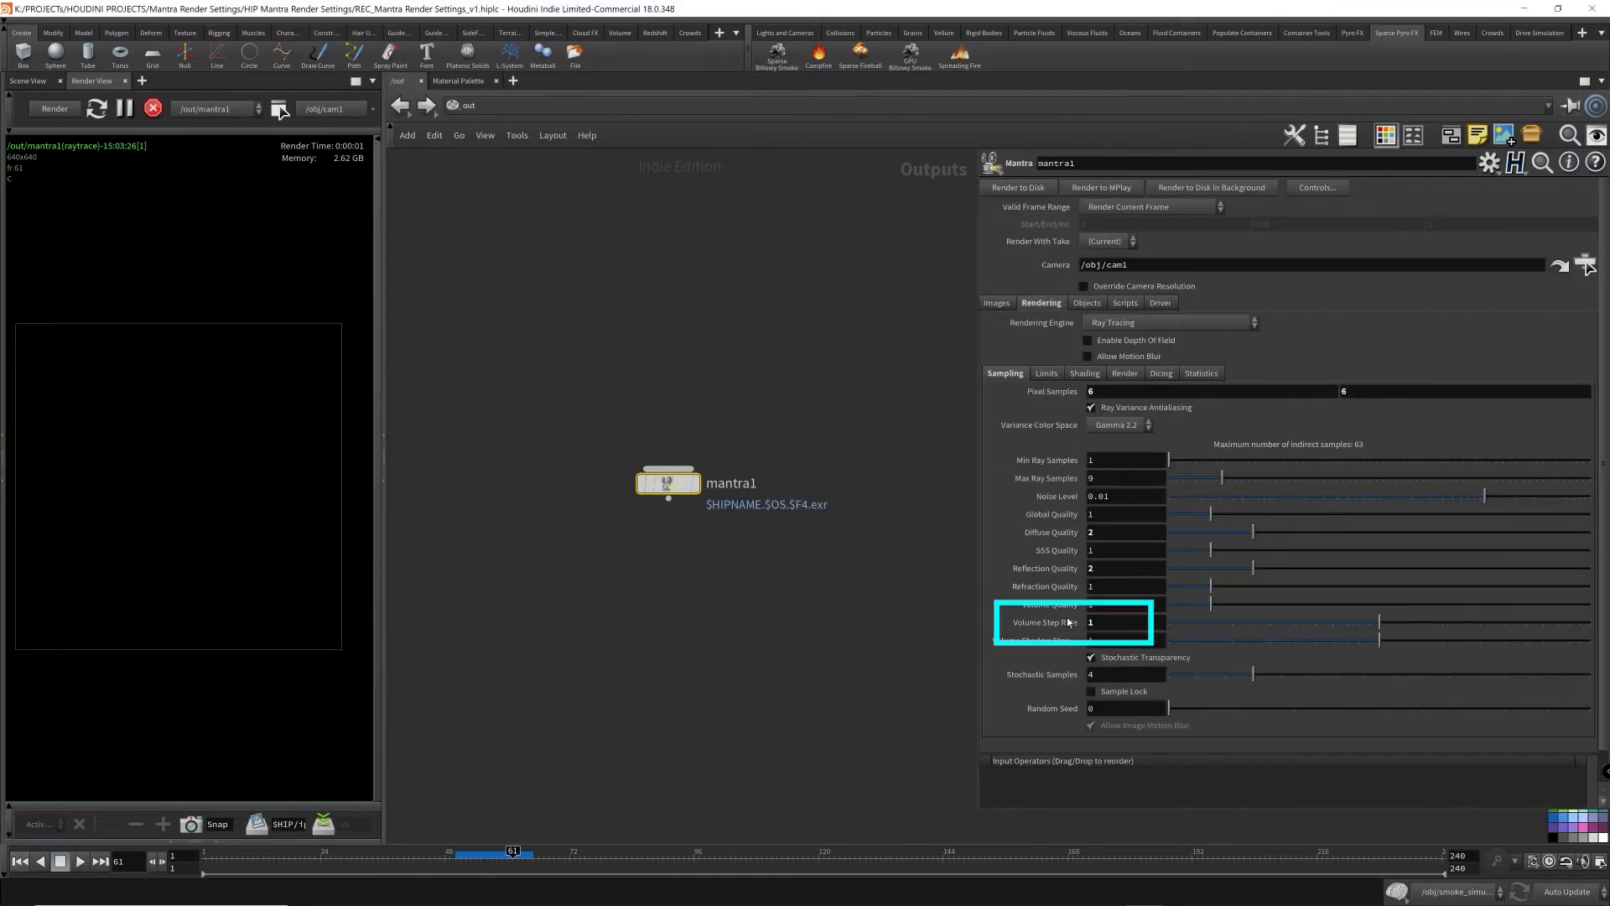
pyautogui.moveTo(1046, 606)
pyautogui.write('0.25')
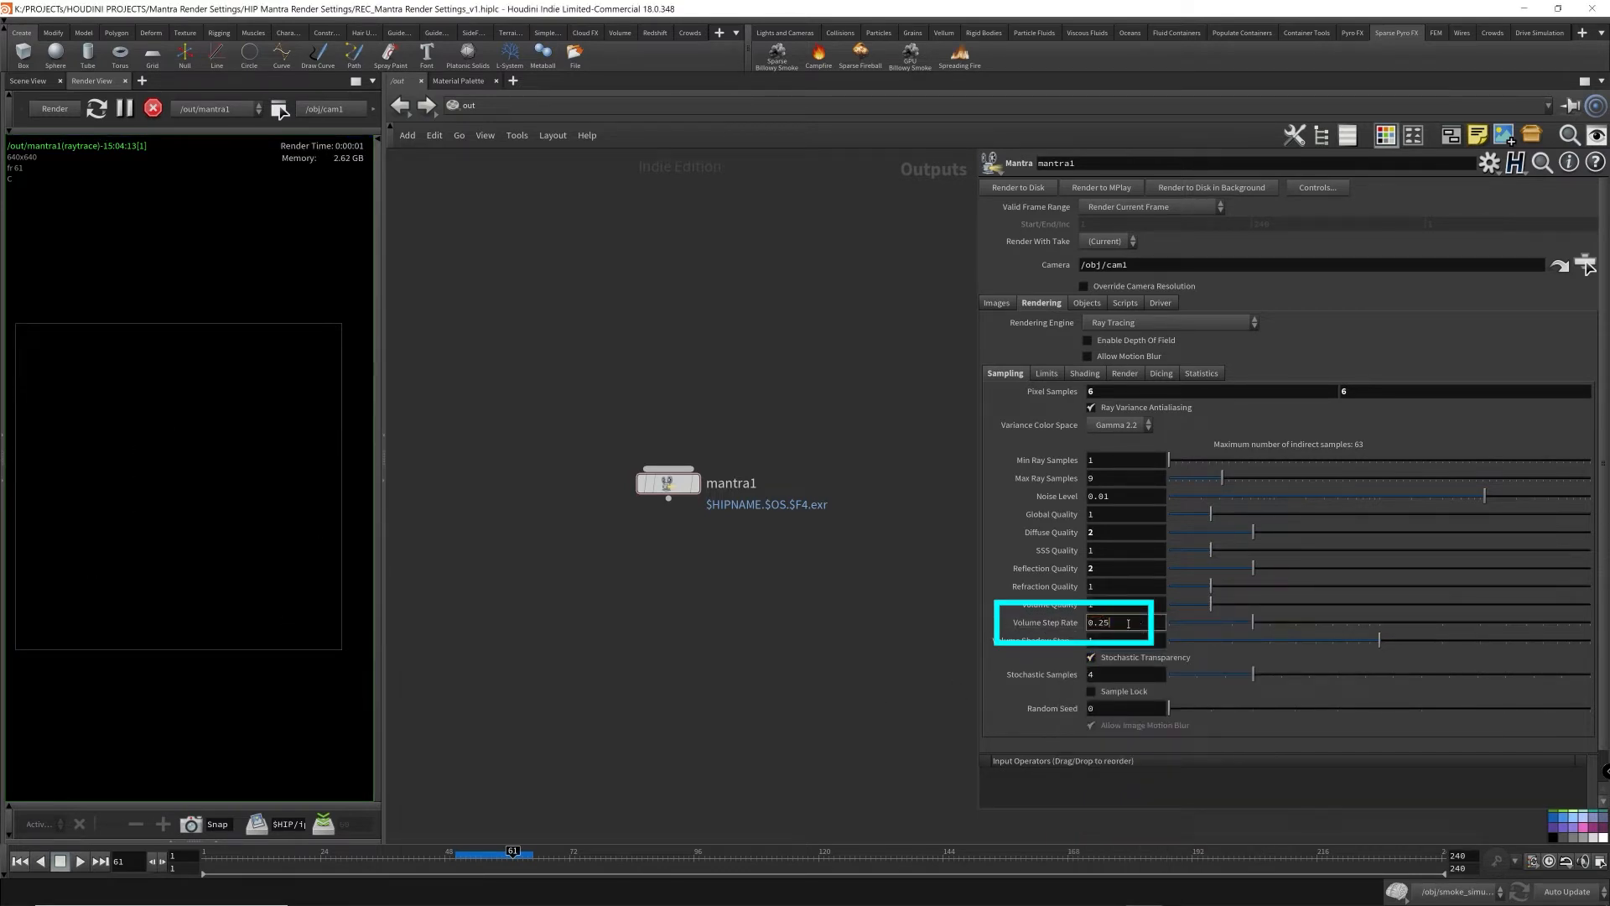
# - Lower Volume Step Rate to 0.1 and go up to the /obj network
pyautogui.write('0.1')
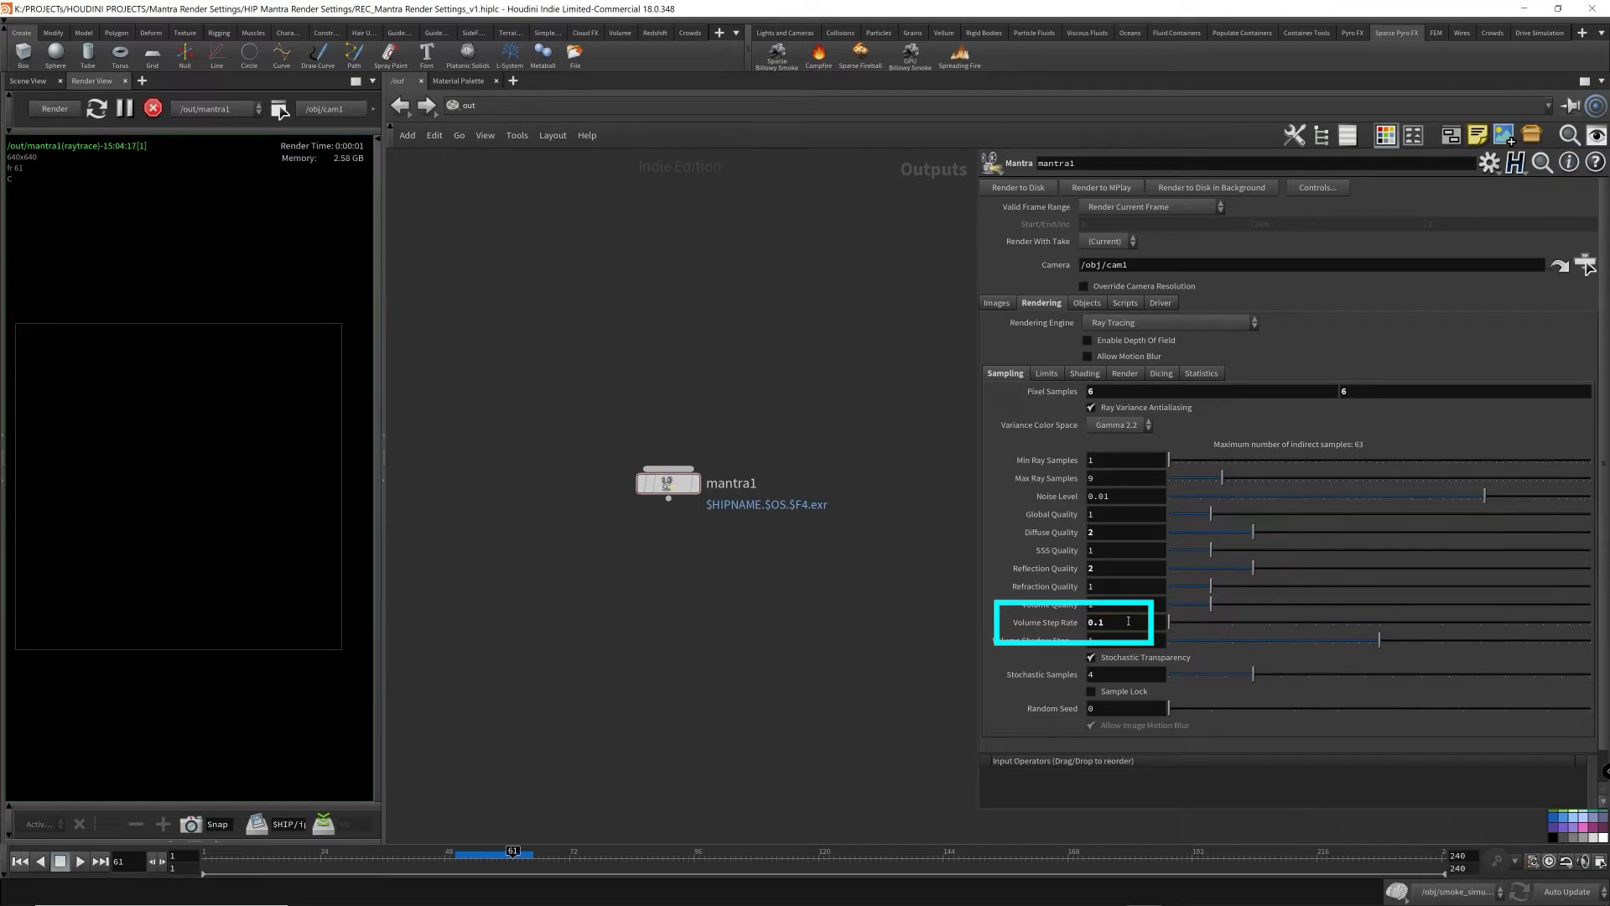
pyautogui.click(468, 104)
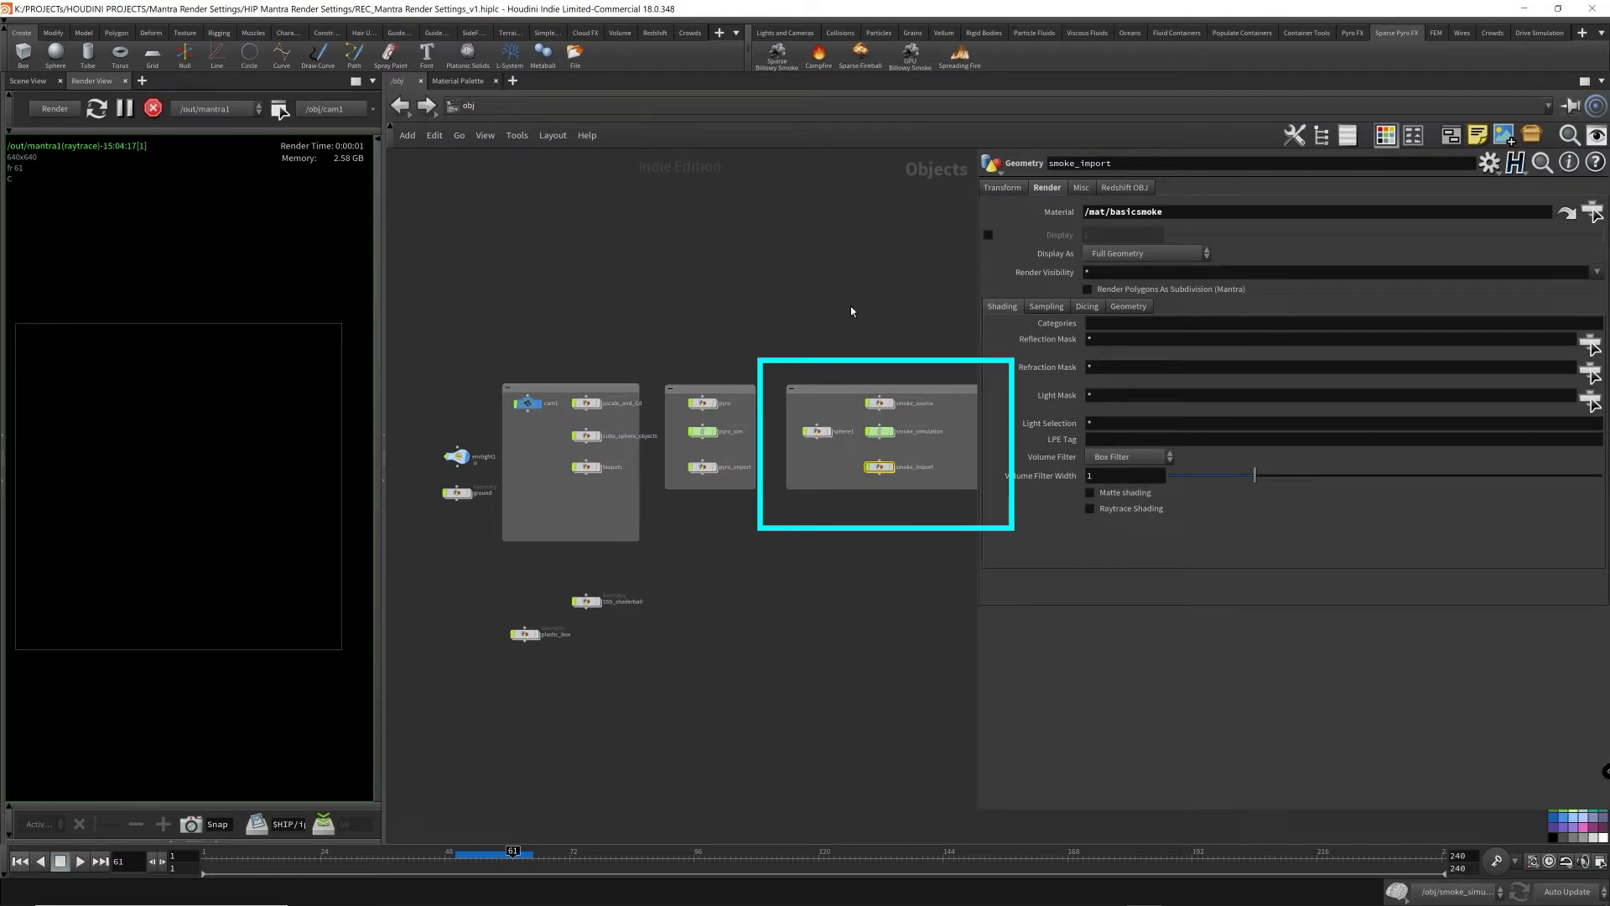
pyautogui.moveTo(813, 305)
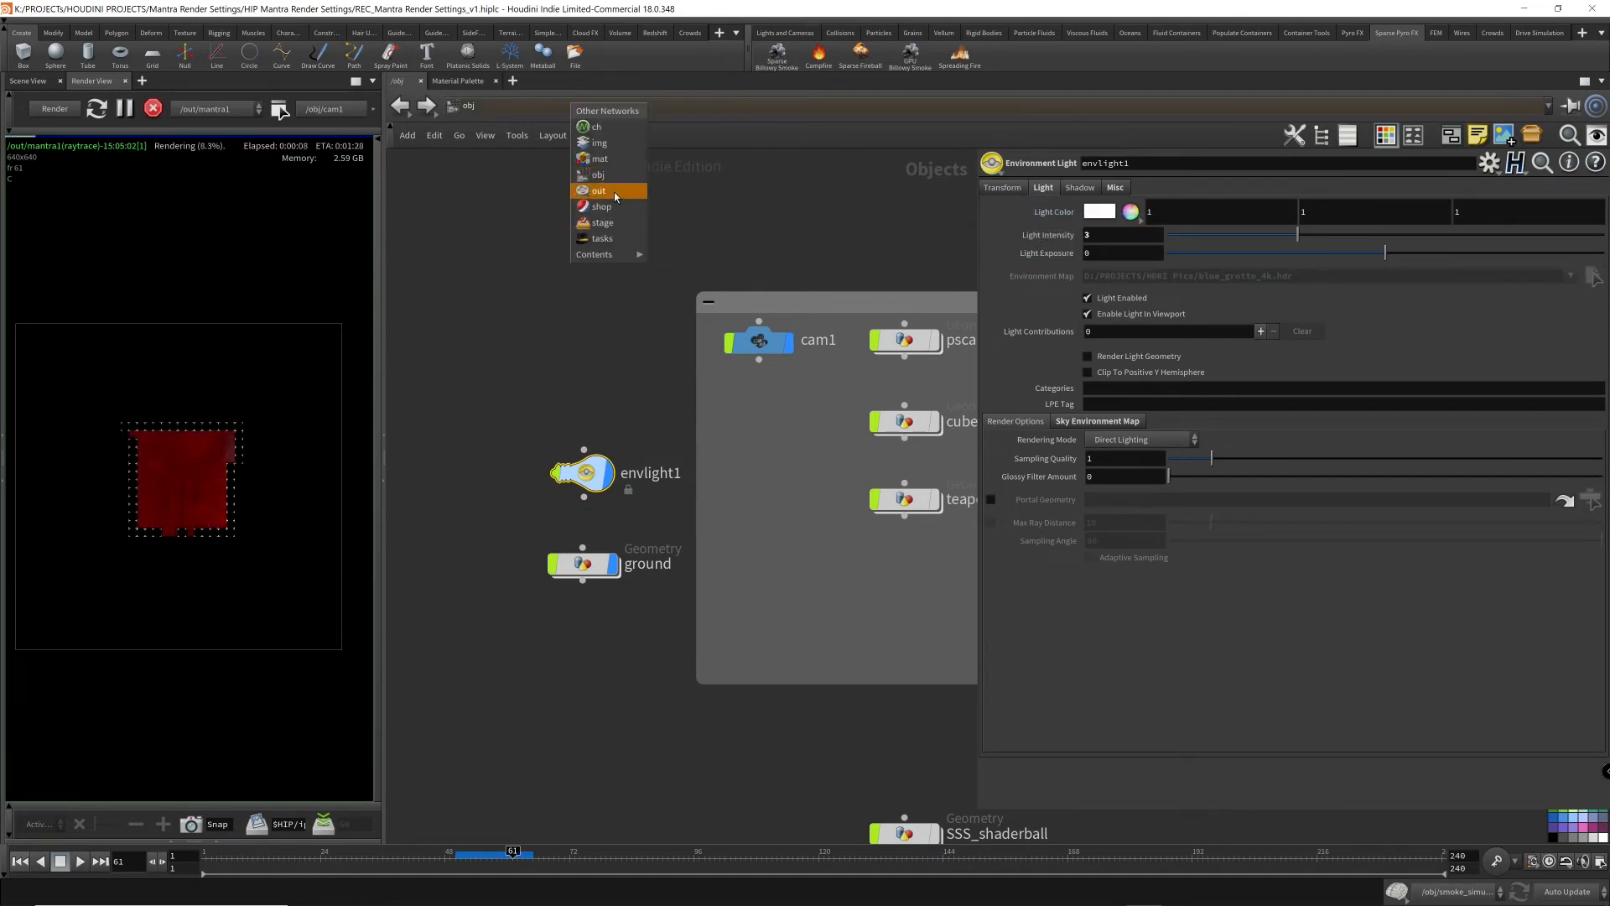
# - Switch the network editor to the render outputs (/out) network
pyautogui.click(598, 189)
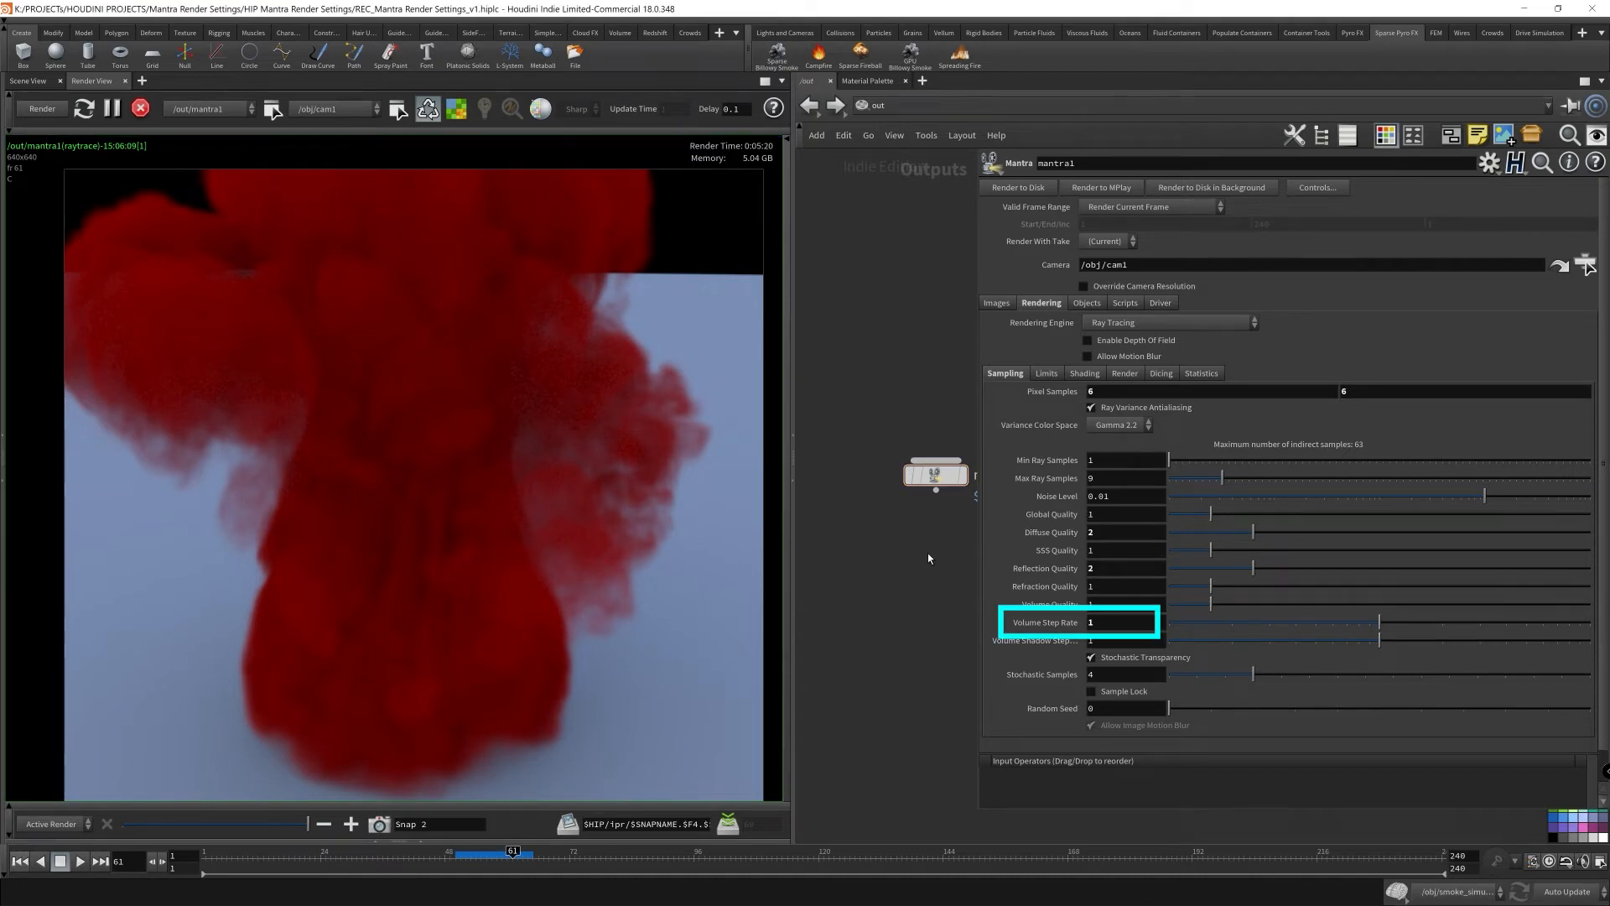
pyautogui.moveTo(827, 605)
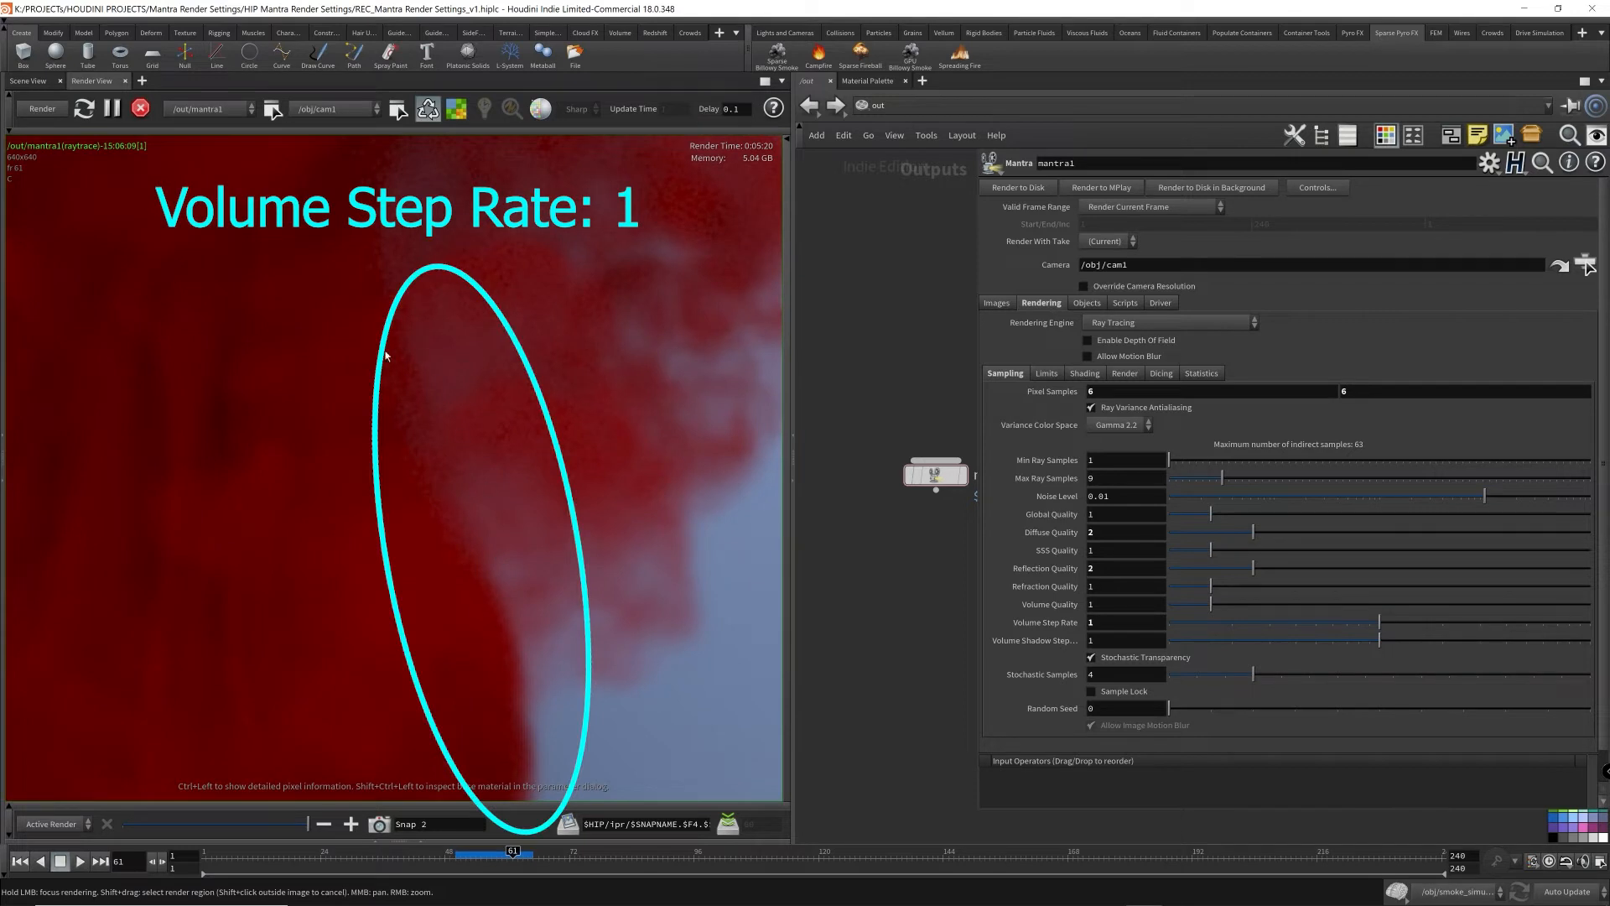
pyautogui.moveTo(539, 660)
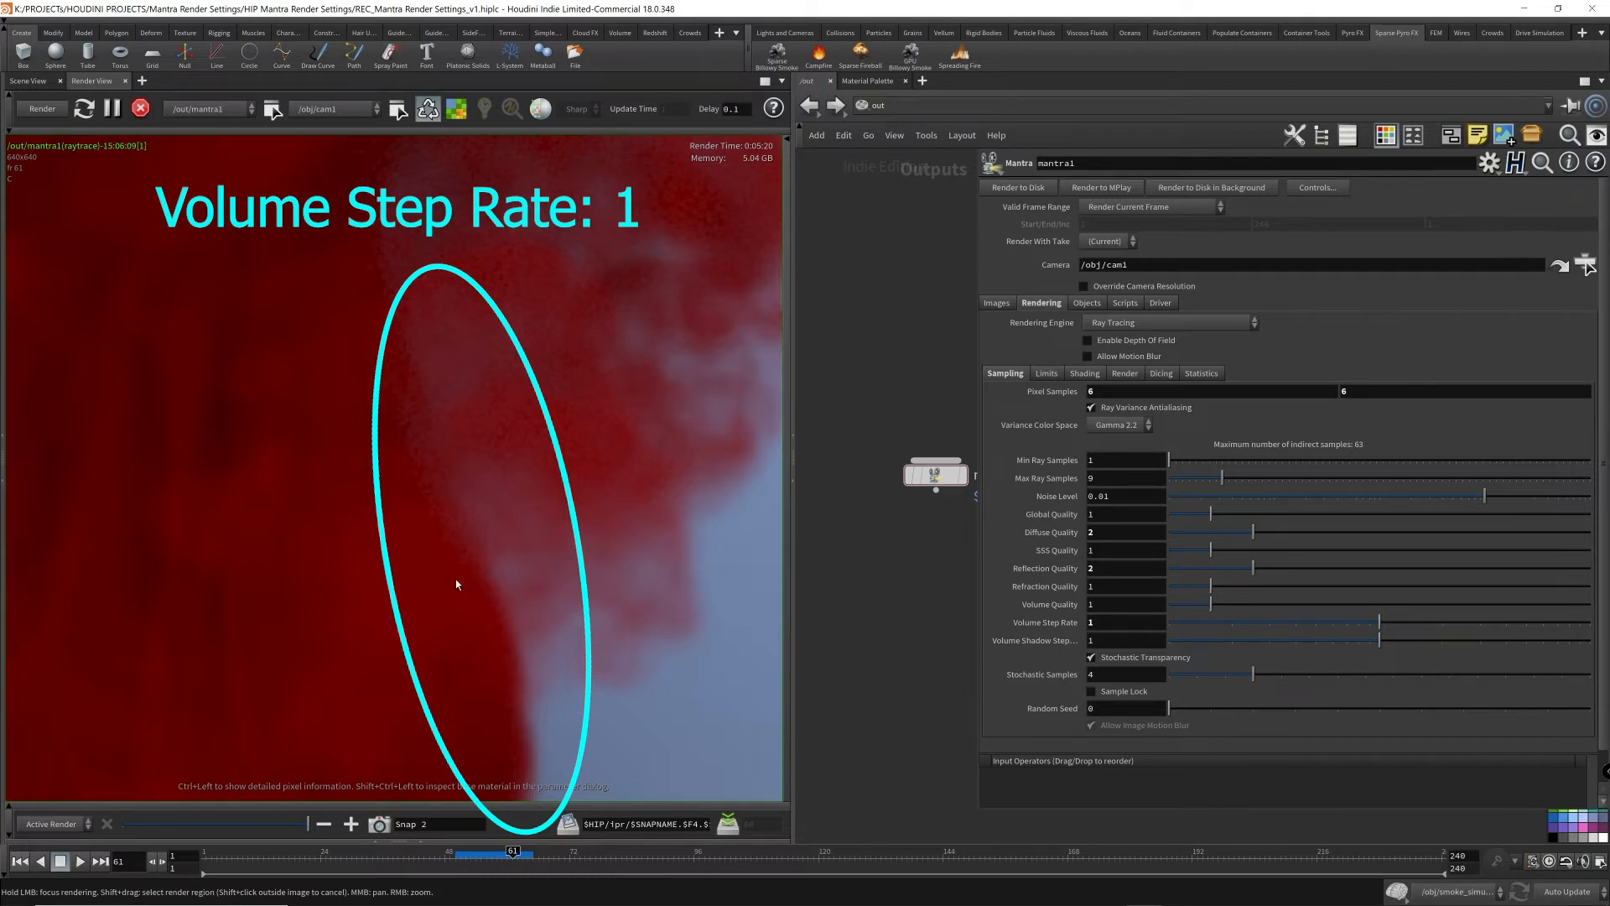
pyautogui.moveTo(508, 582)
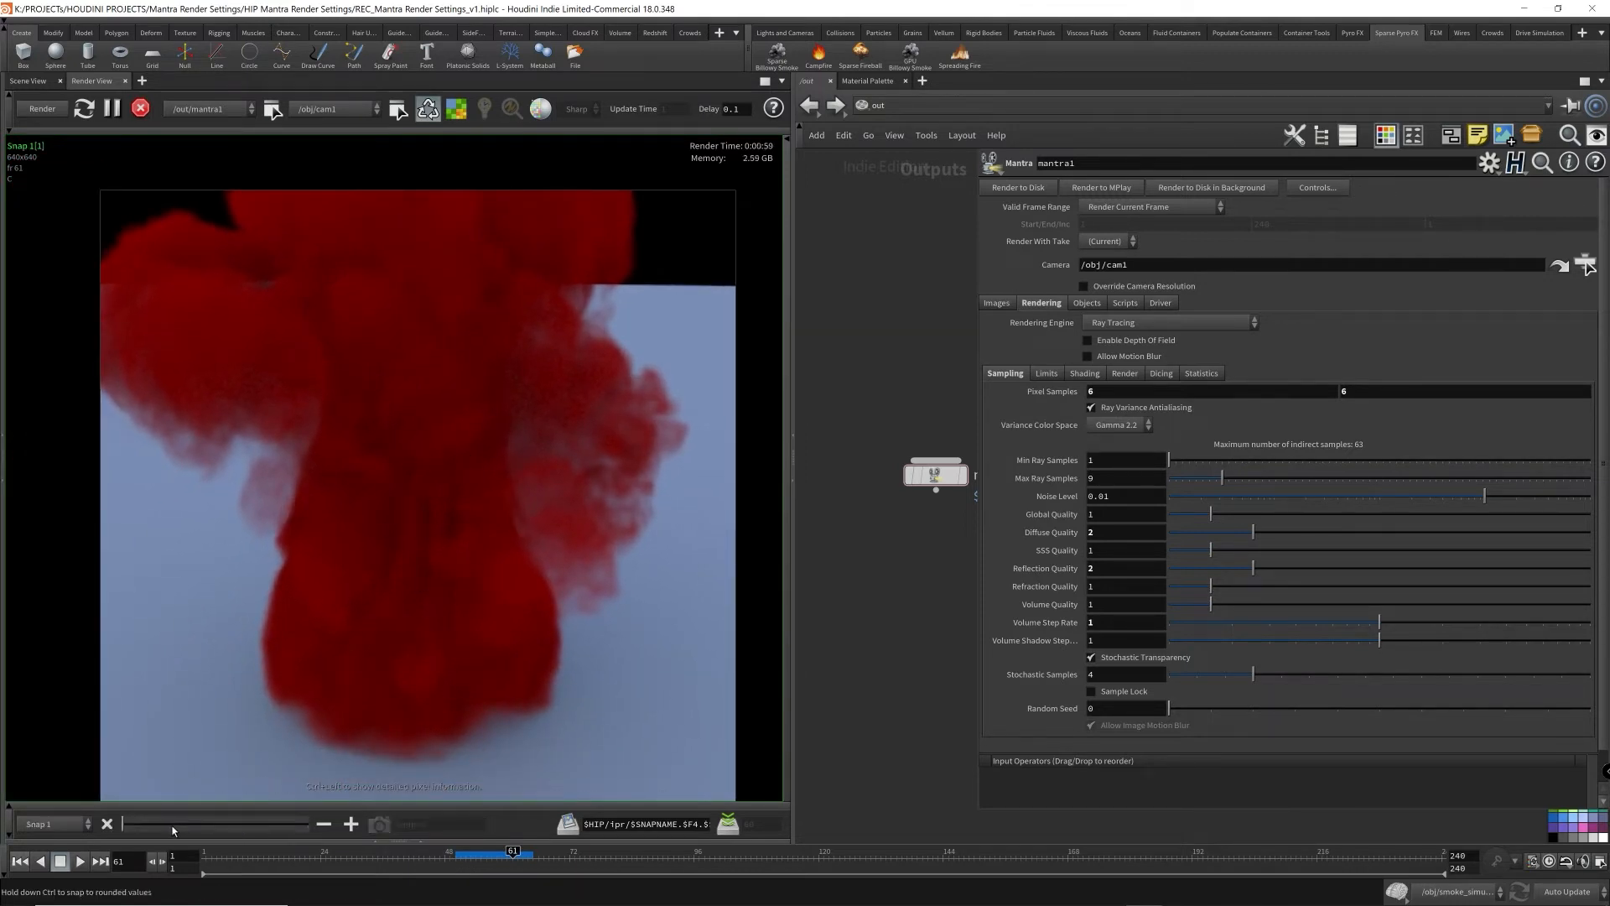
# - Keep the finished smoke render in the Snap 1 snapshot slot of the Render View
pyautogui.click(41, 109)
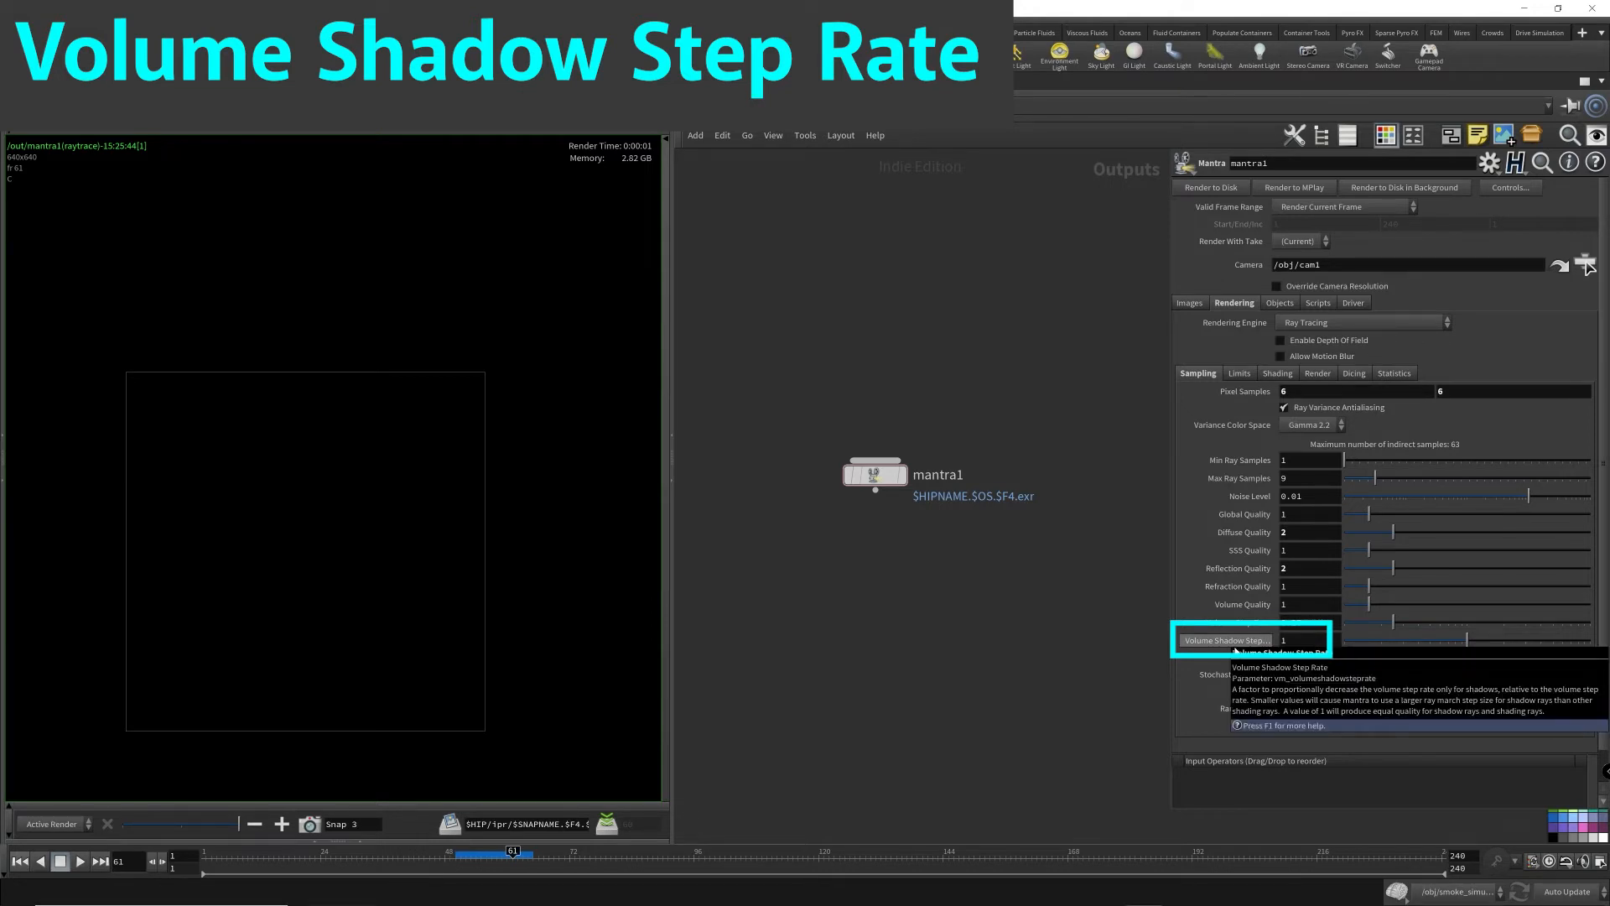
pyautogui.moveTo(1105, 688)
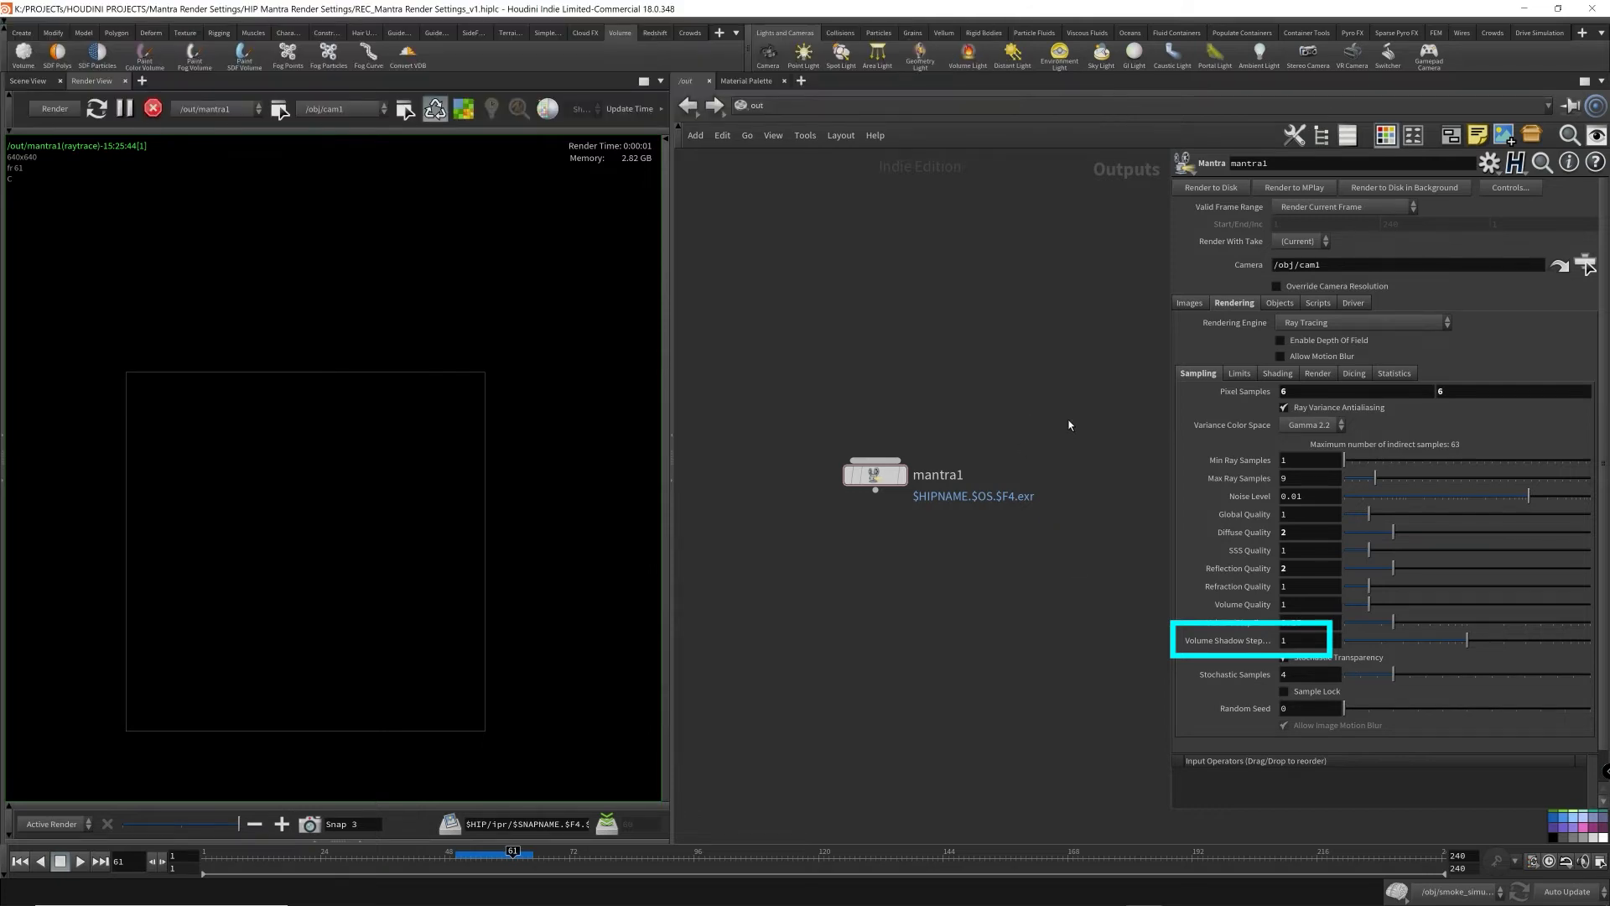
pyautogui.moveTo(885, 230)
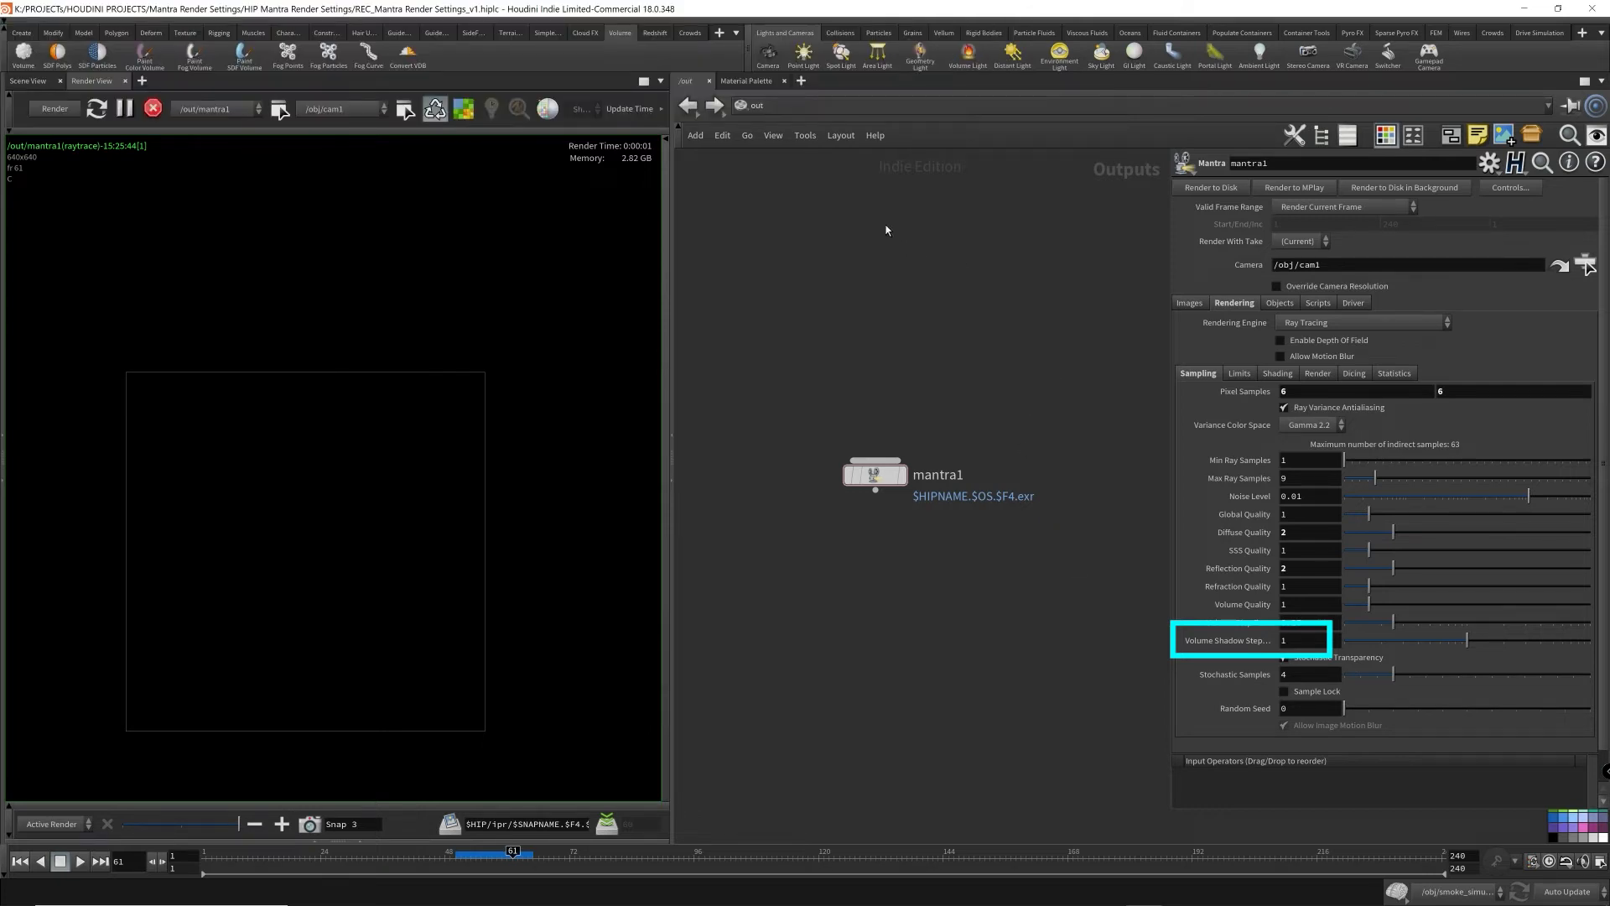
# - Go to the /obj network and review the spotlight1 and envlight1 light settings
pyautogui.click(748, 104)
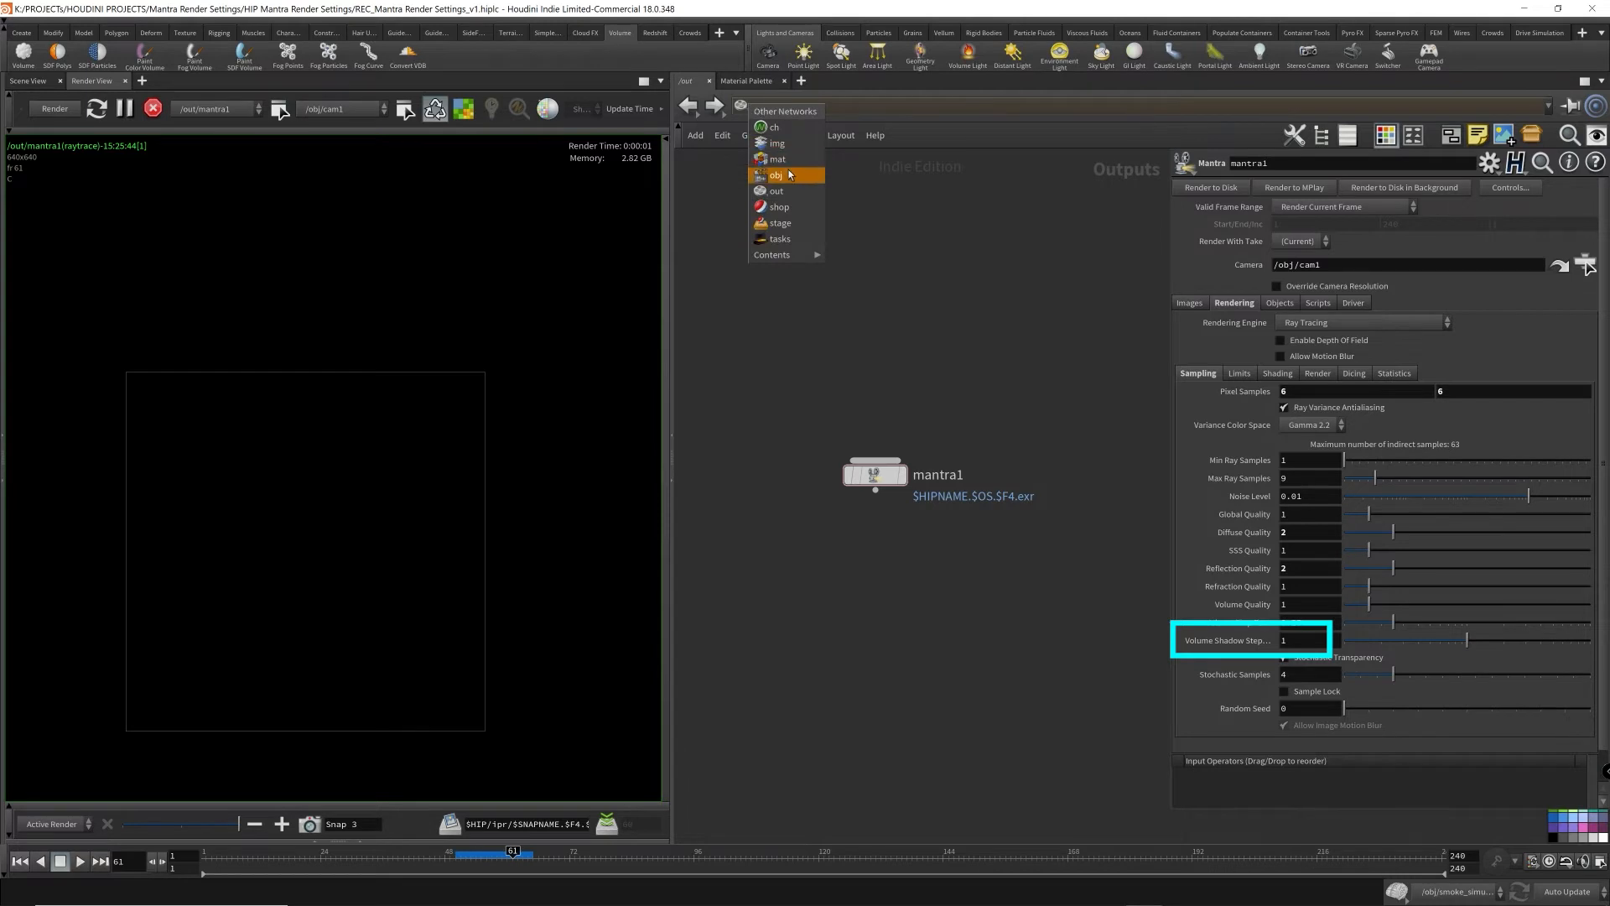
pyautogui.click(776, 175)
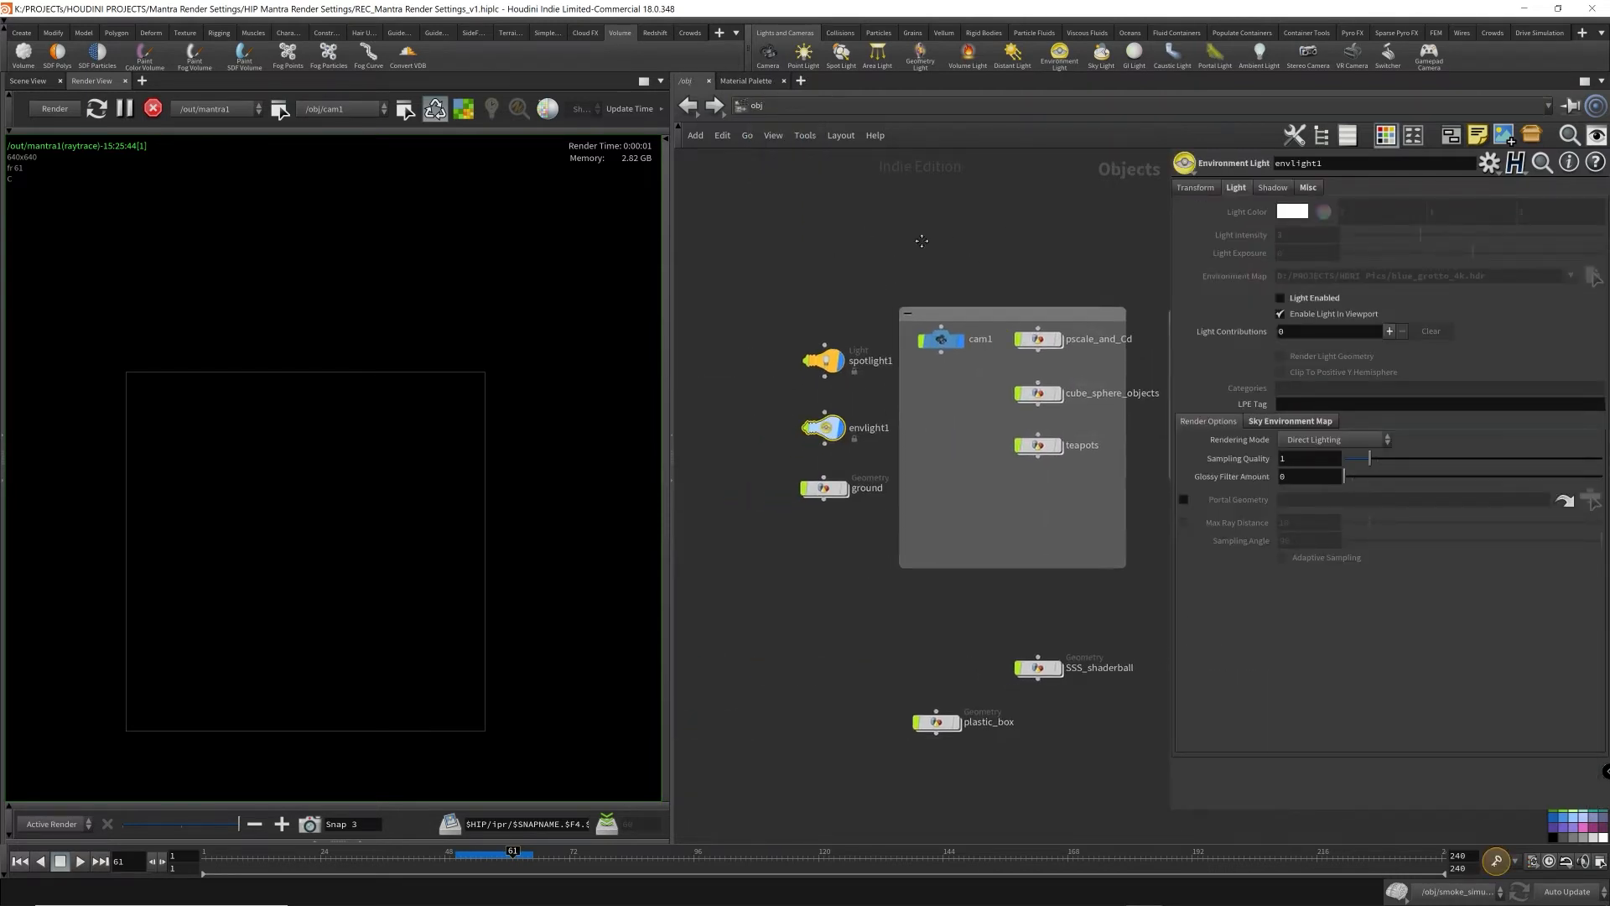
pyautogui.click(823, 359)
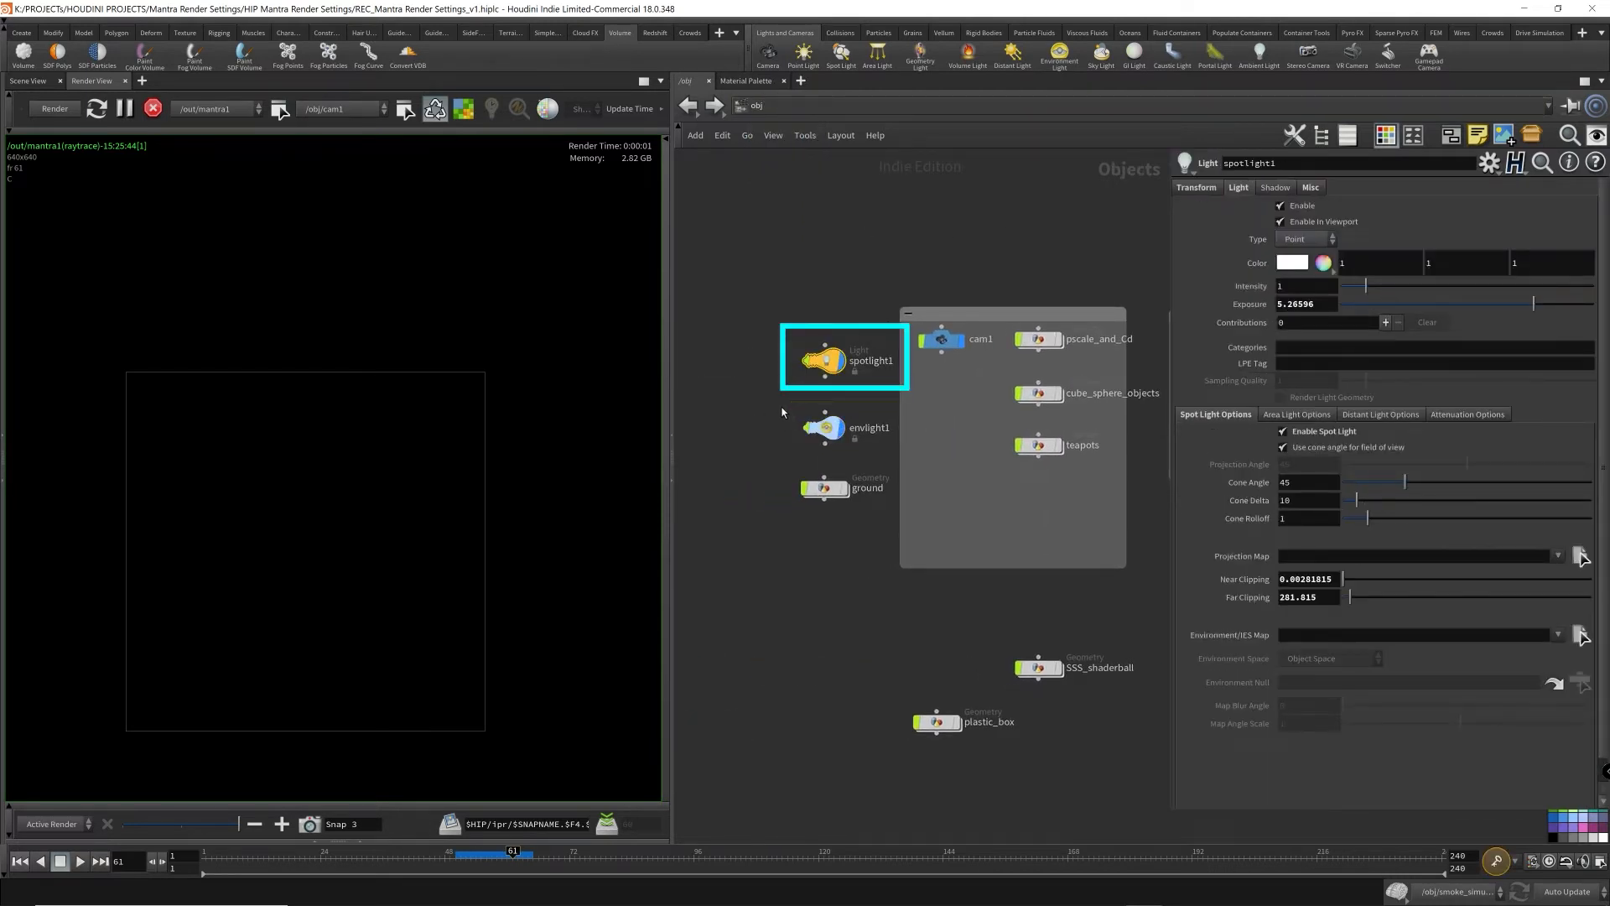
pyautogui.click(825, 428)
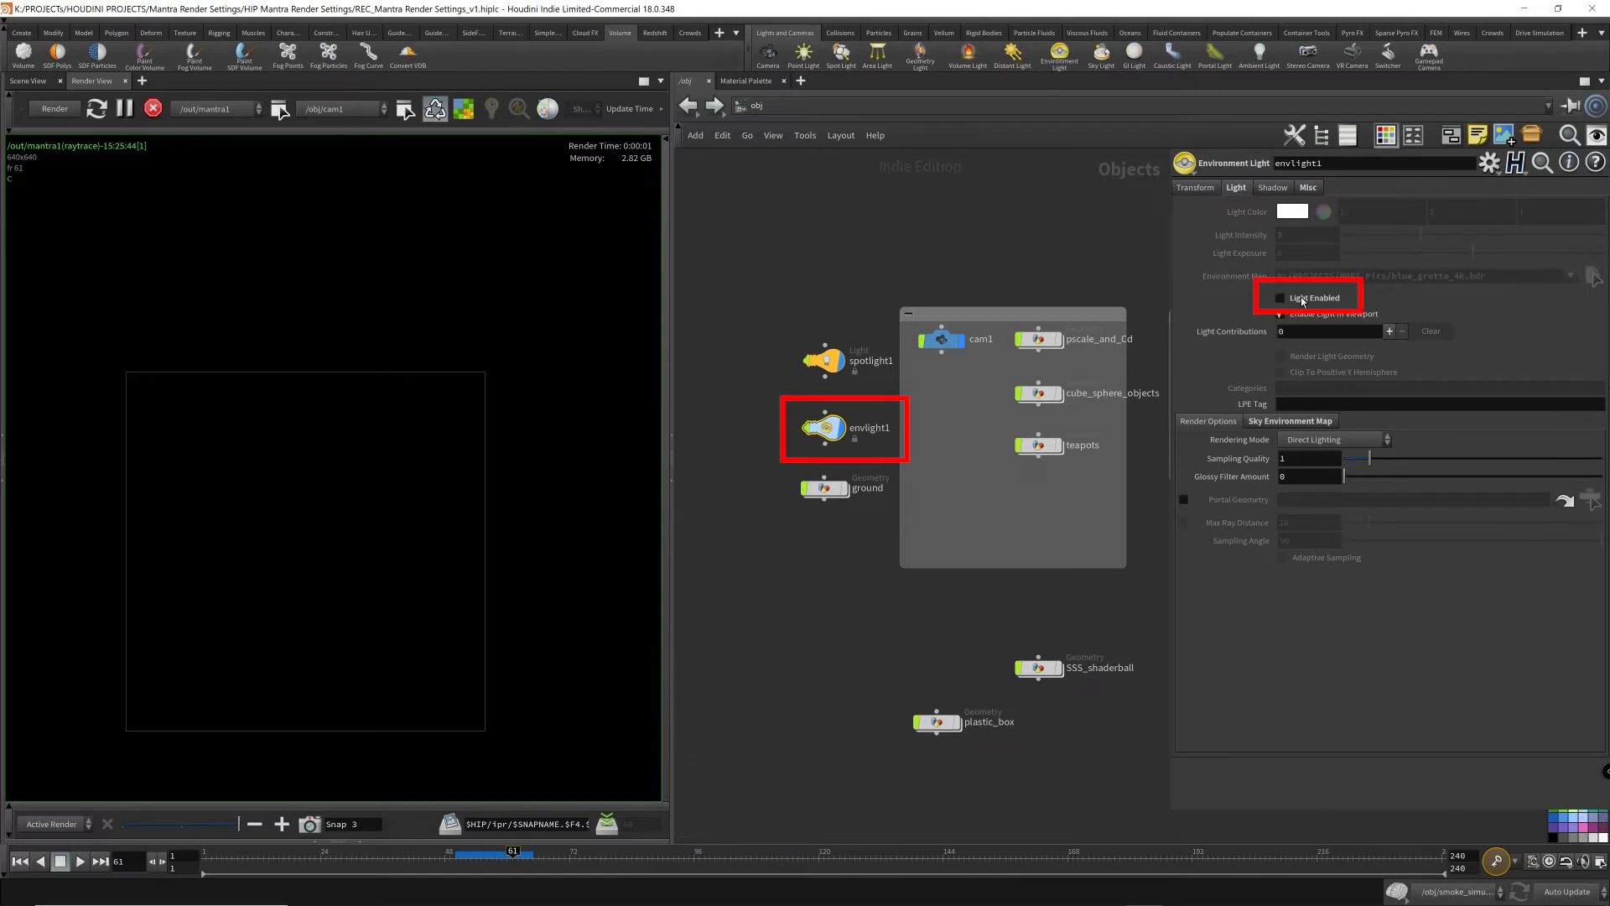
# - Disable the environment light and navigate to the smoke_import geometry node
pyautogui.click(831, 346)
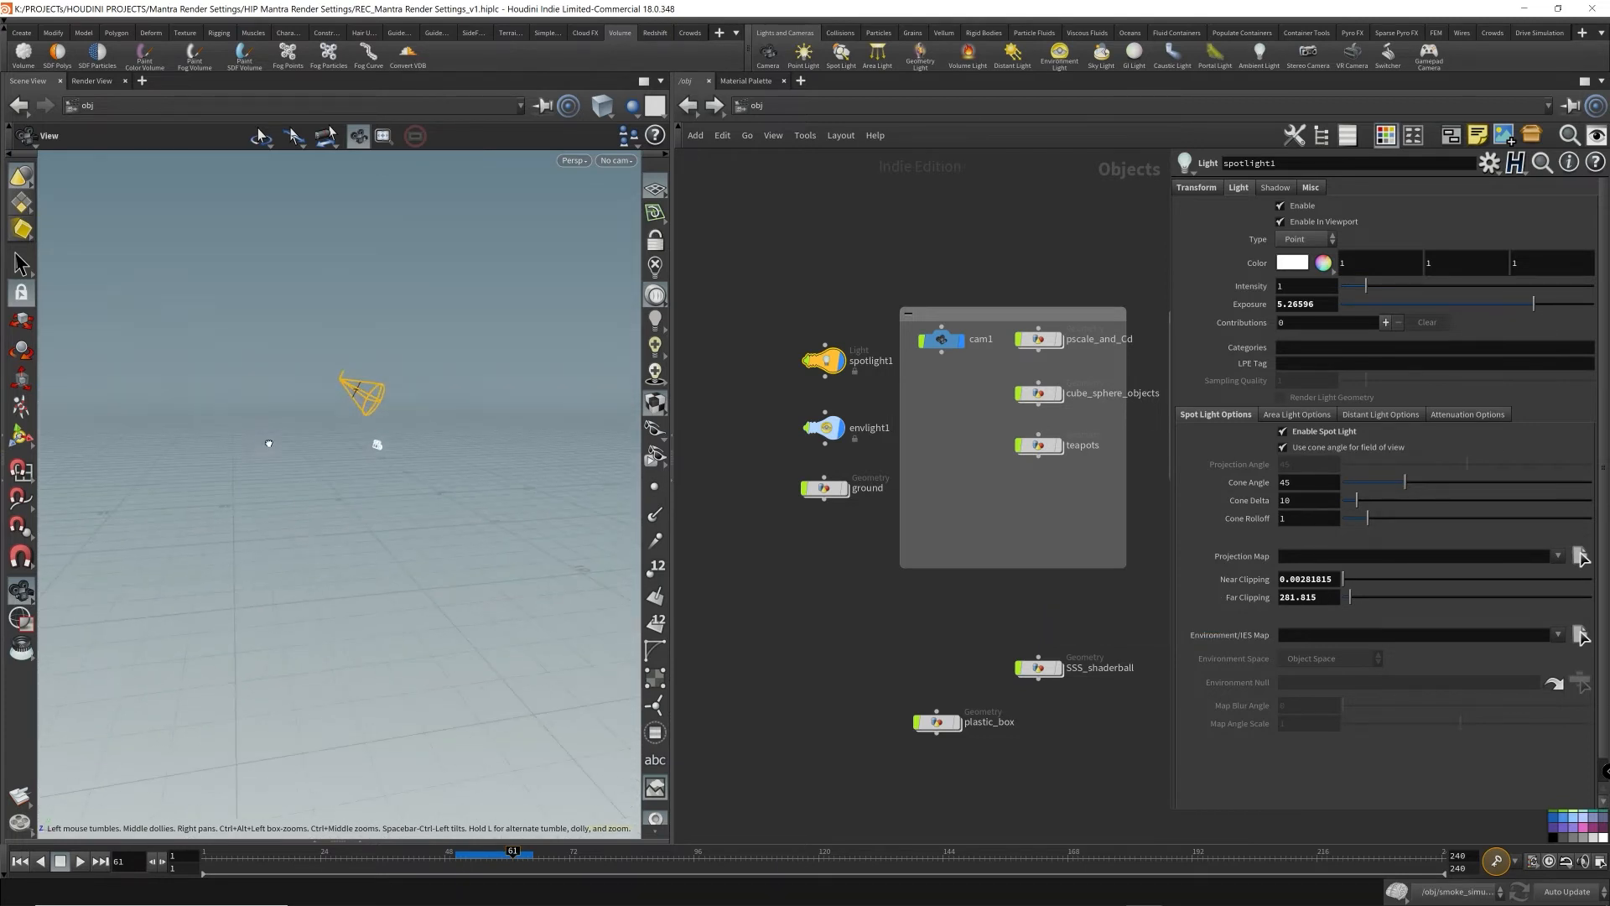
pyautogui.click(825, 488)
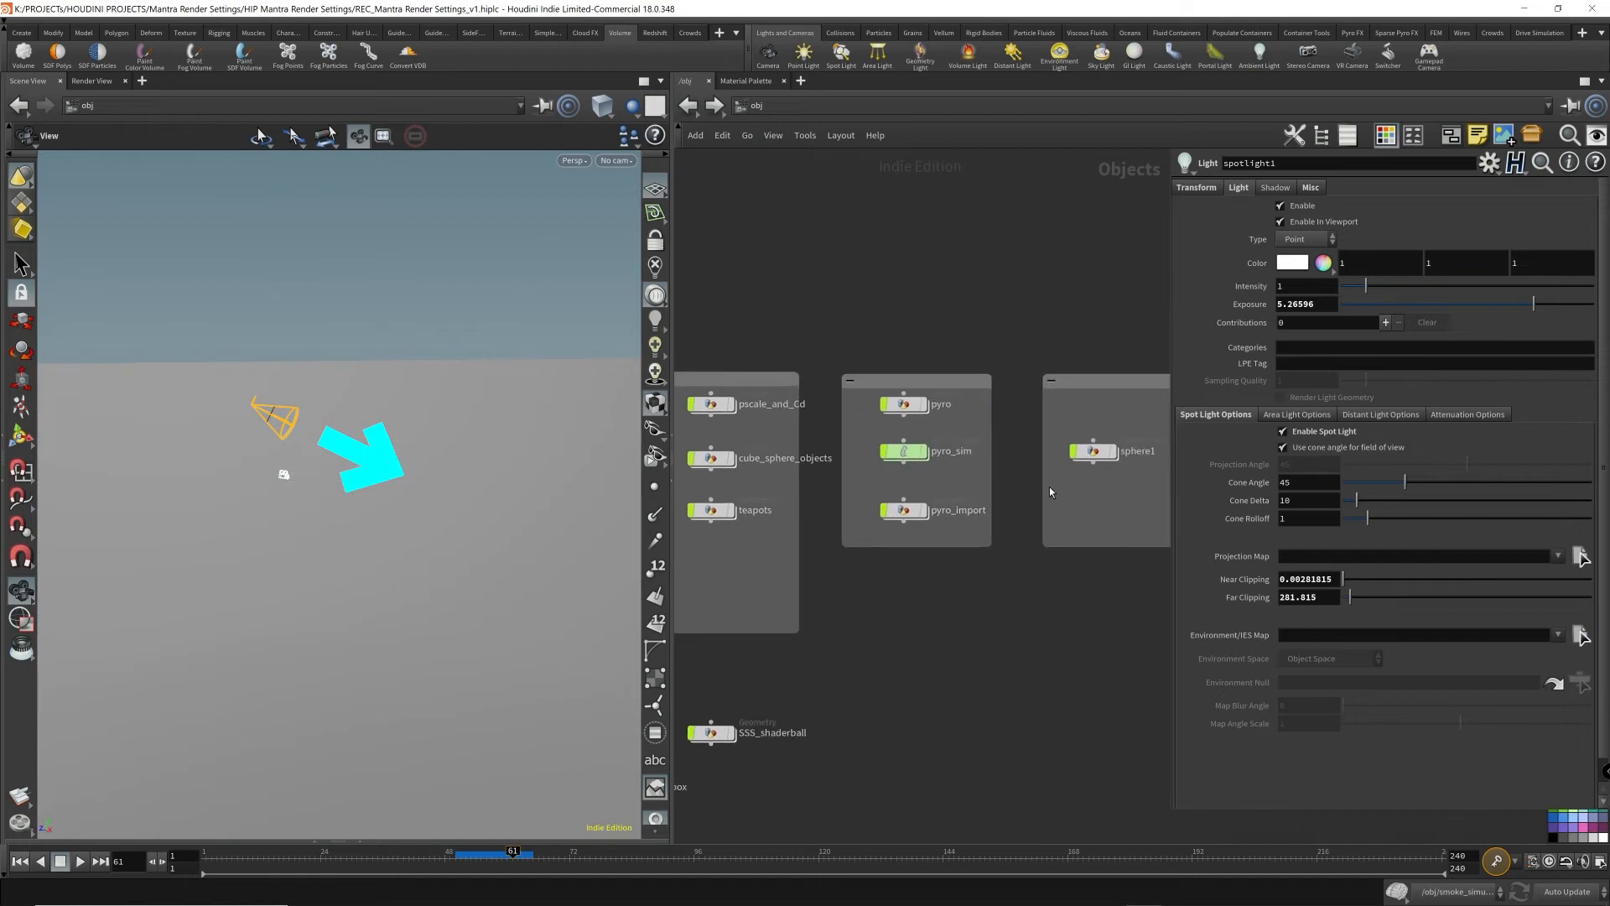
pyautogui.click(899, 519)
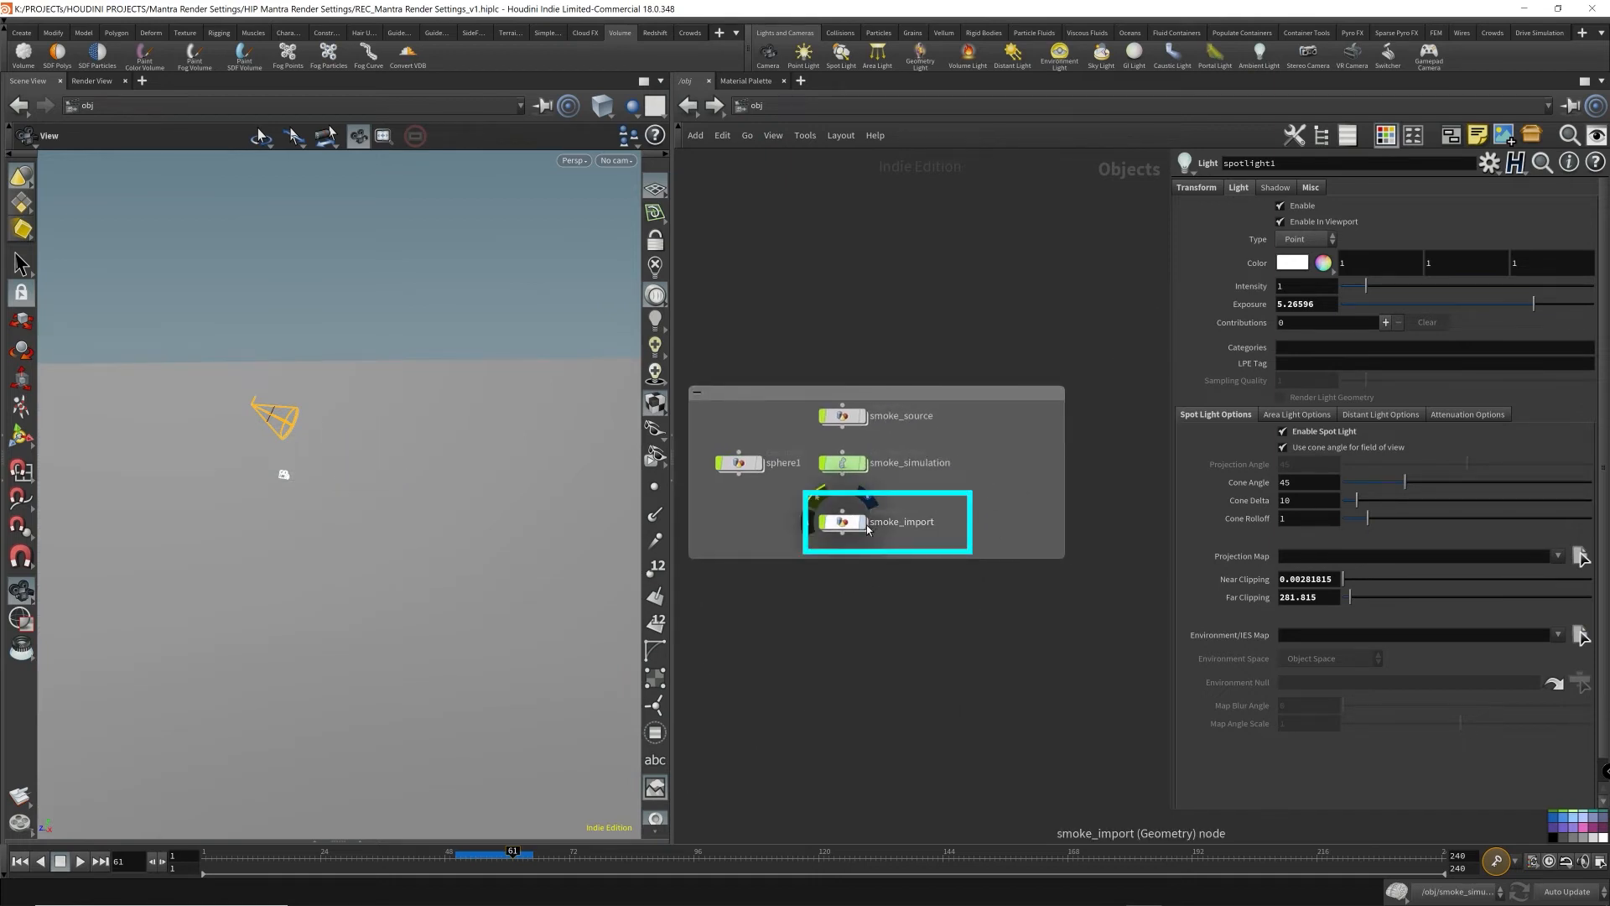
pyautogui.click(92, 82)
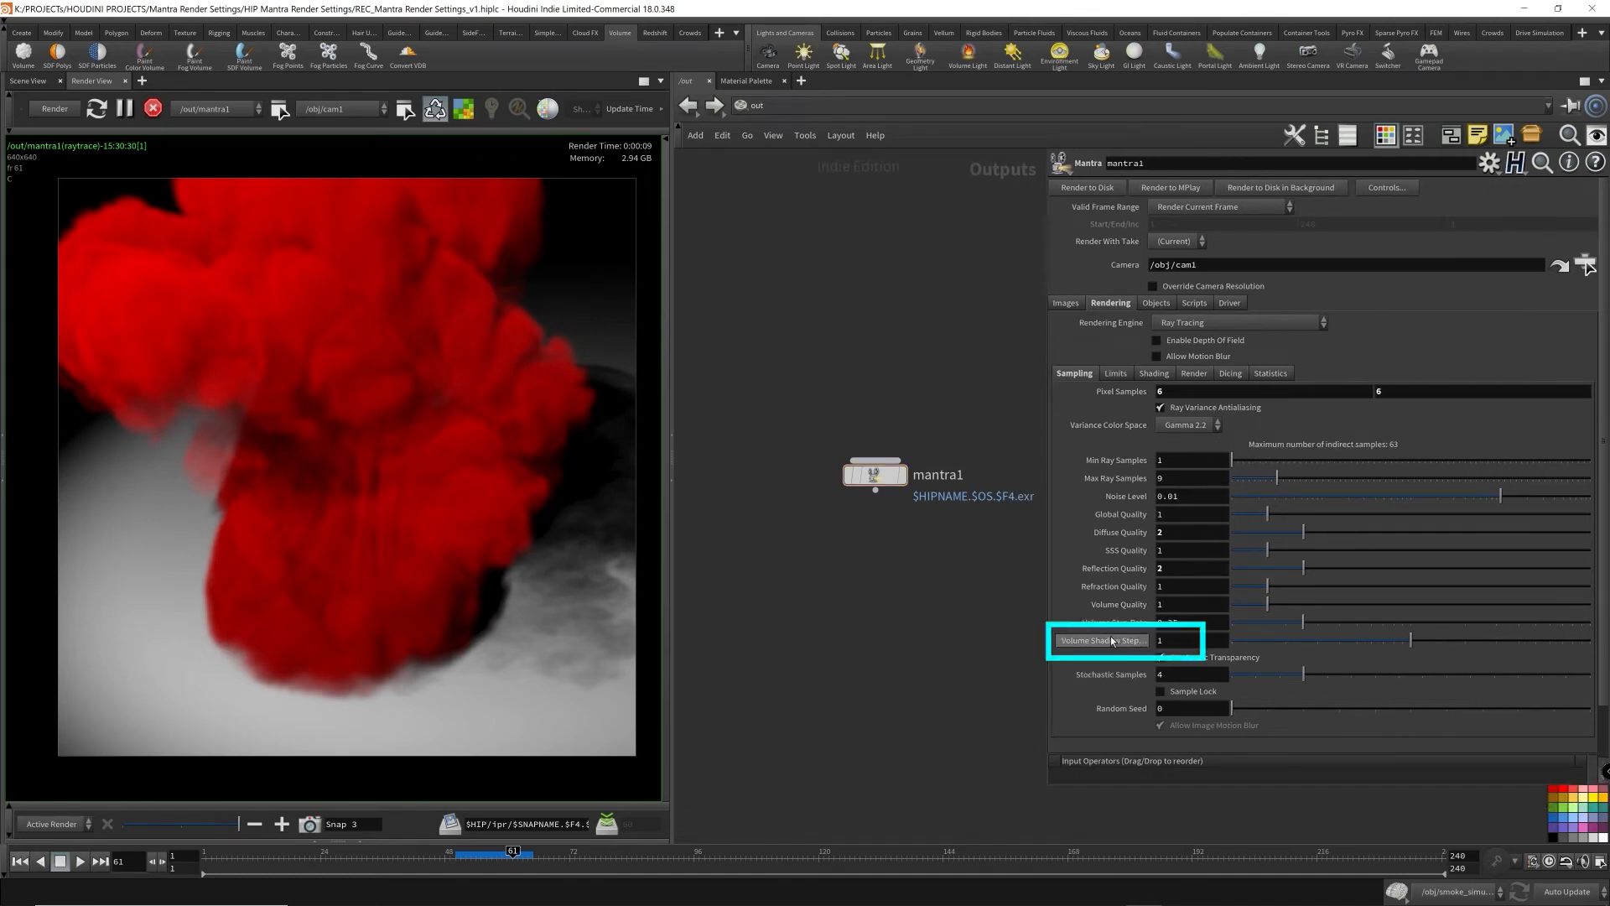
# - Lower mantra1's Volume Shadow Step Rate from 1 to 0.1 and re-render the smoke
pyautogui.click(1176, 639)
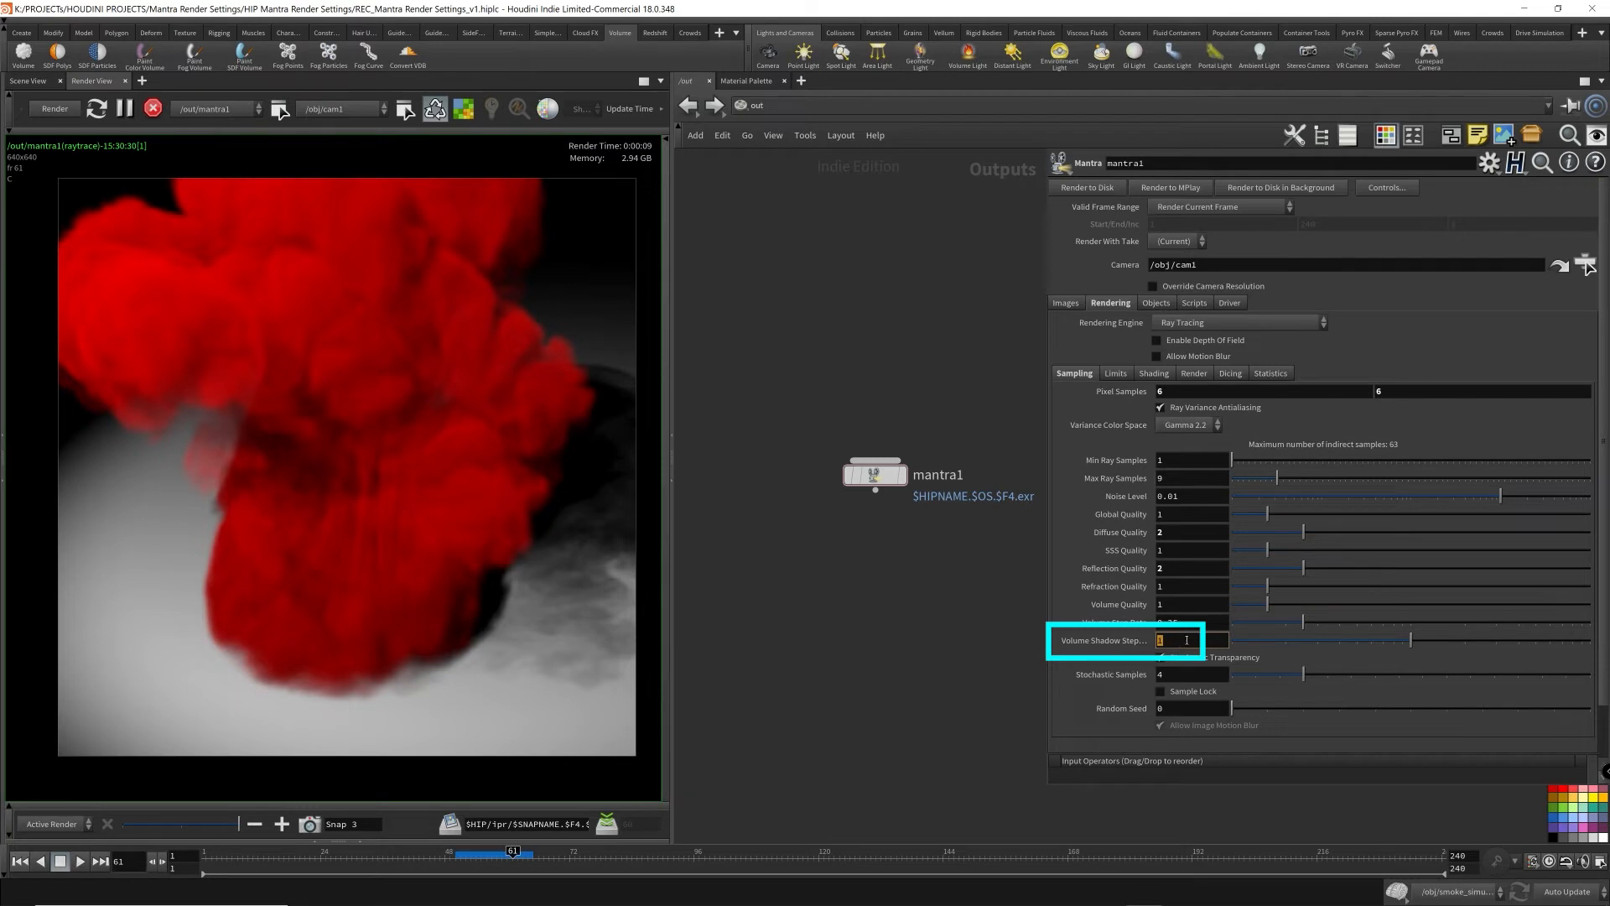
pyautogui.moveTo(1001, 708)
pyautogui.write('0.1')
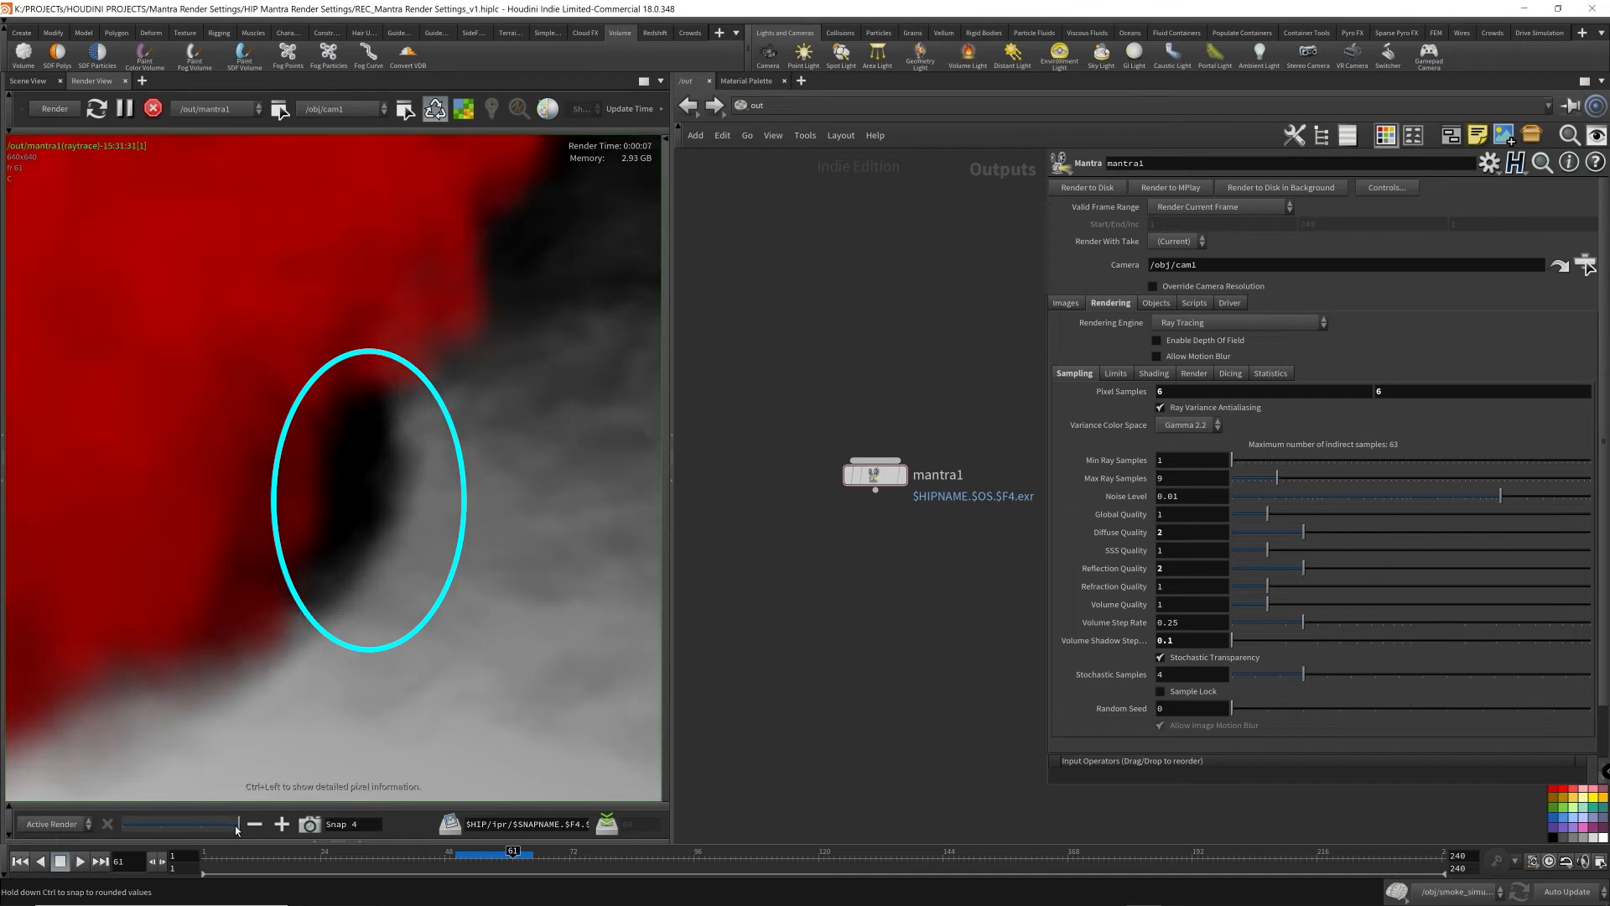
pyautogui.moveTo(852, 649)
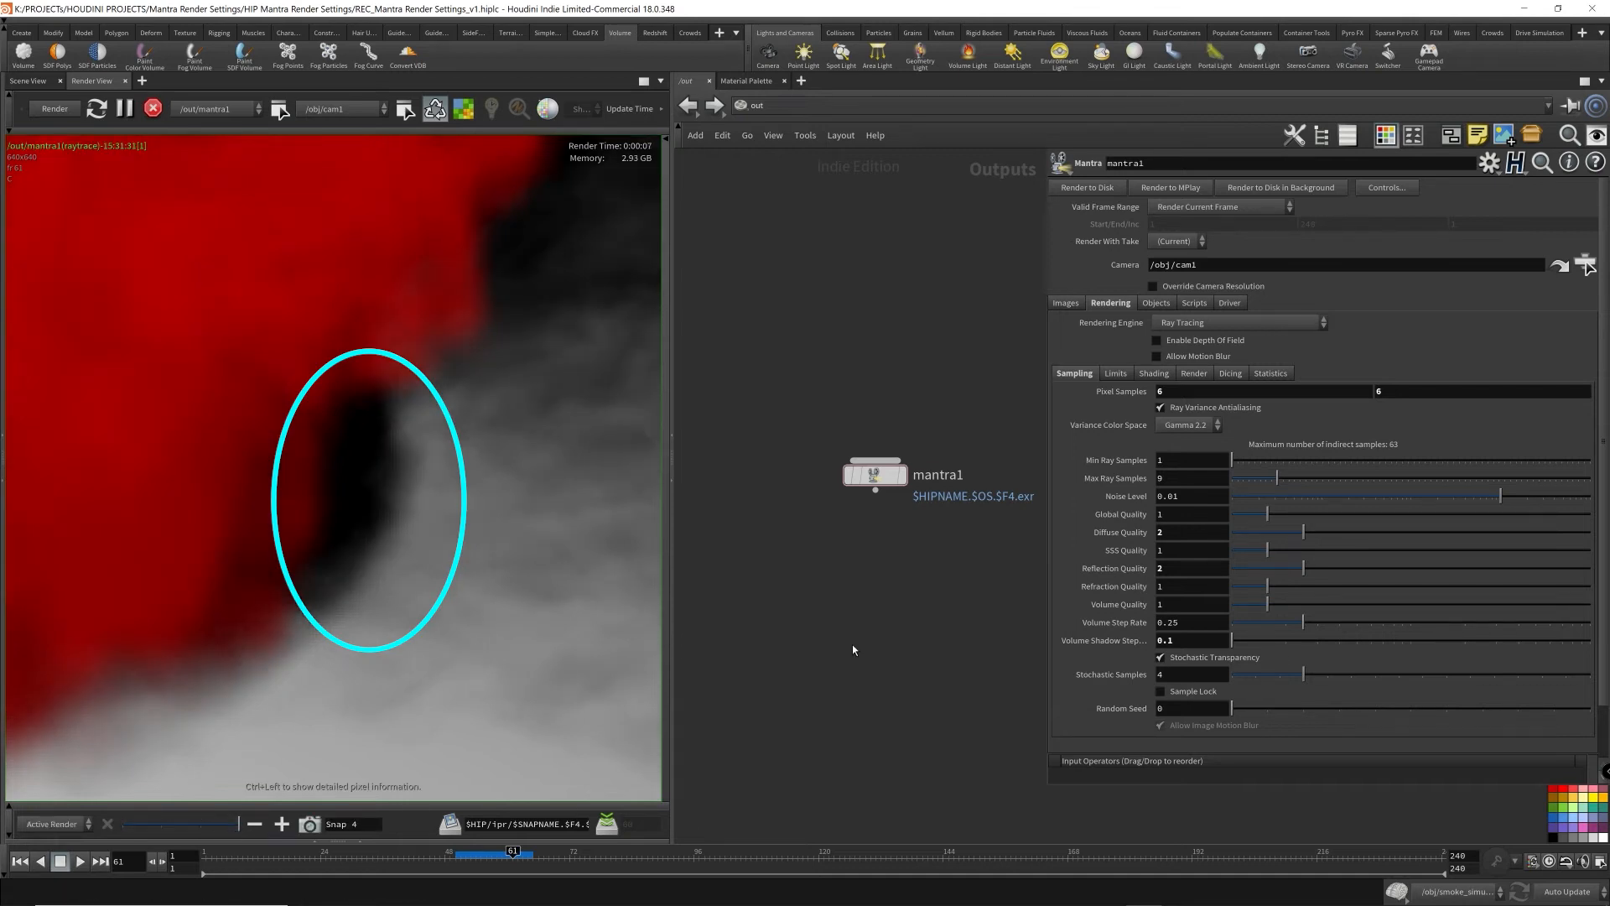
pyautogui.moveTo(404, 399)
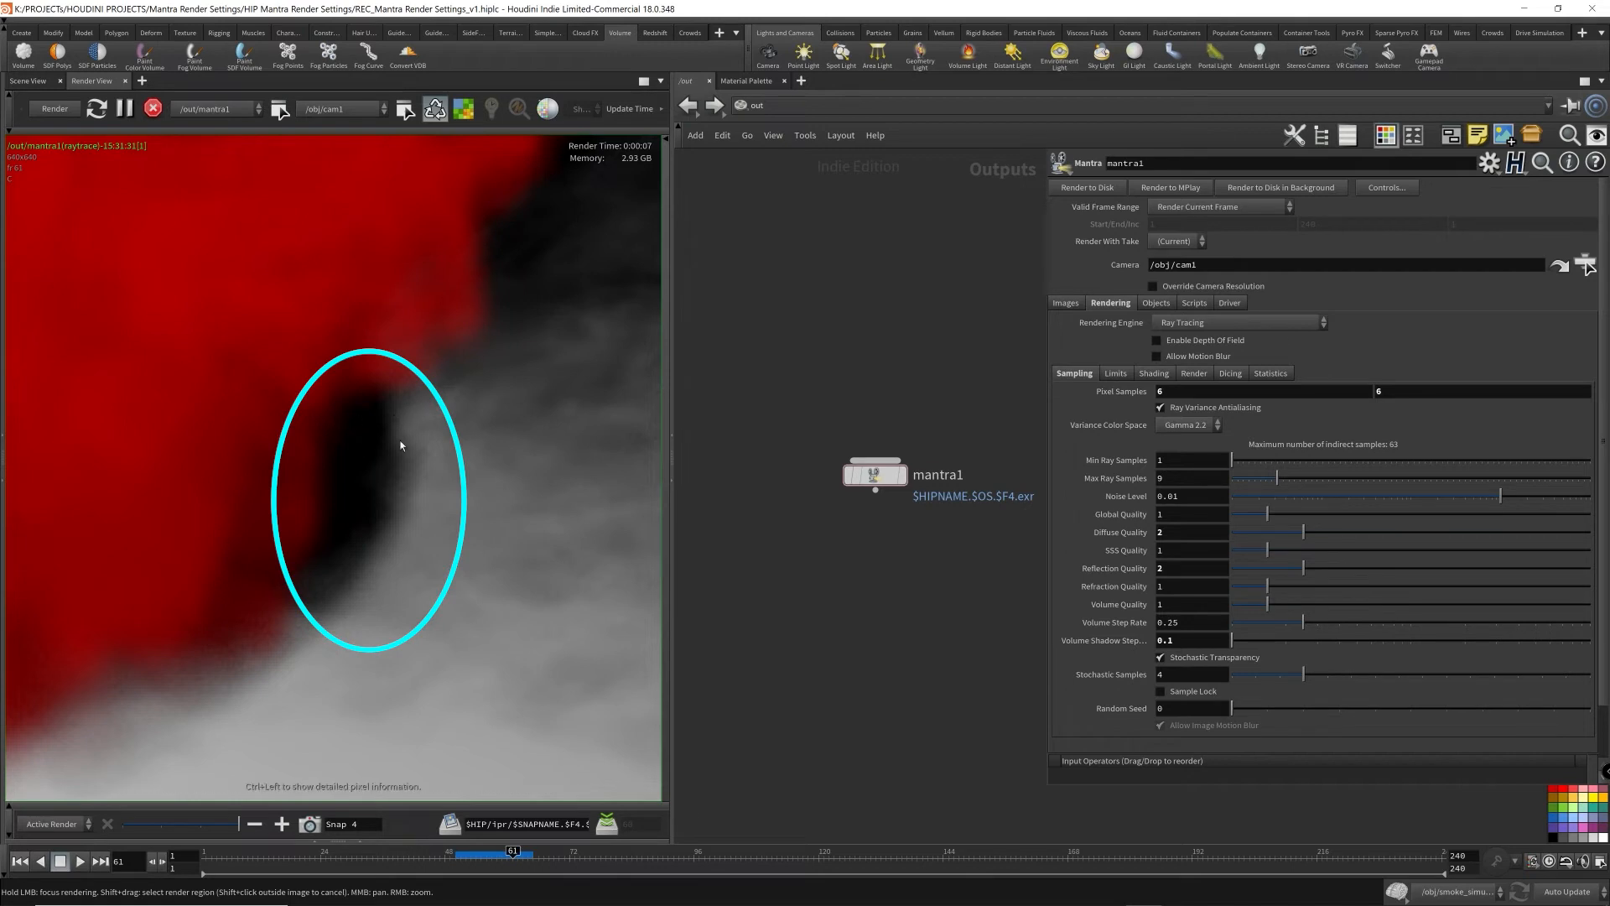
pyautogui.moveTo(380, 557)
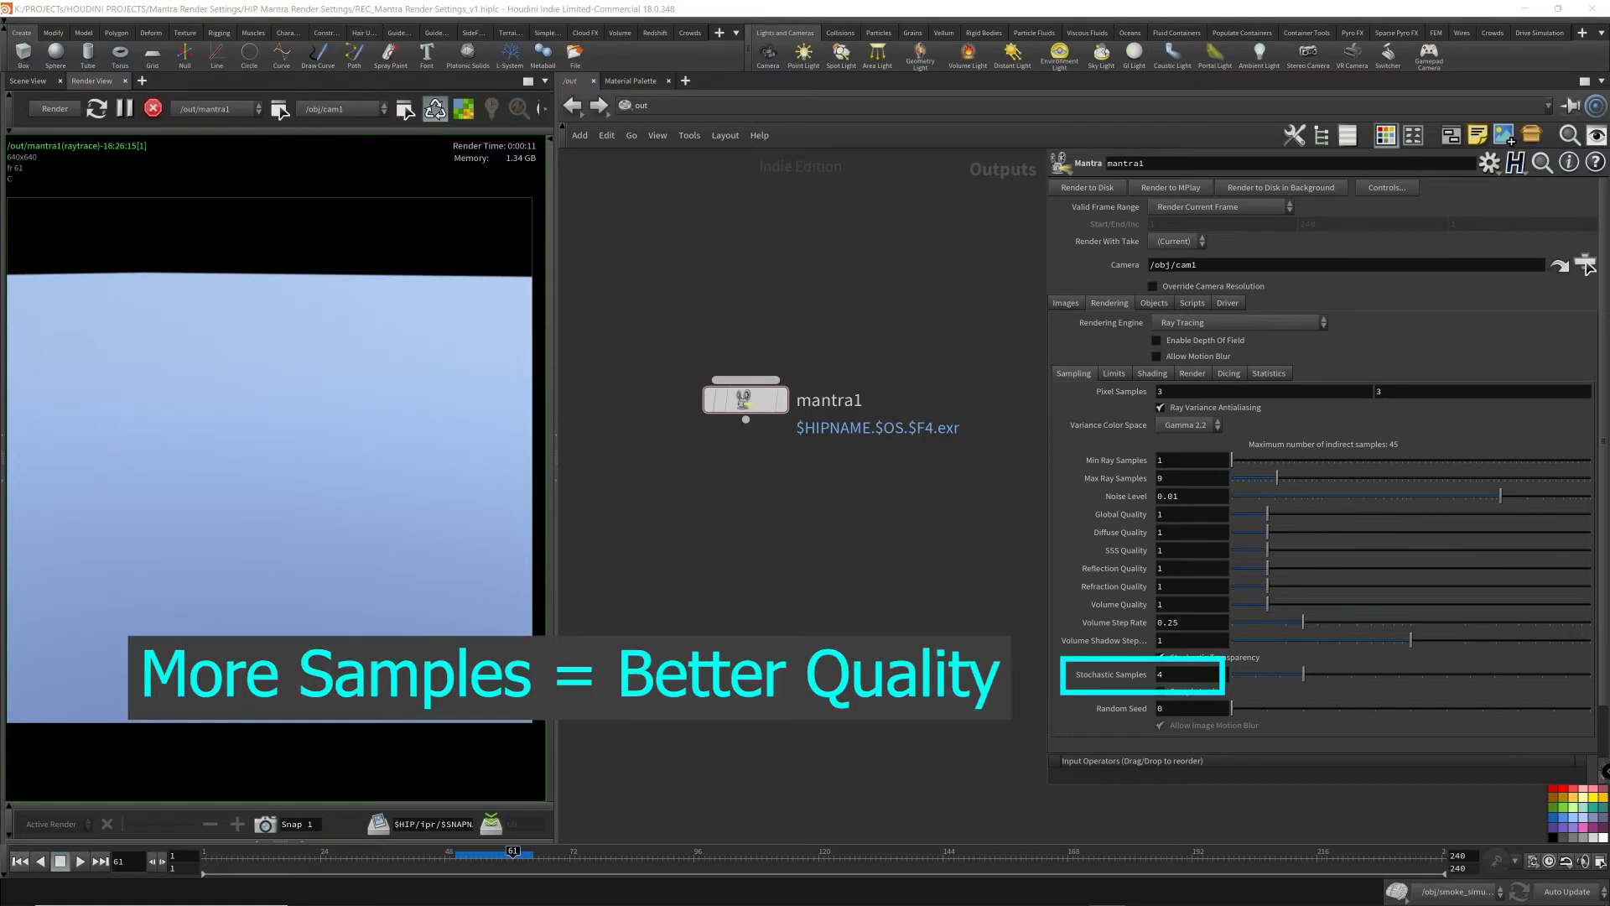
pyautogui.moveTo(927, 426)
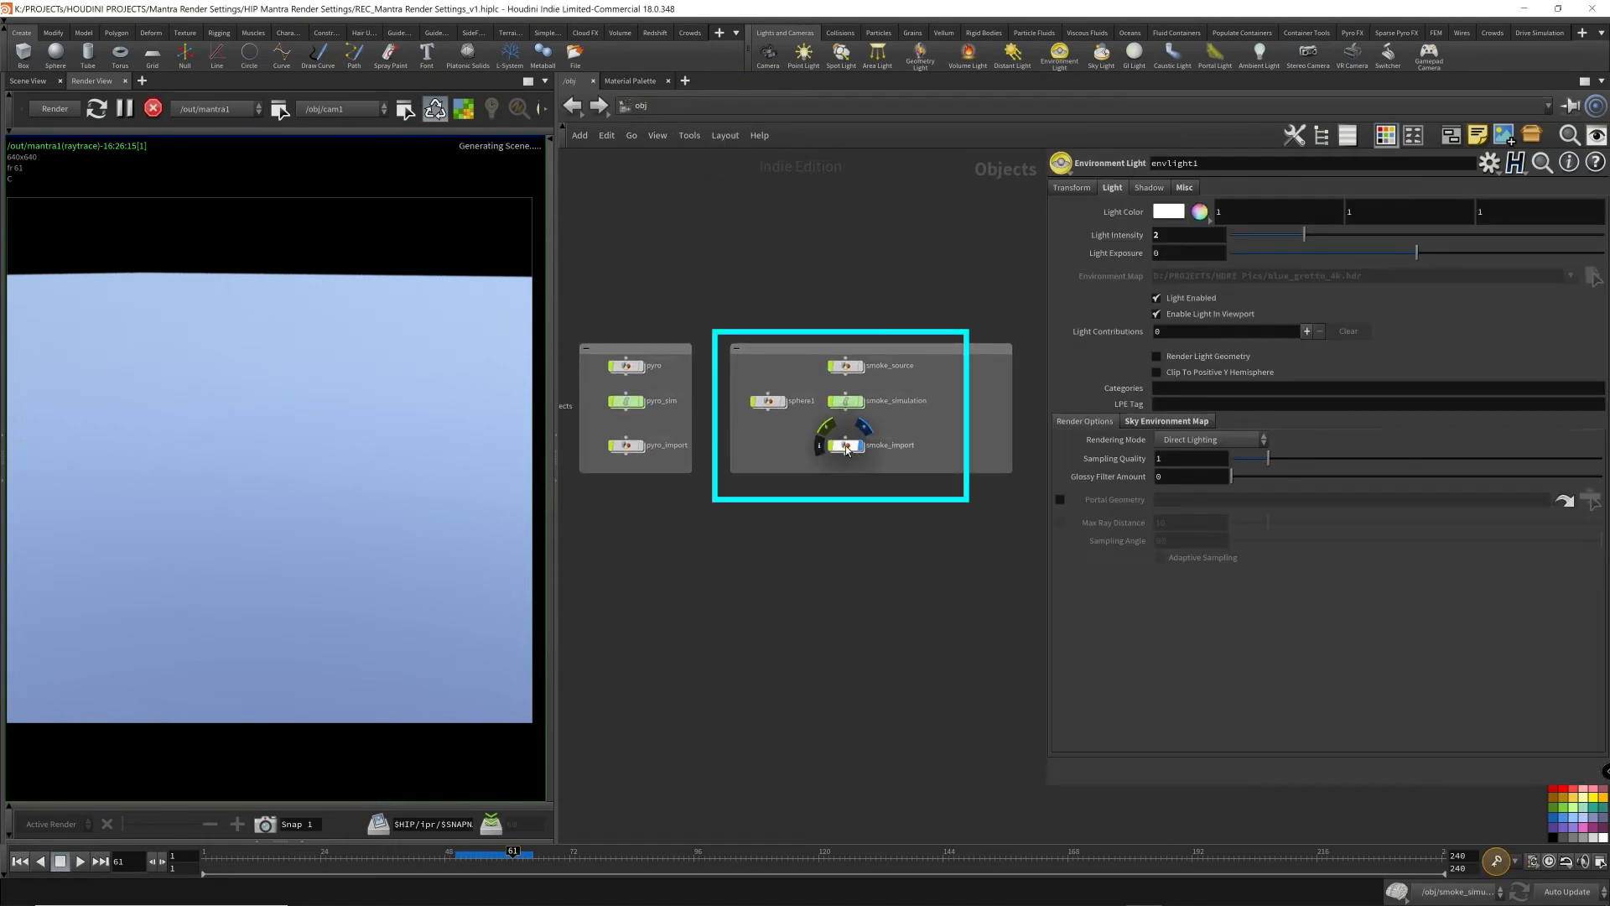
# - Review the smoke, environment light and ground objects, selecting the ground's aluminum material path
pyautogui.click(842, 444)
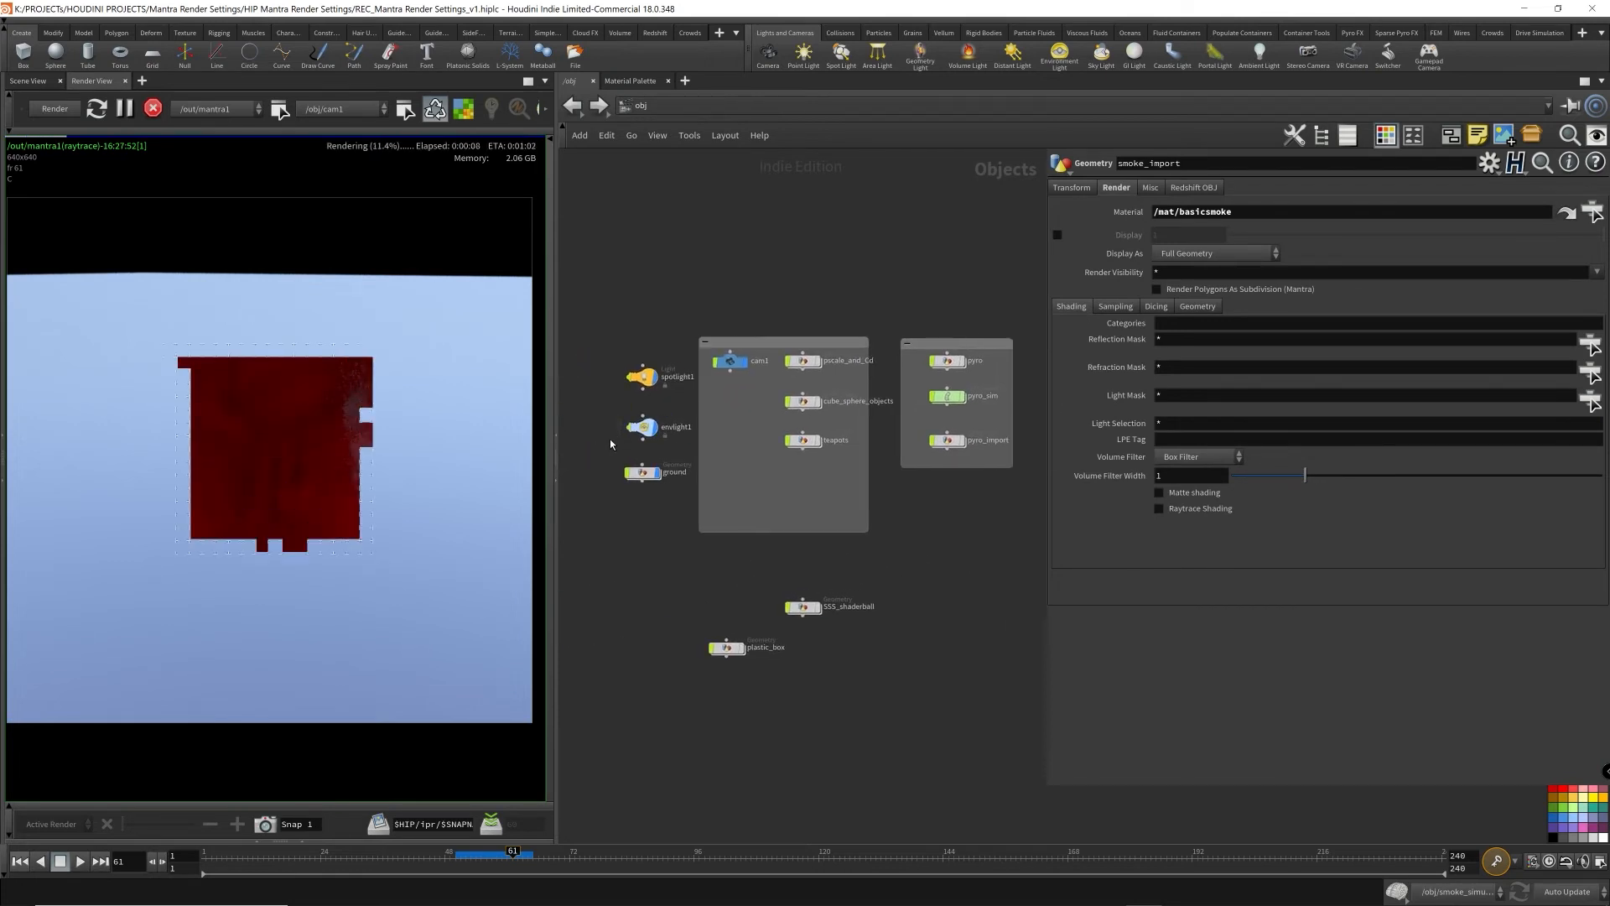
pyautogui.click(642, 426)
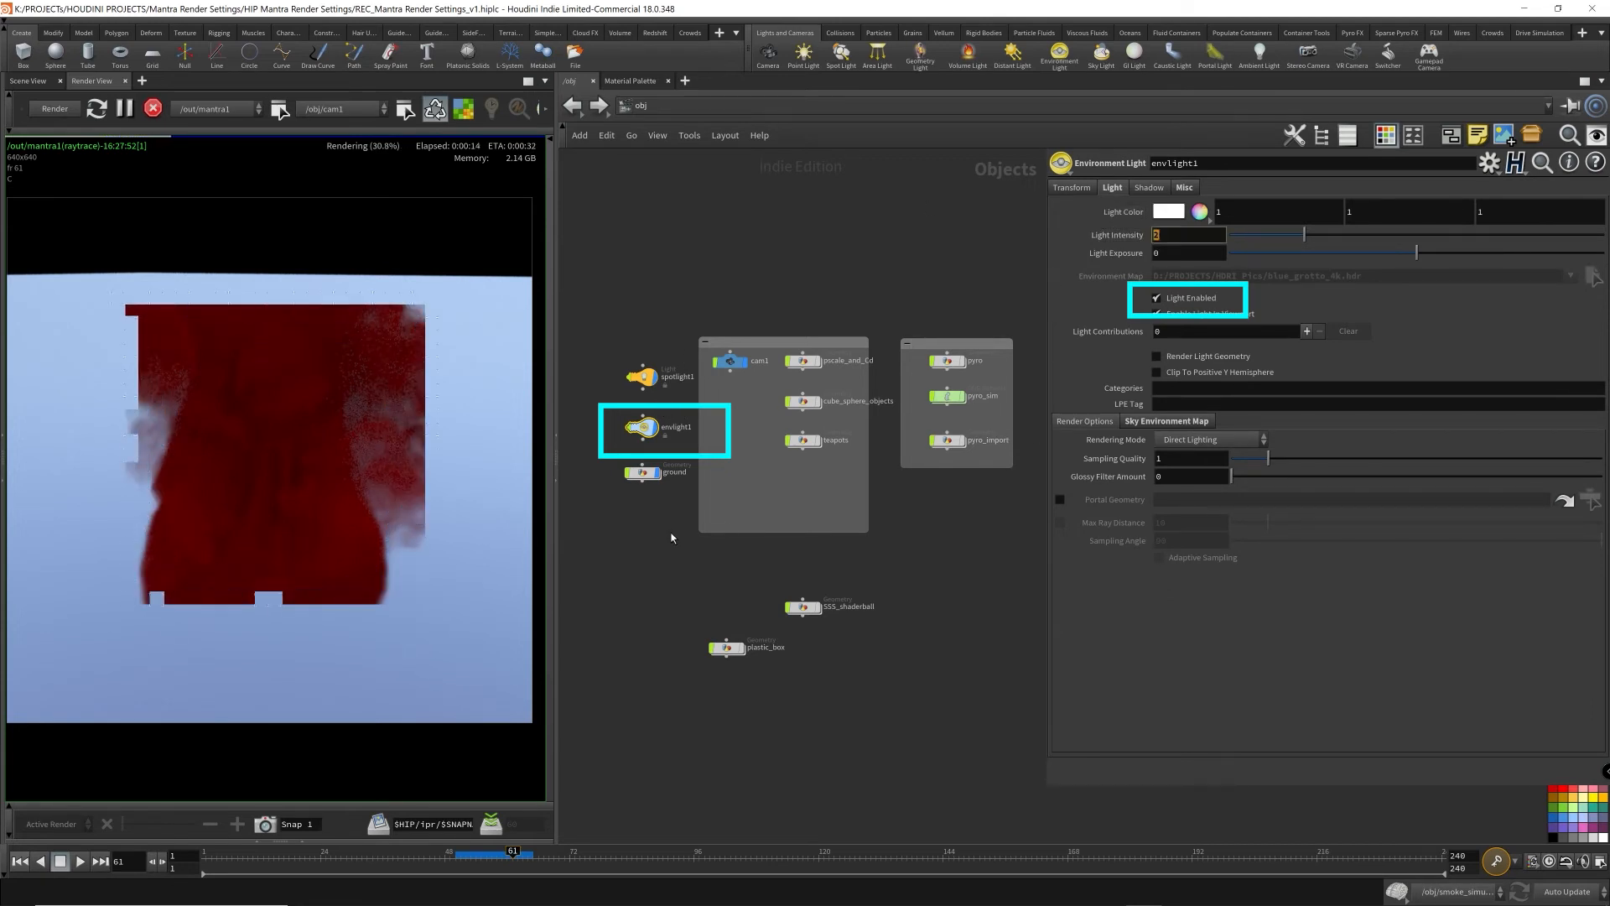
pyautogui.click(643, 471)
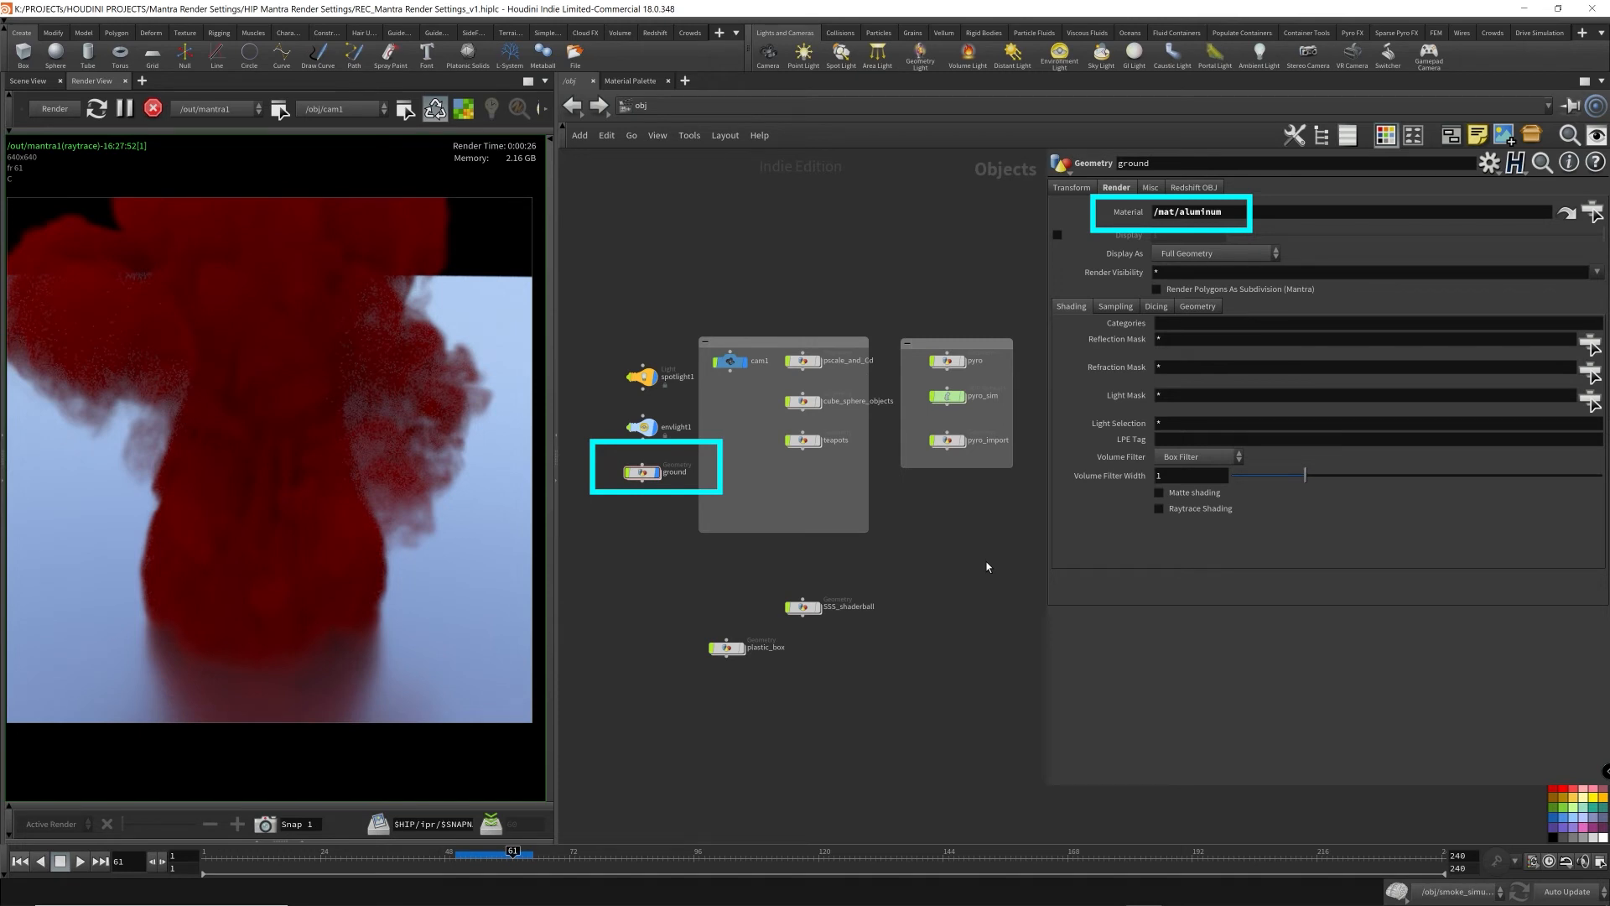
pyautogui.click(1218, 211)
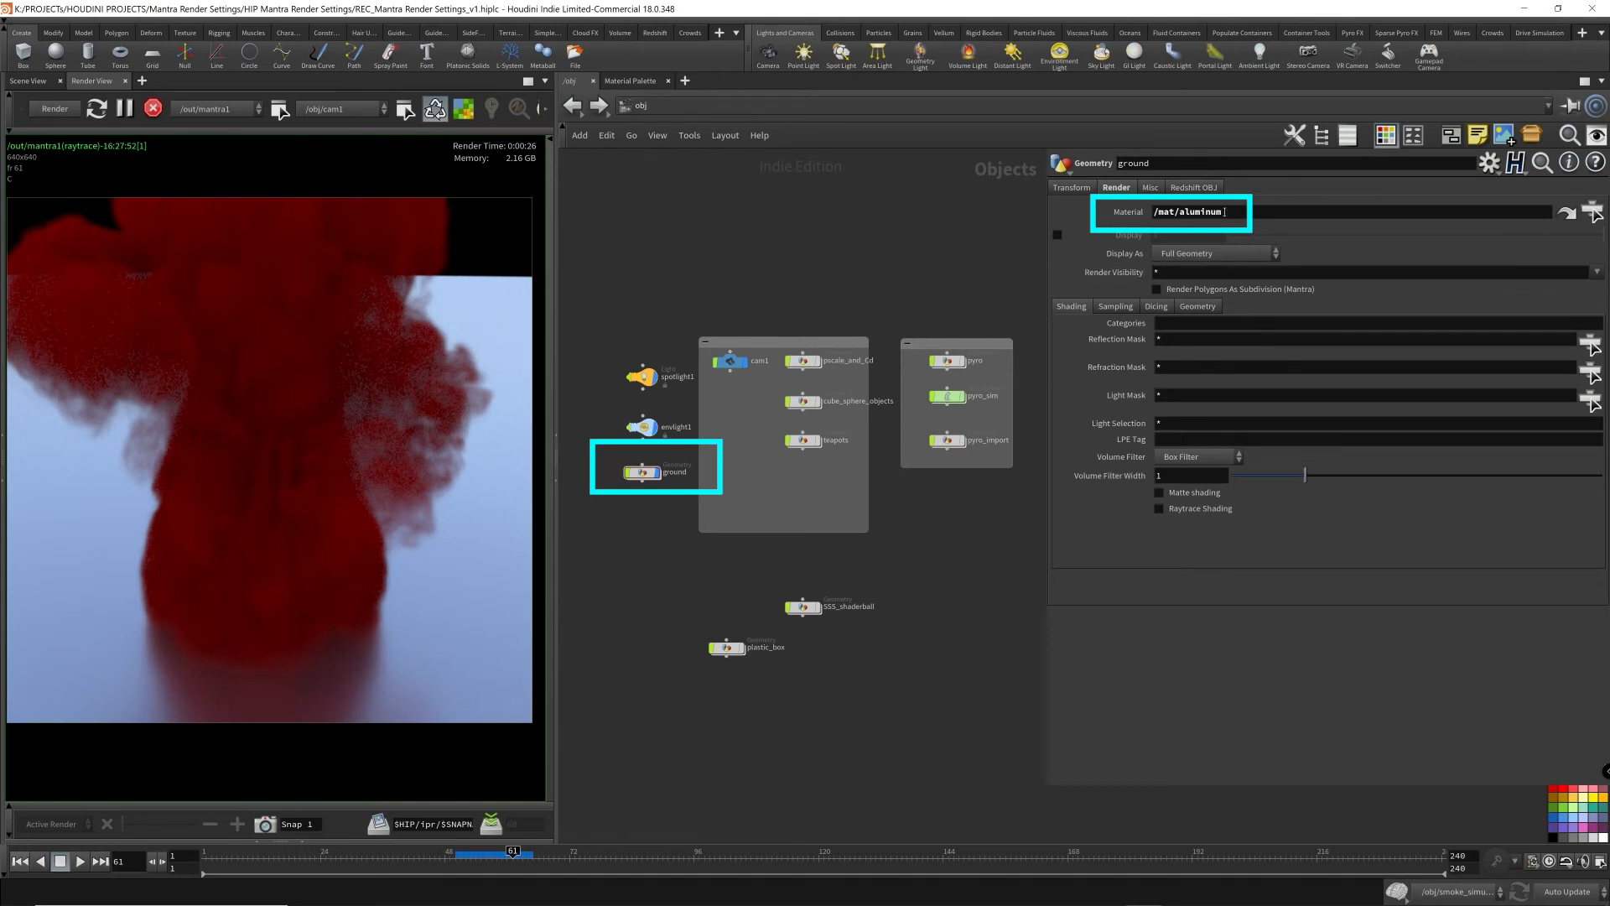
pyautogui.tripleClick(1191, 211)
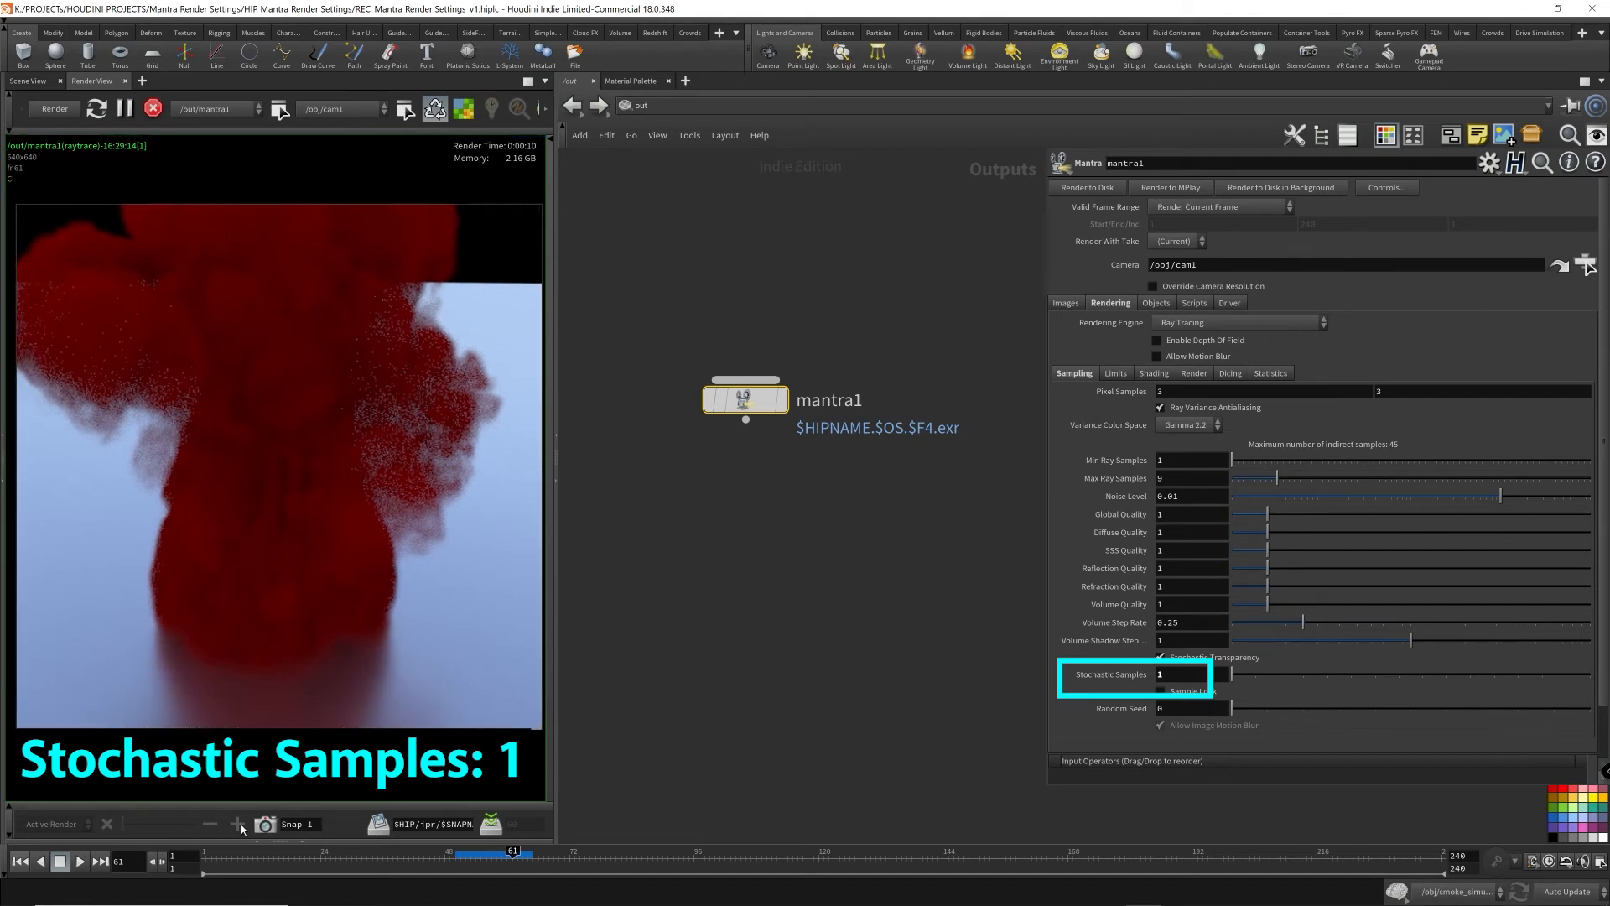
# - Raise Stochastic Samples on mantra1 from 1 to 16 and re-render the smoke
pyautogui.click(237, 824)
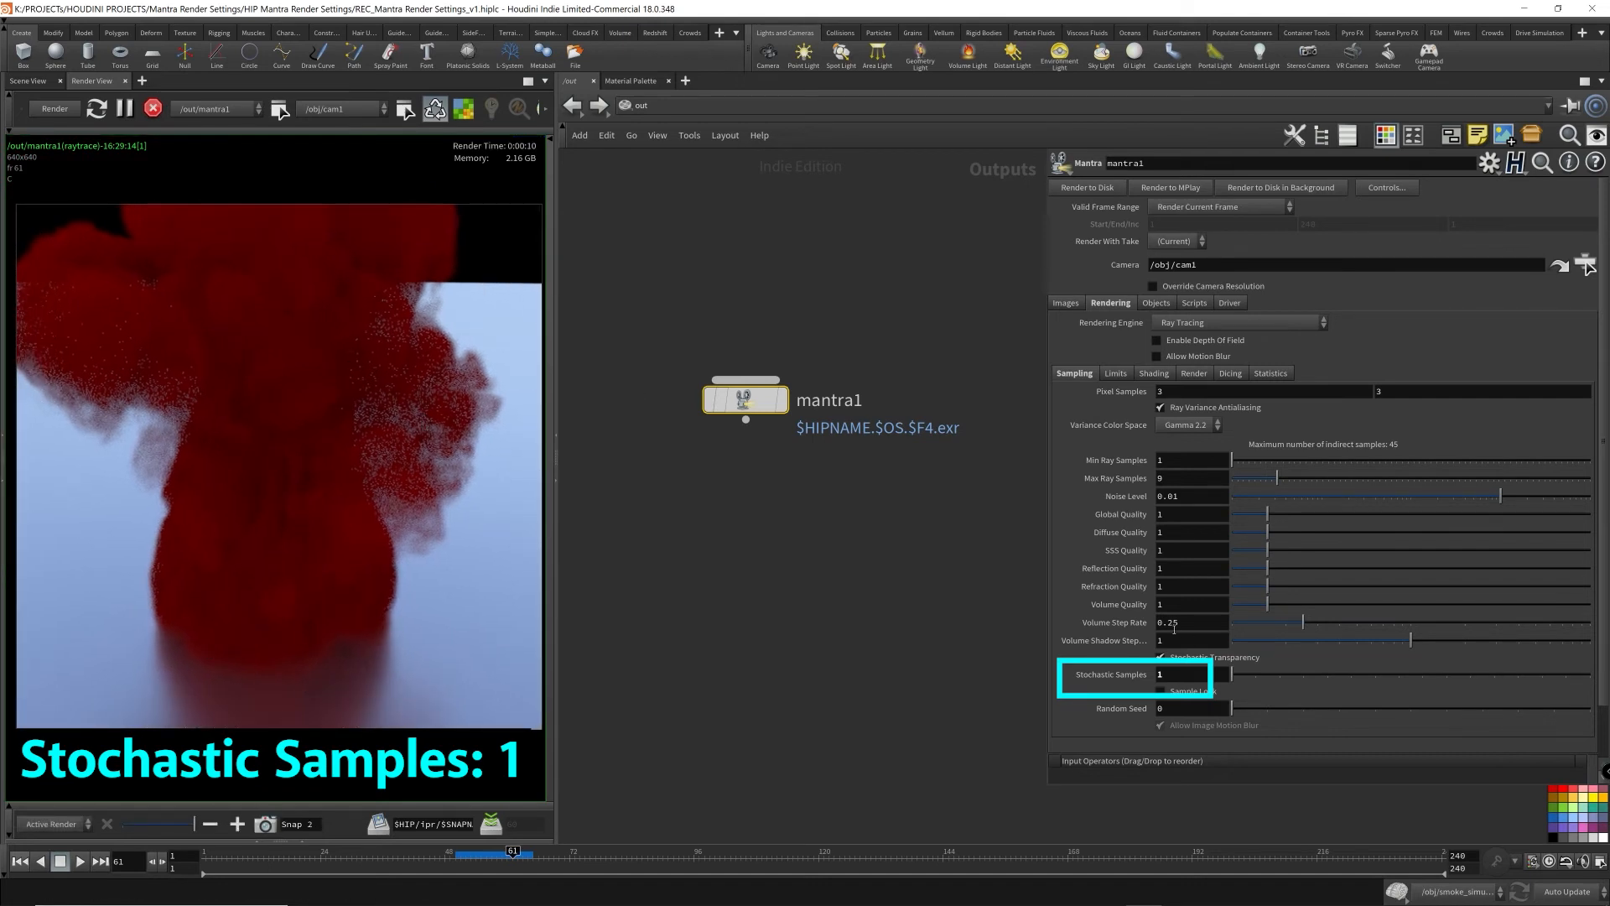
pyautogui.write('16')
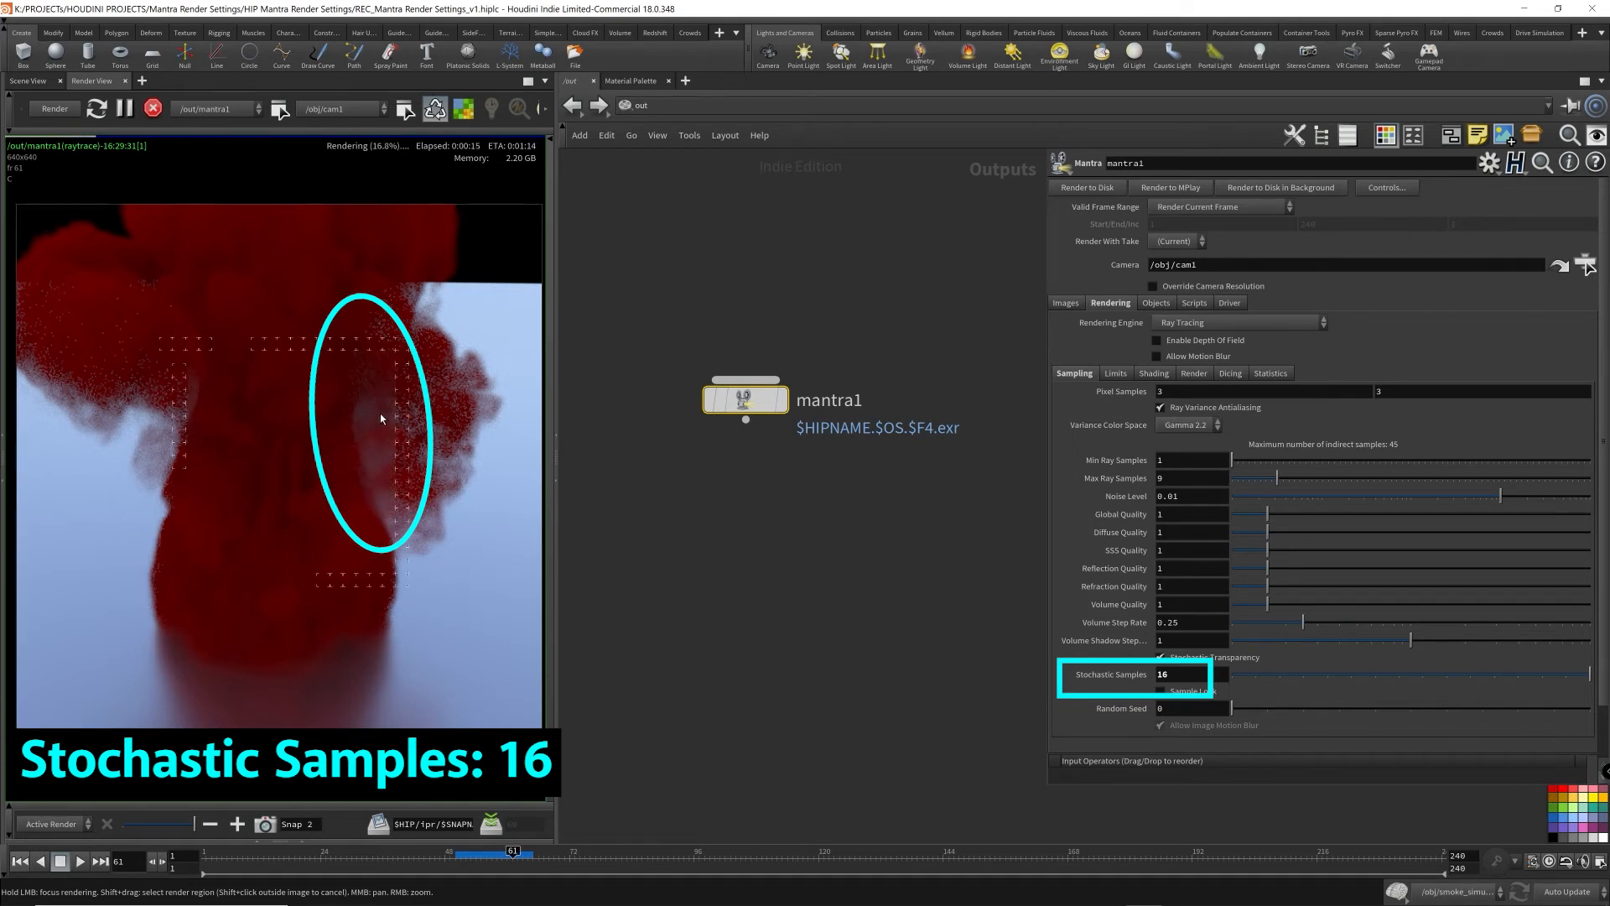
pyautogui.moveTo(1466, 788)
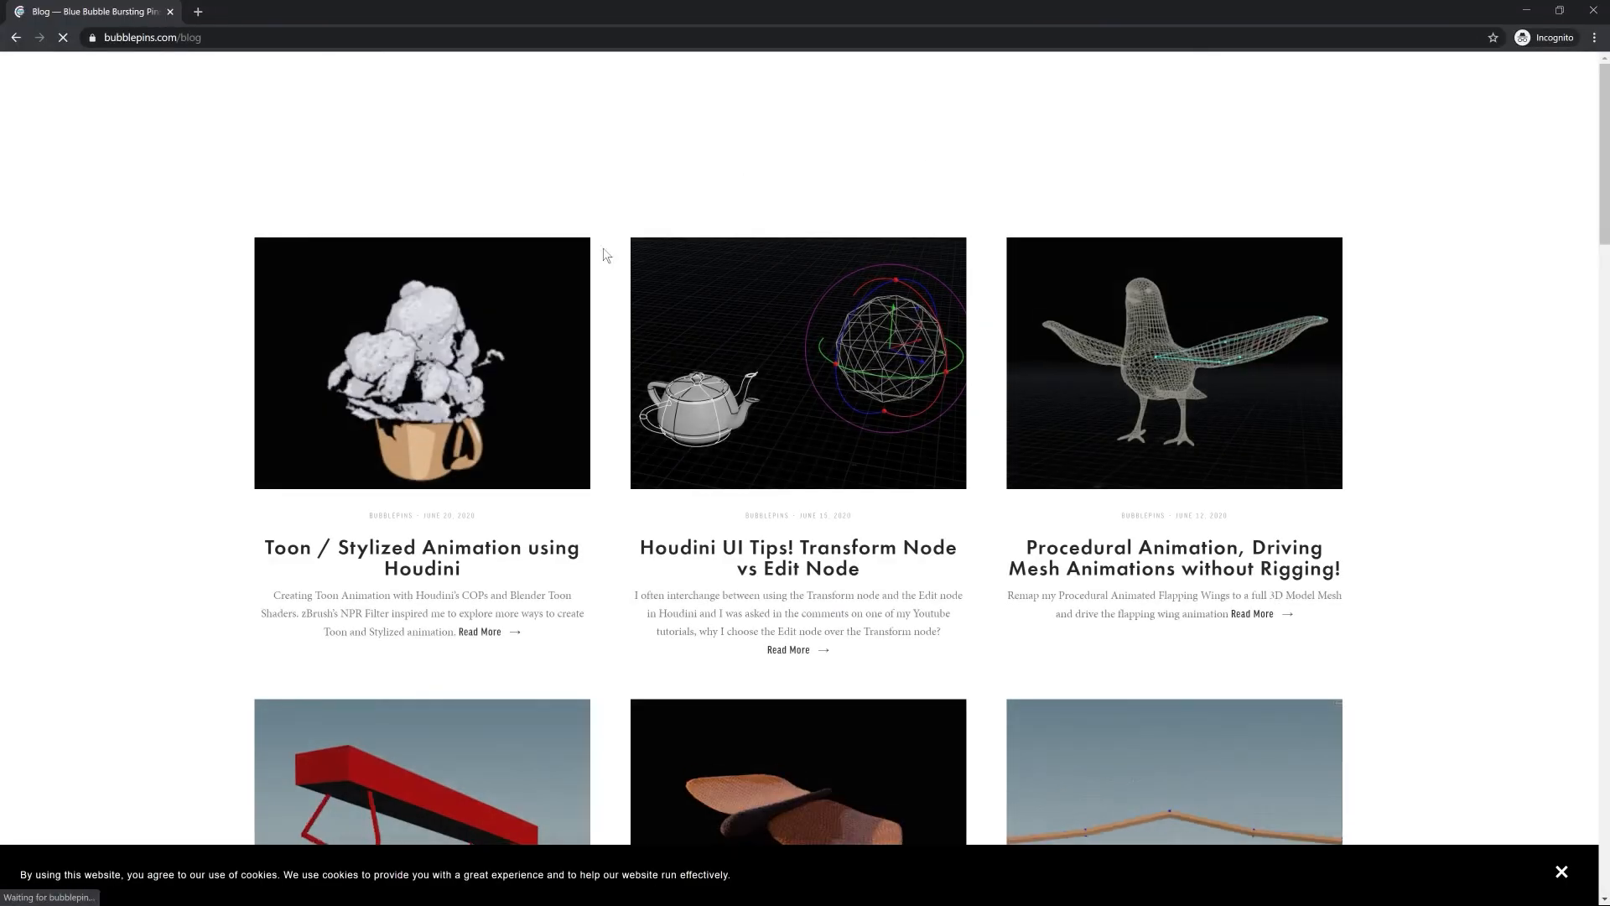
# - Bring up the Houdini window with the wireframe flapping-bird scene
pyautogui.click(421, 556)
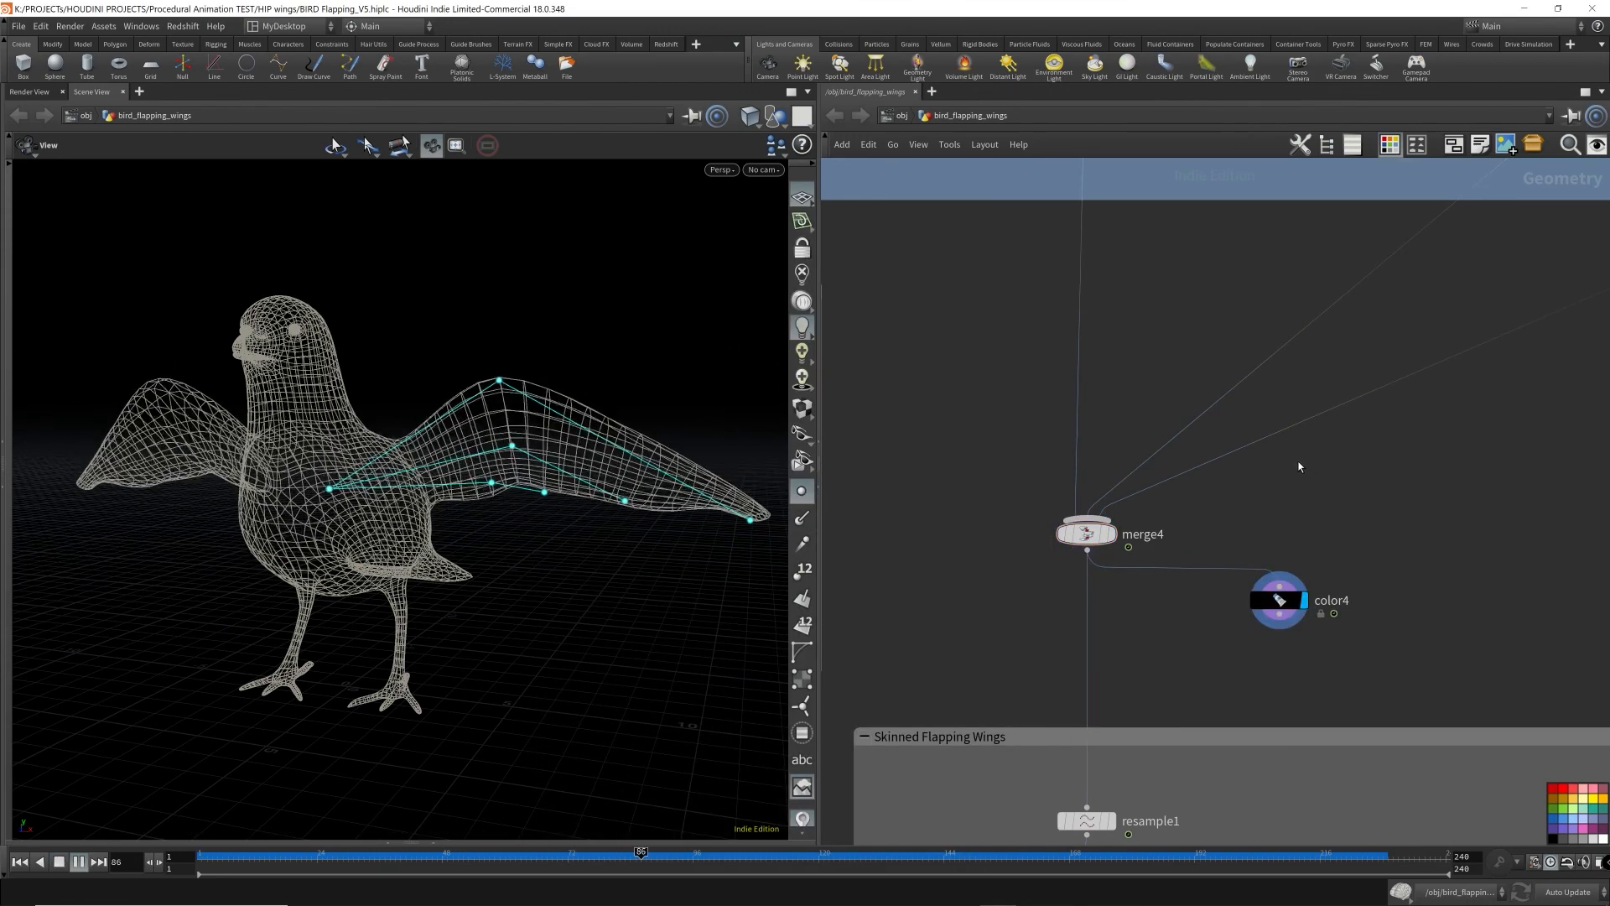
# - Play through the walking-figure, legged-bench and centaur procedural animation scenes
pyautogui.moveTo(639, 850); pyautogui.dragTo(890, 850)
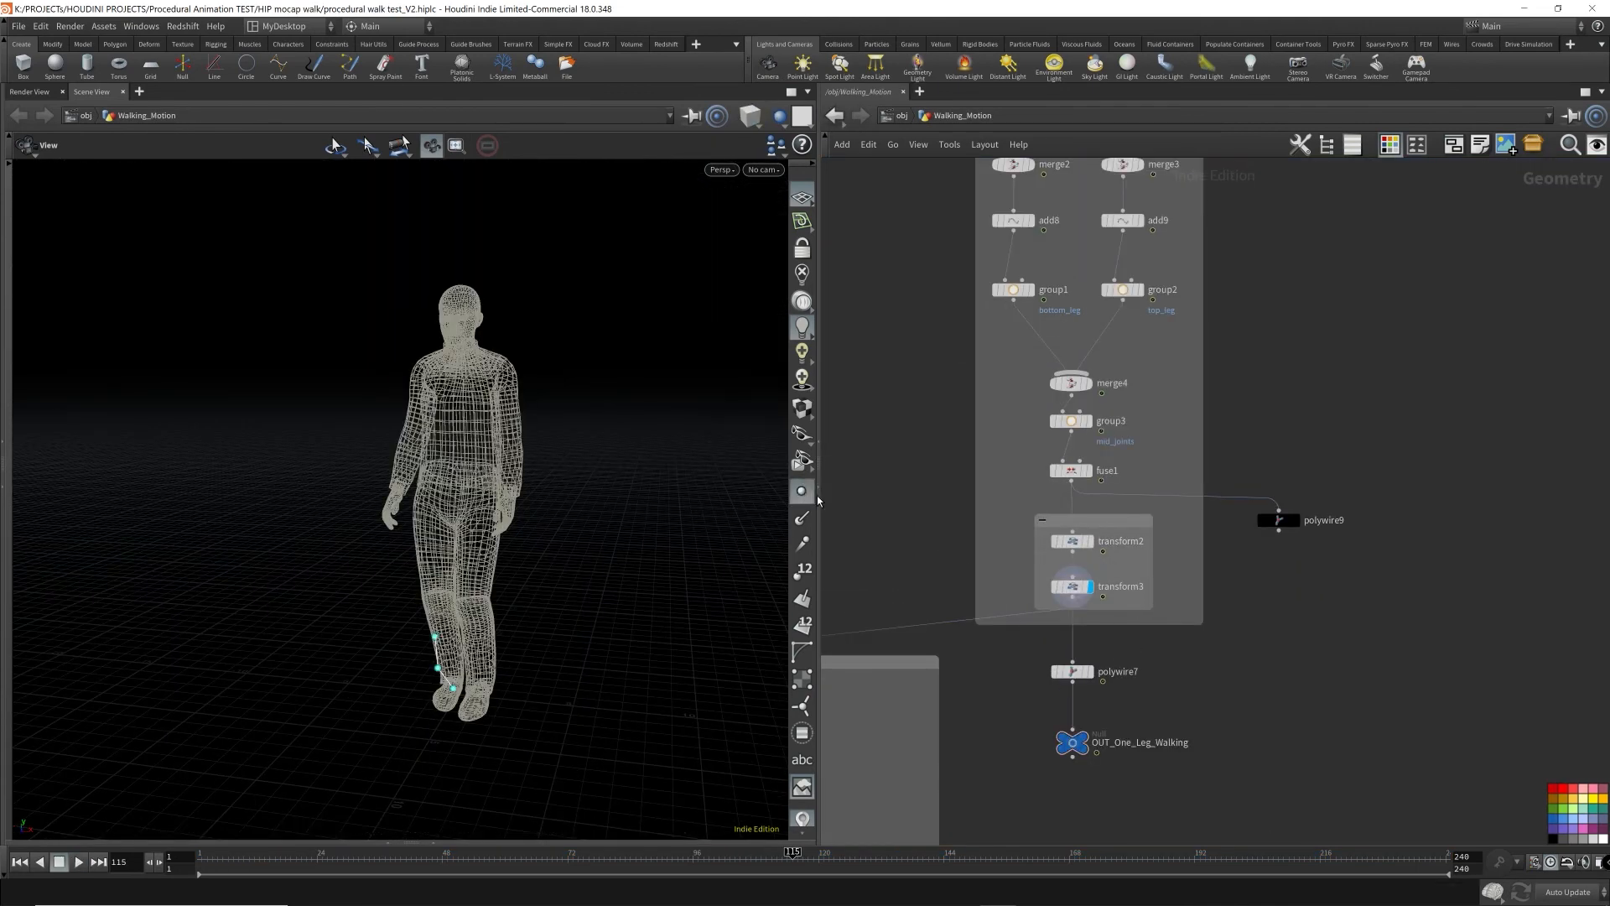
pyautogui.click(79, 860)
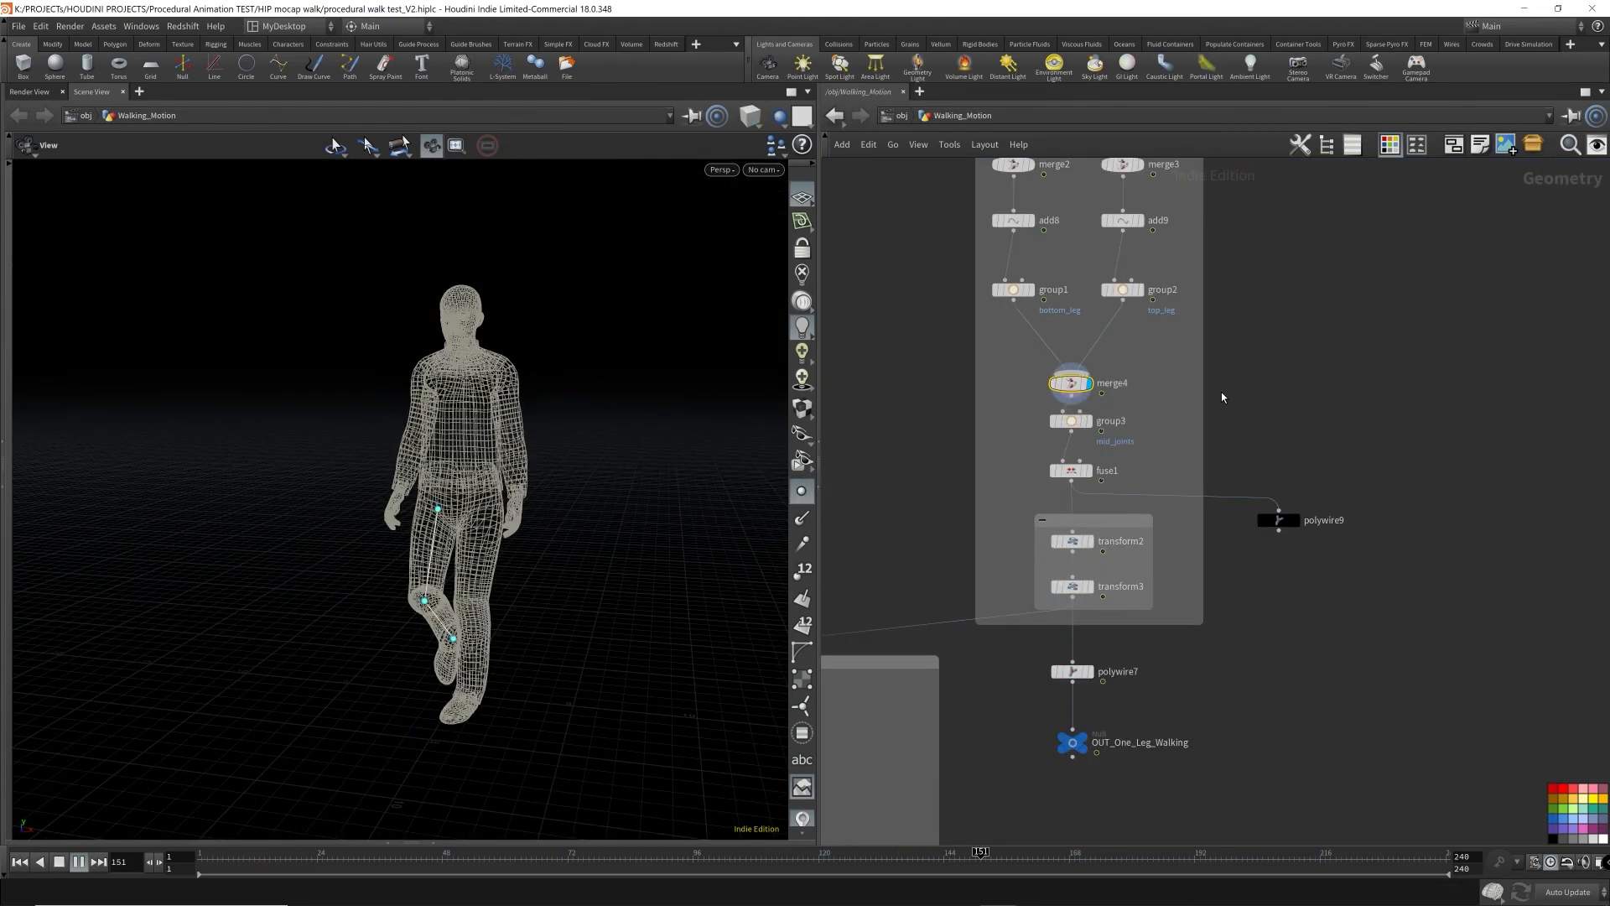
pyautogui.click(79, 861)
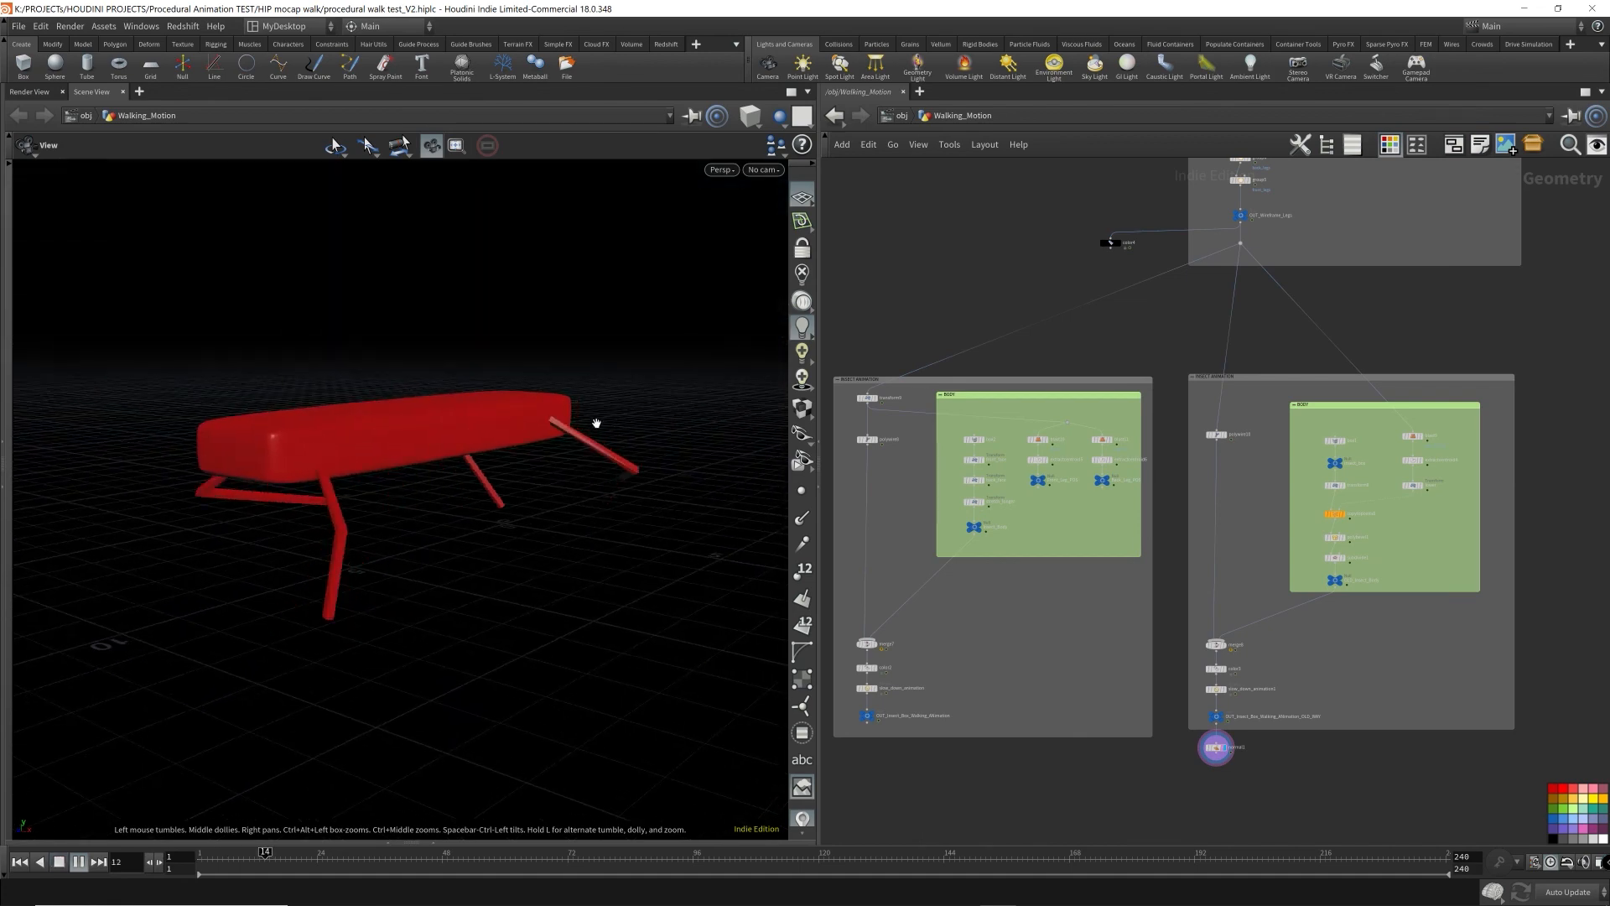
pyautogui.click(99, 860)
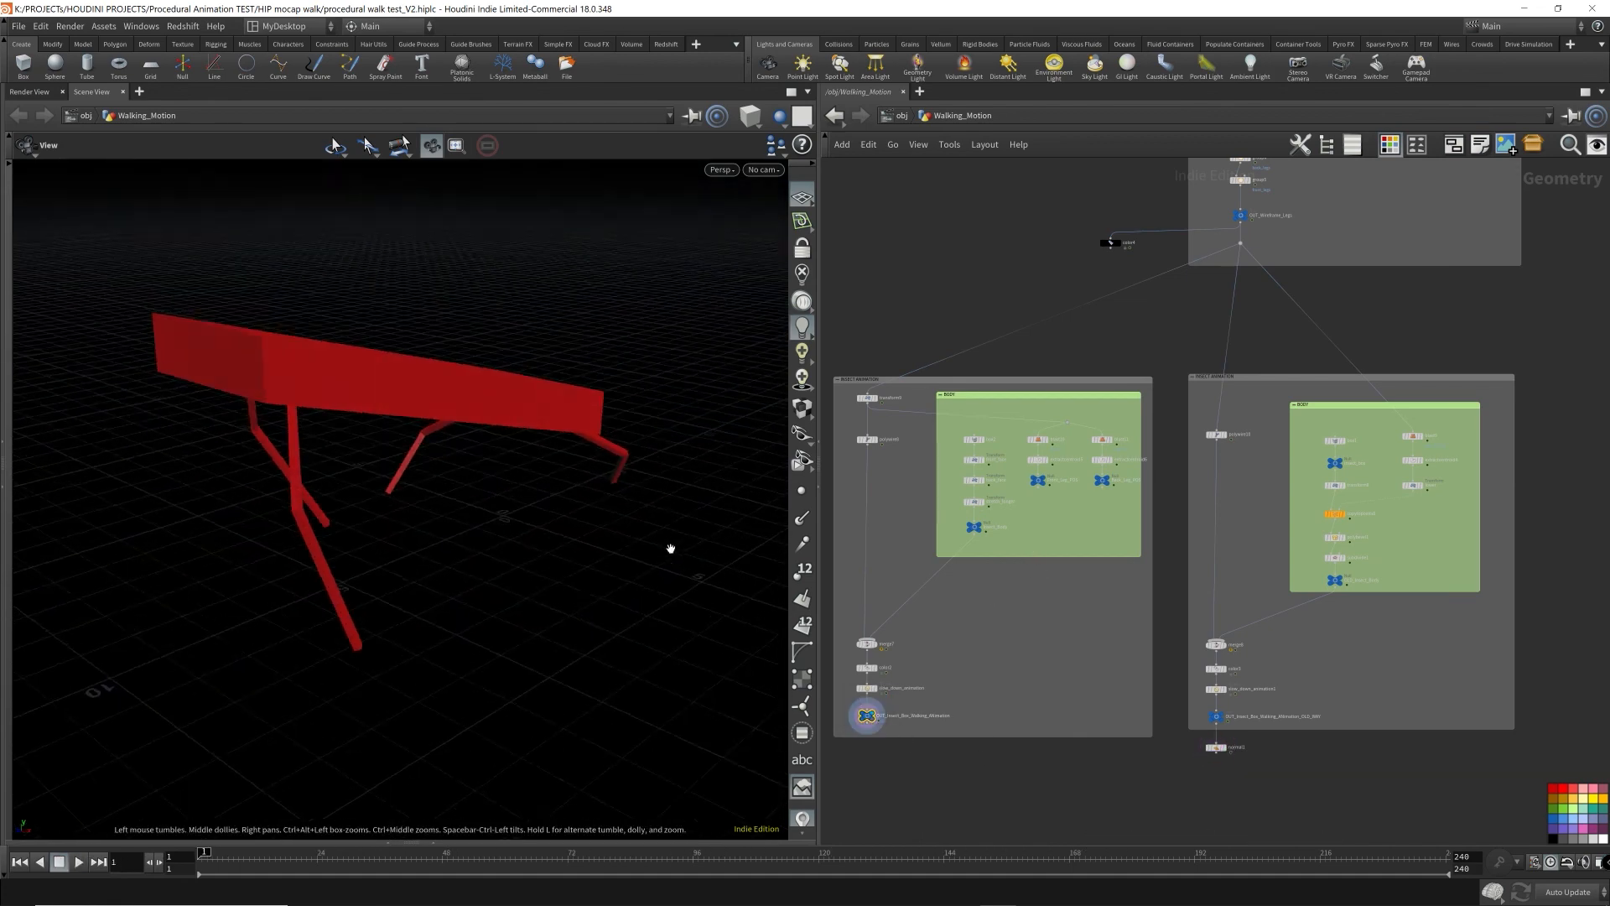
pyautogui.click(79, 862)
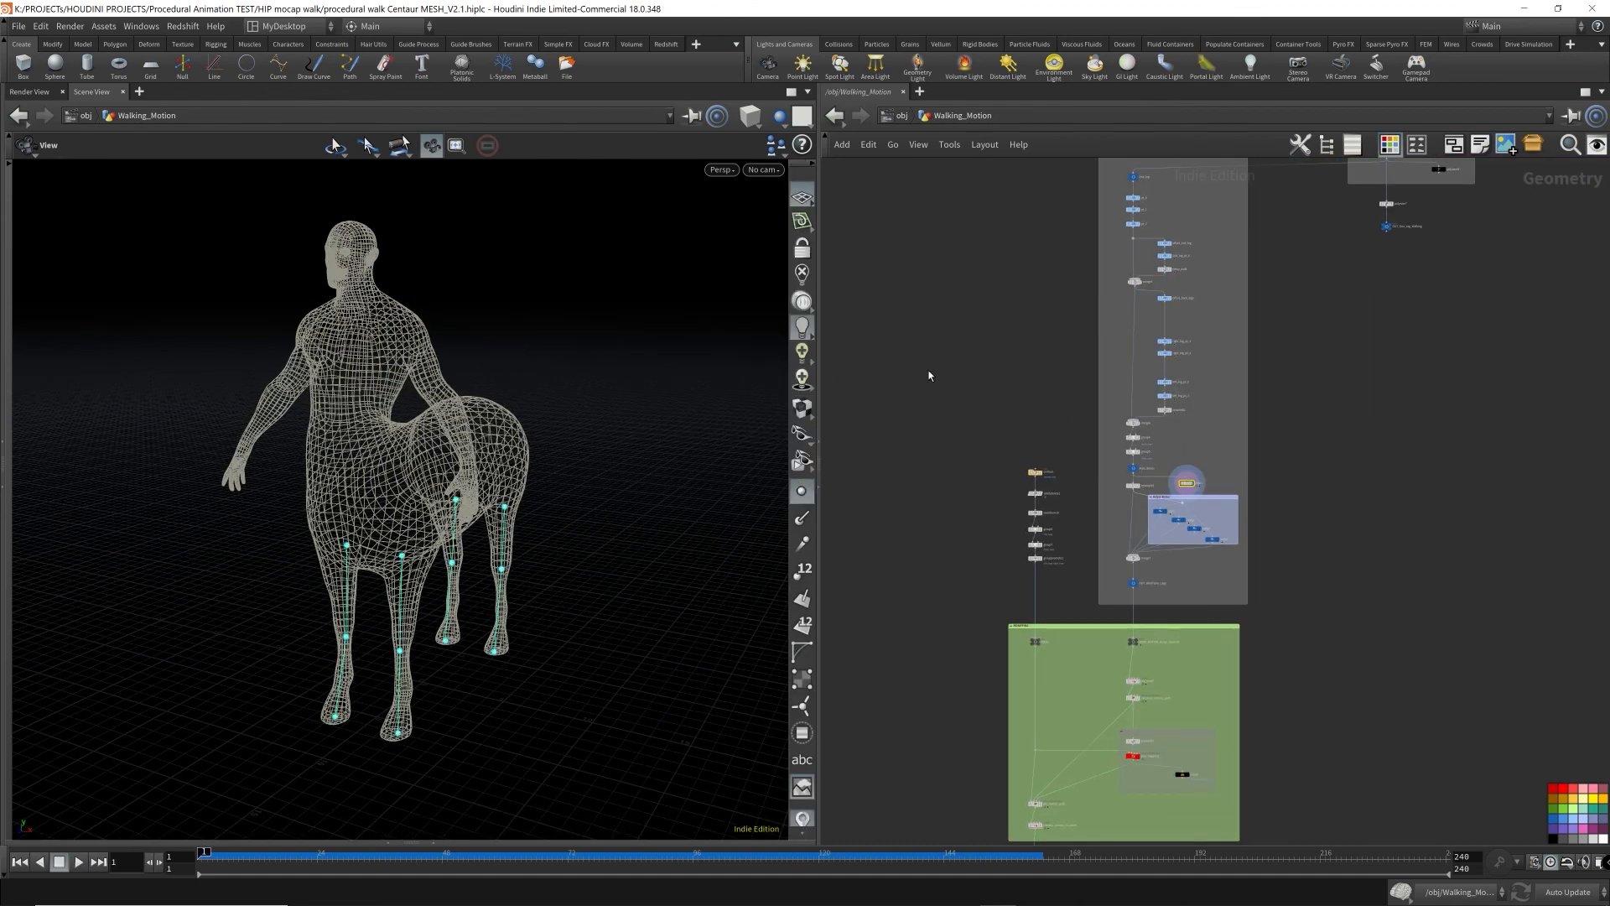
pyautogui.click(79, 861)
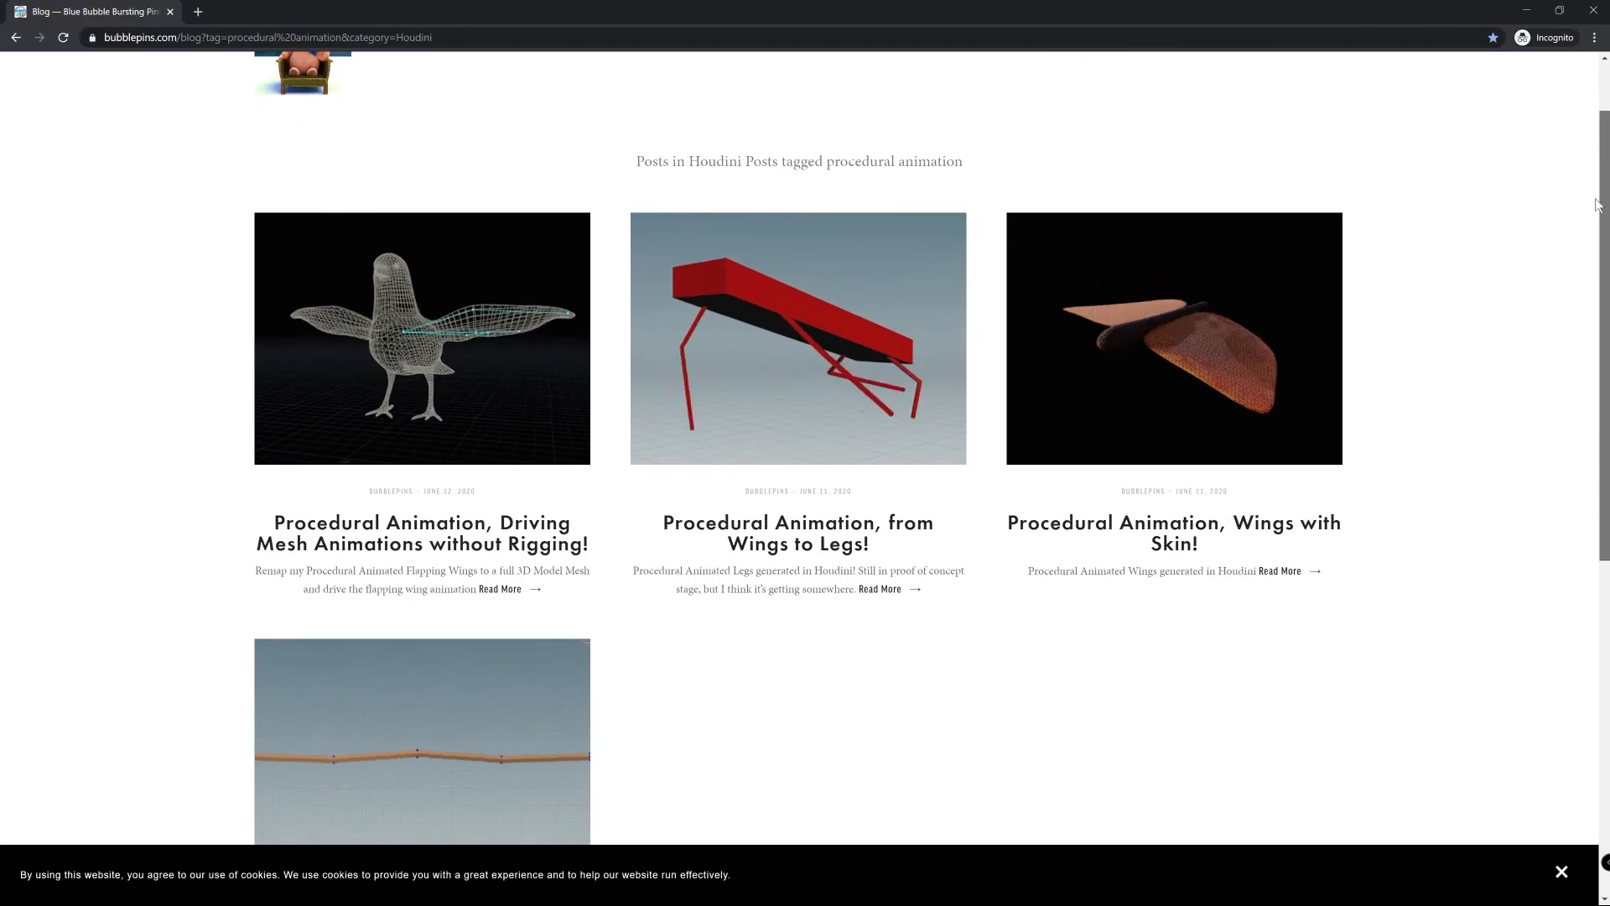
# - Scroll the blog post down to the Sculpted Animation without Rigging section
pyautogui.scroll(-3)
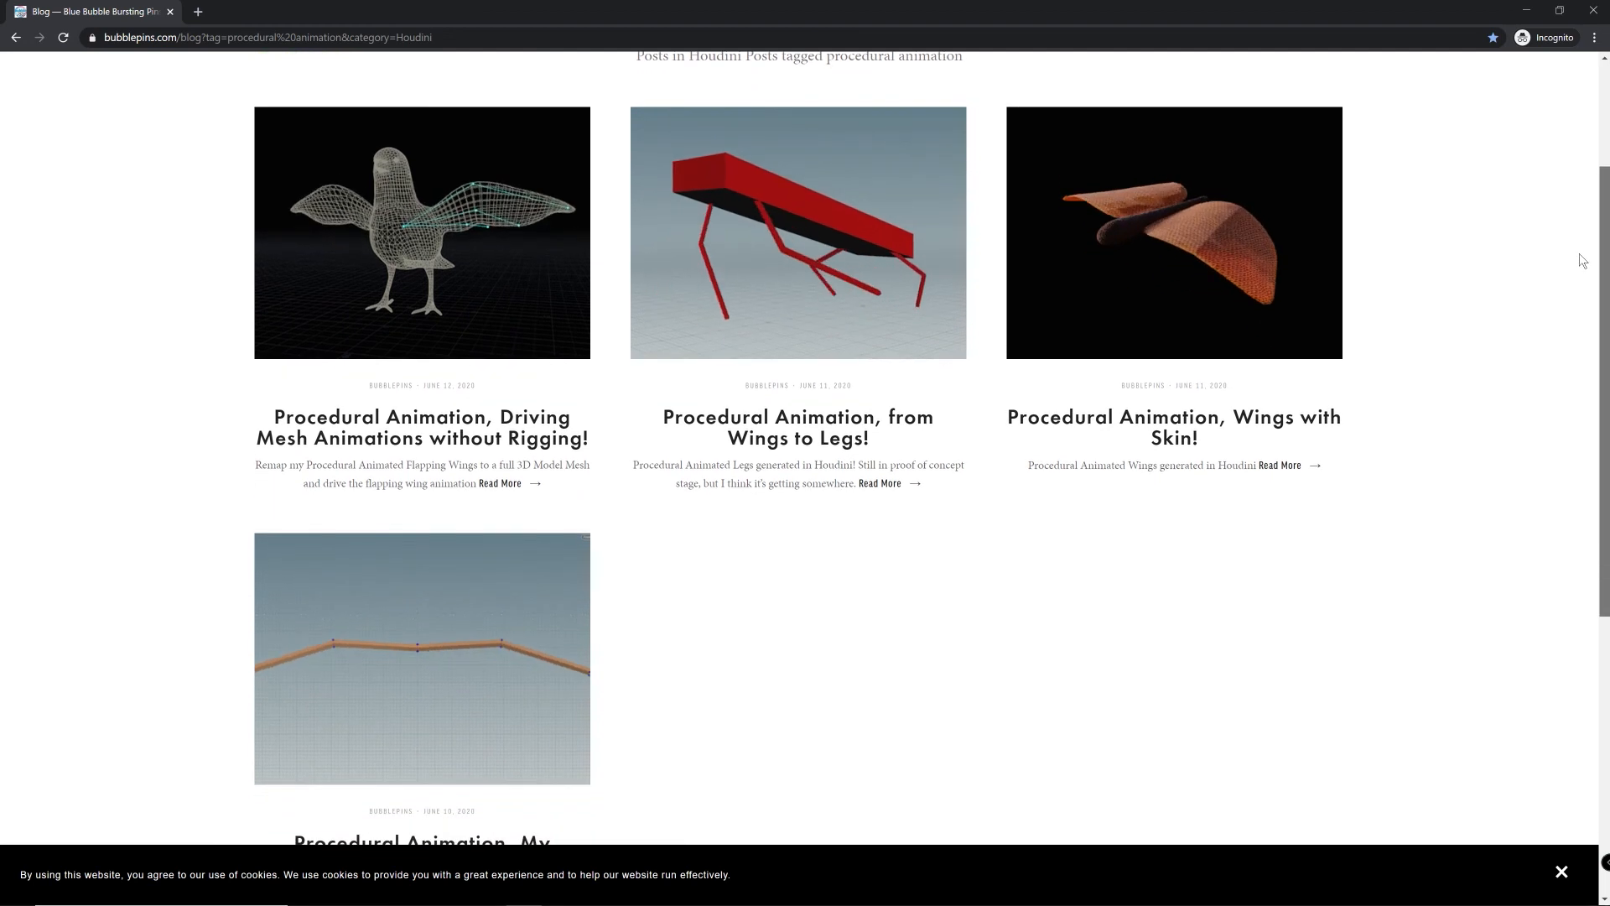
pyautogui.scroll(-3)
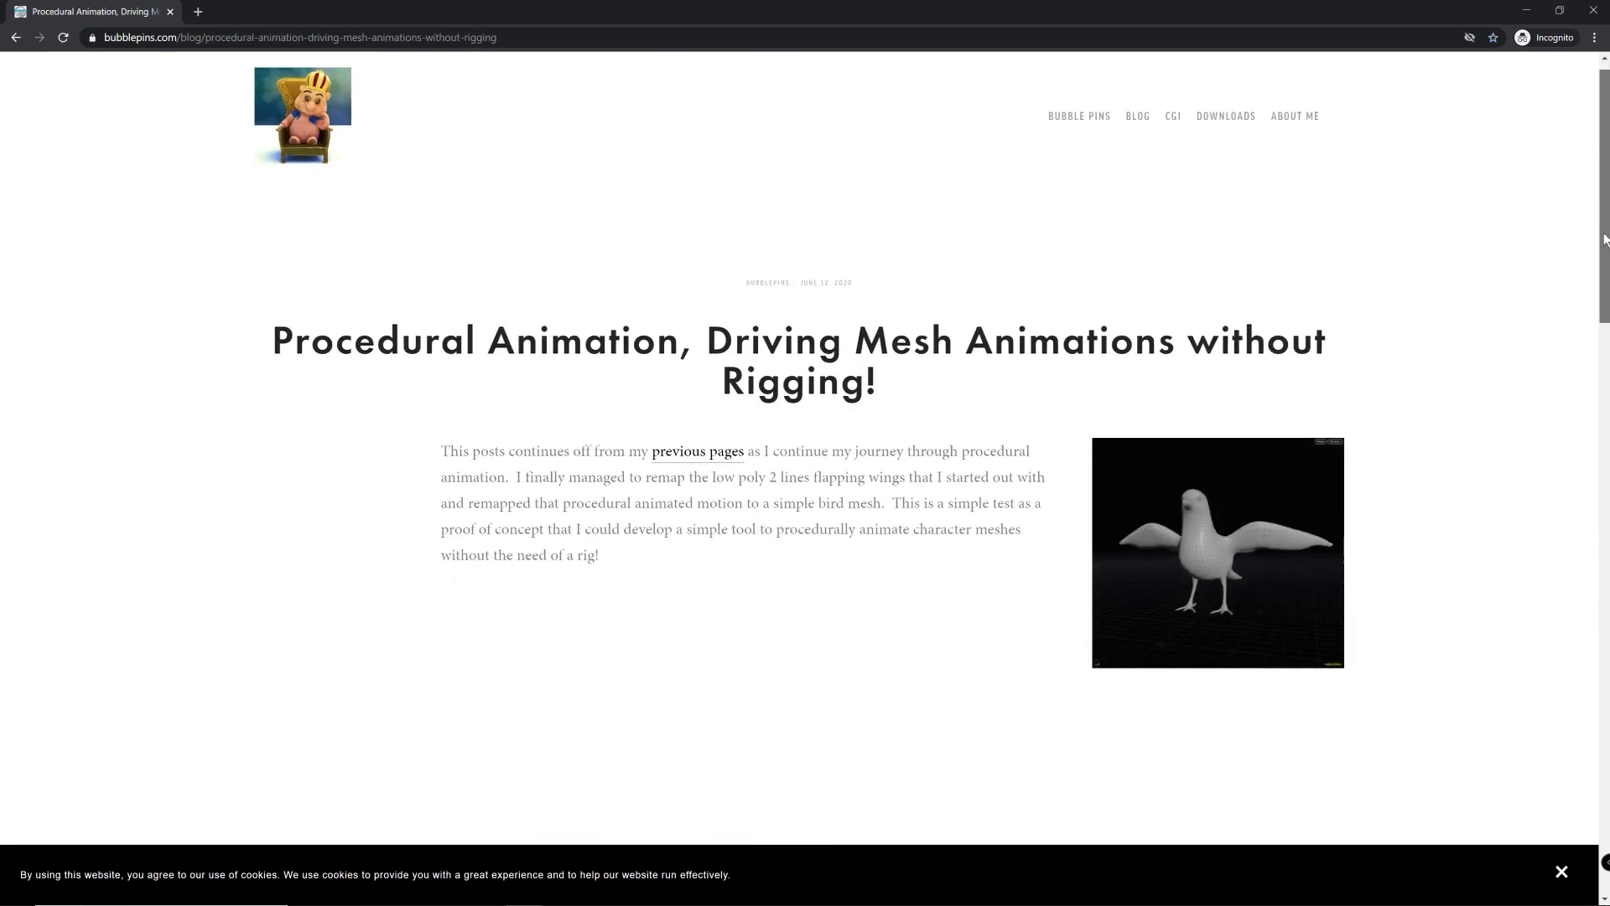
pyautogui.scroll(-3)
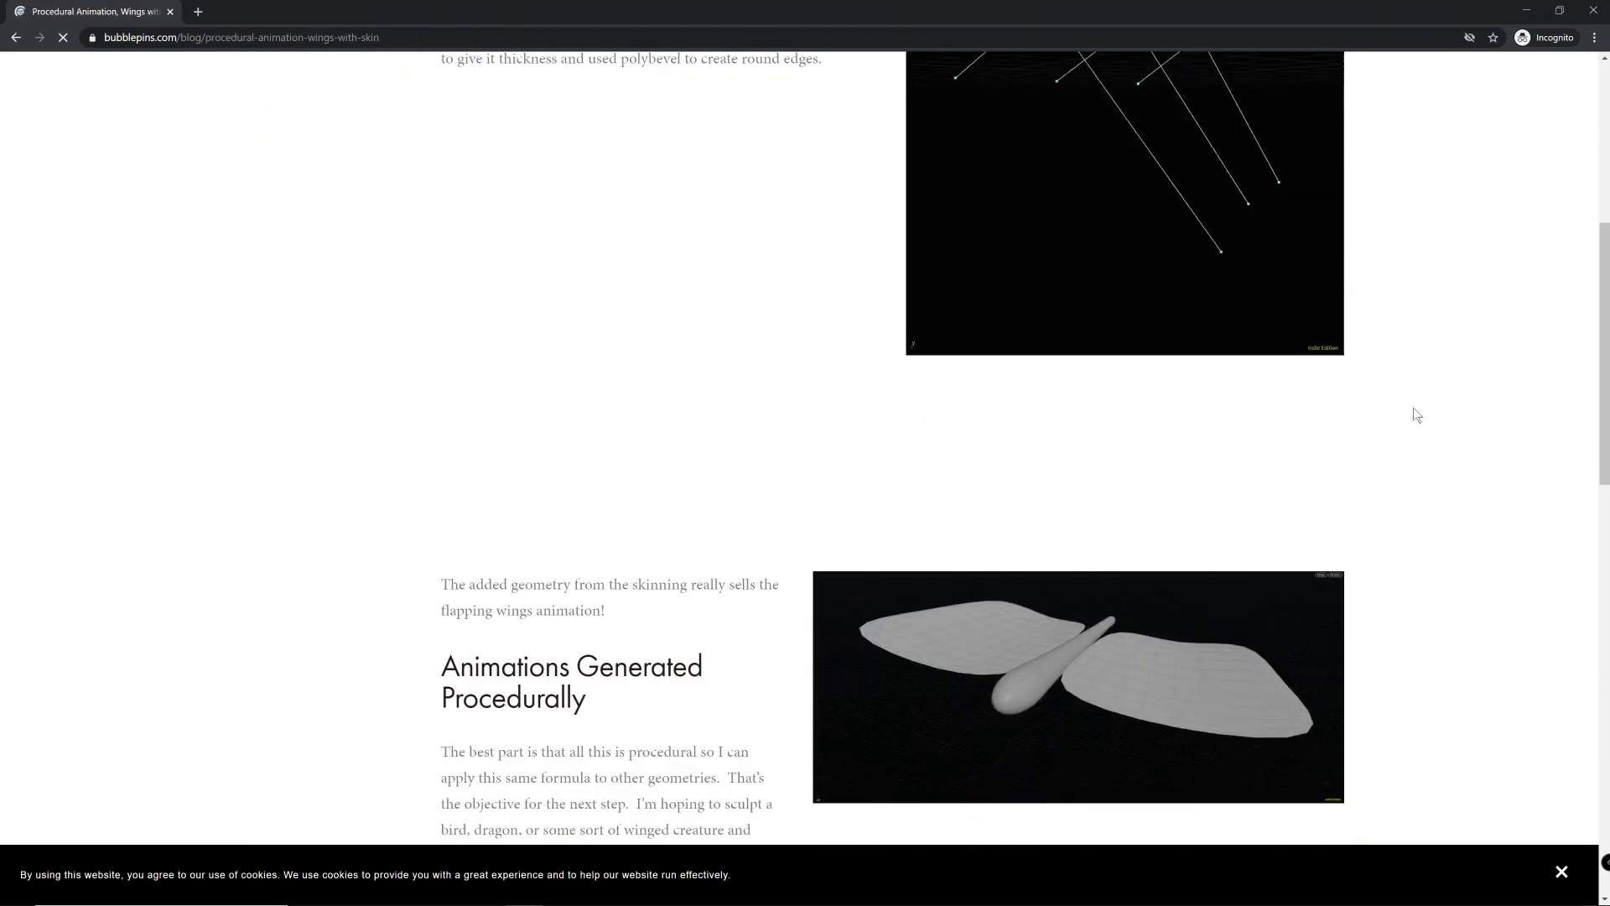
pyautogui.scroll(-3)
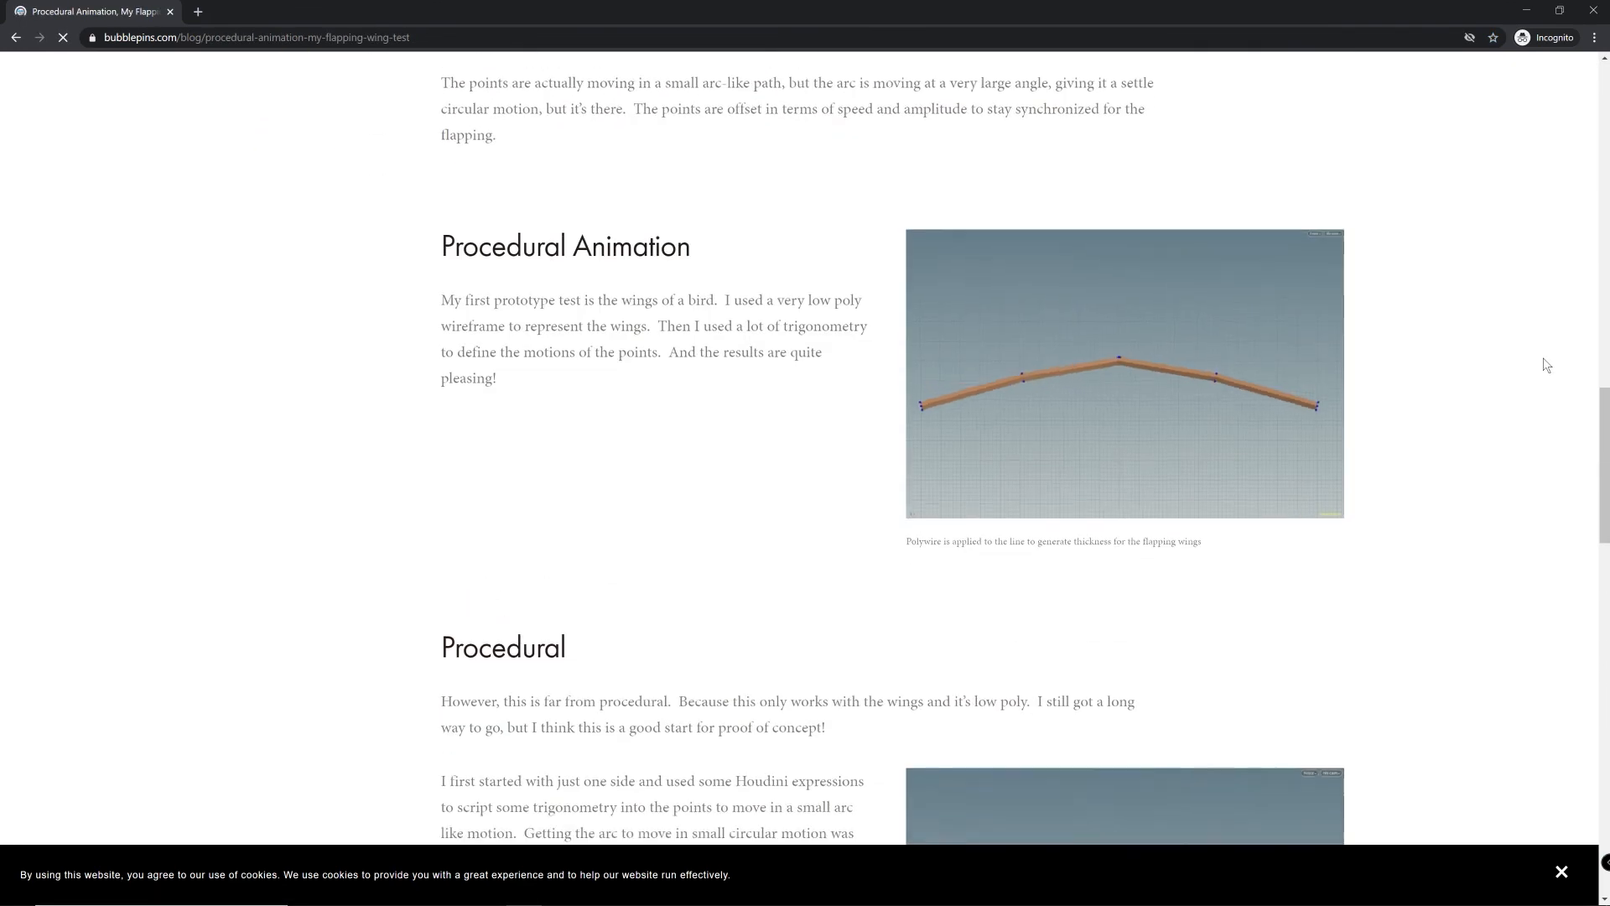
pyautogui.scroll(-3)
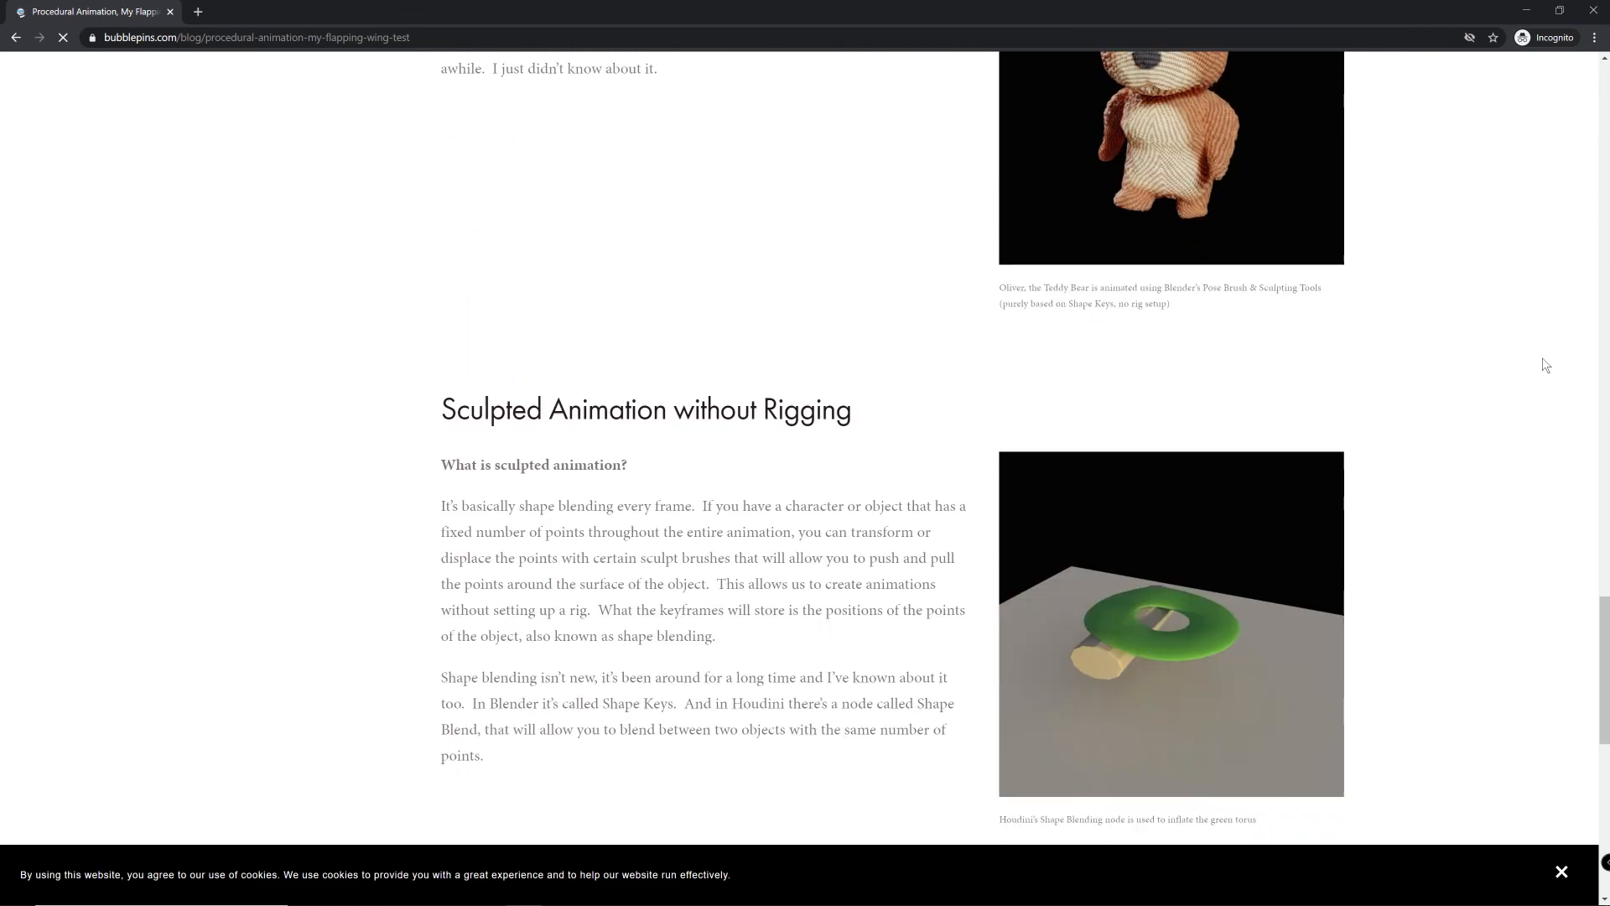